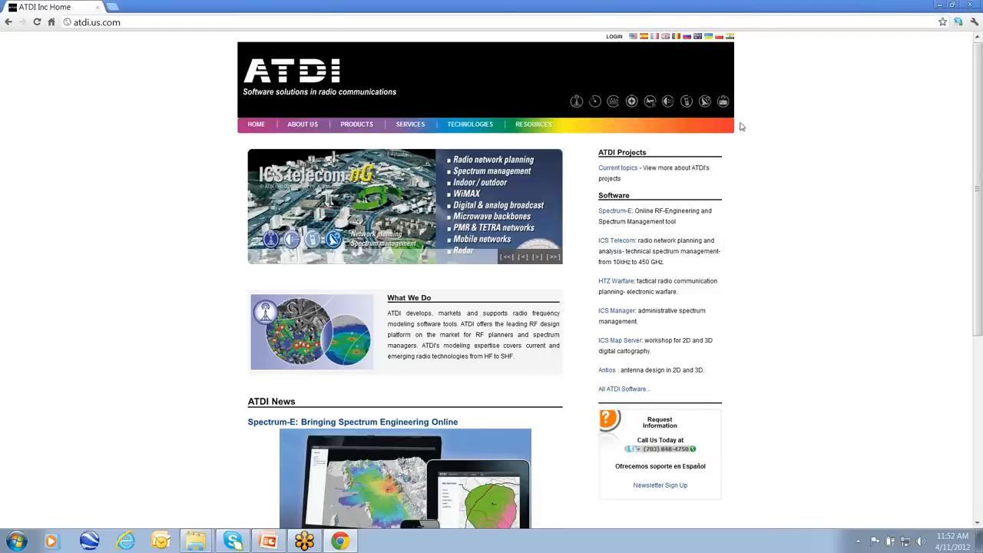
{"action": "mouse_move", "coordinate": [765, 186]}
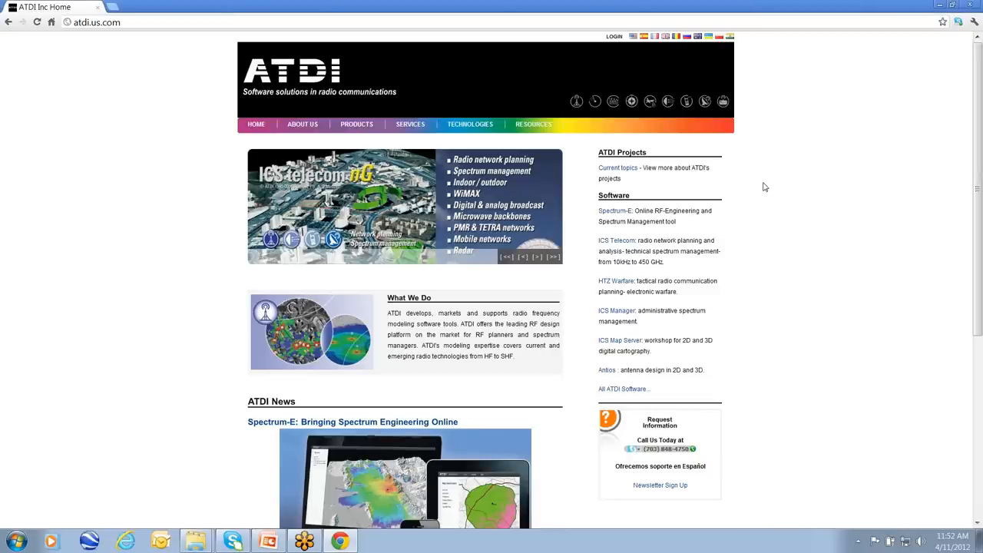
{"action": "mouse_move", "coordinate": [122, 47]}
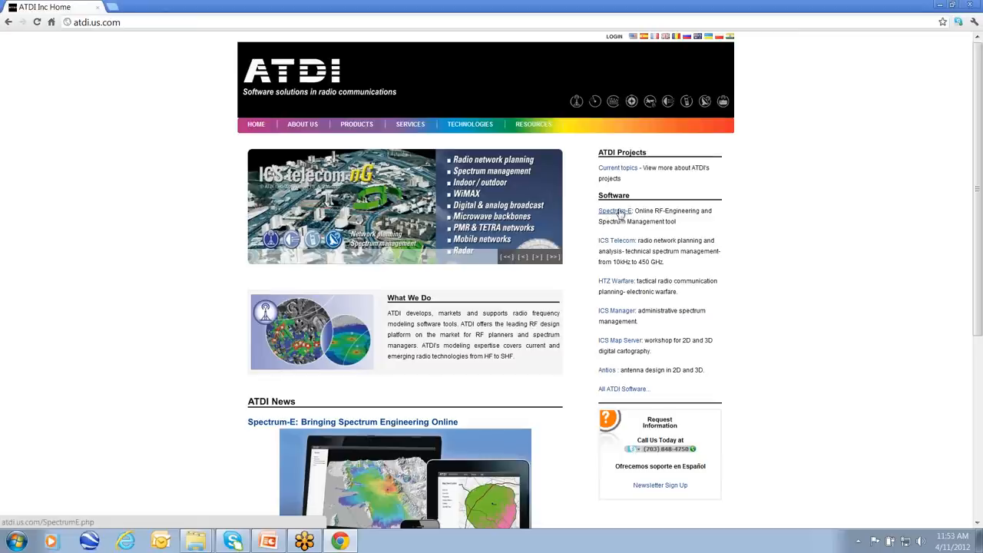
Go from ATDI's Spectrum-E product page to the 'Spectrum-E home' login site
{"action": "left_click", "coordinate": [614, 210]}
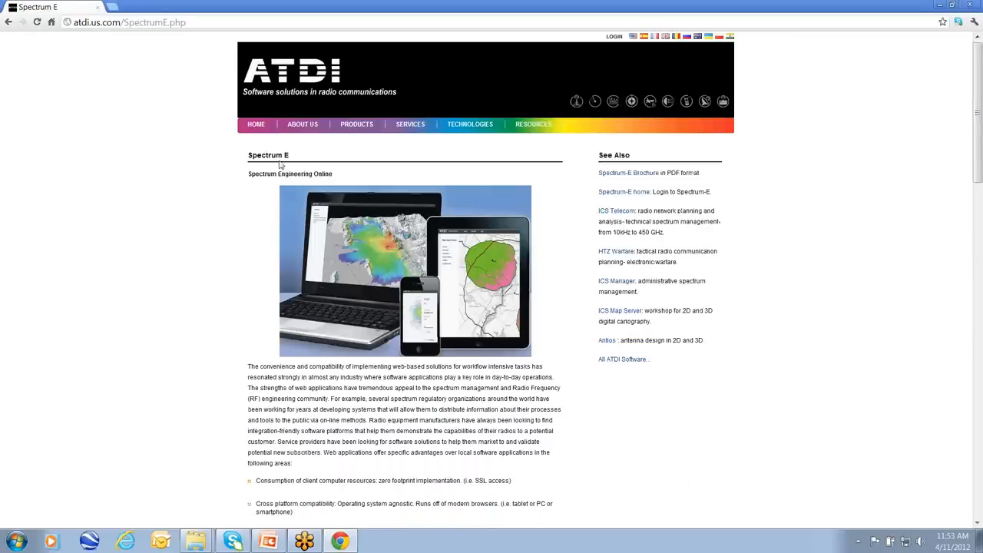
{"action": "mouse_move", "coordinate": [411, 169]}
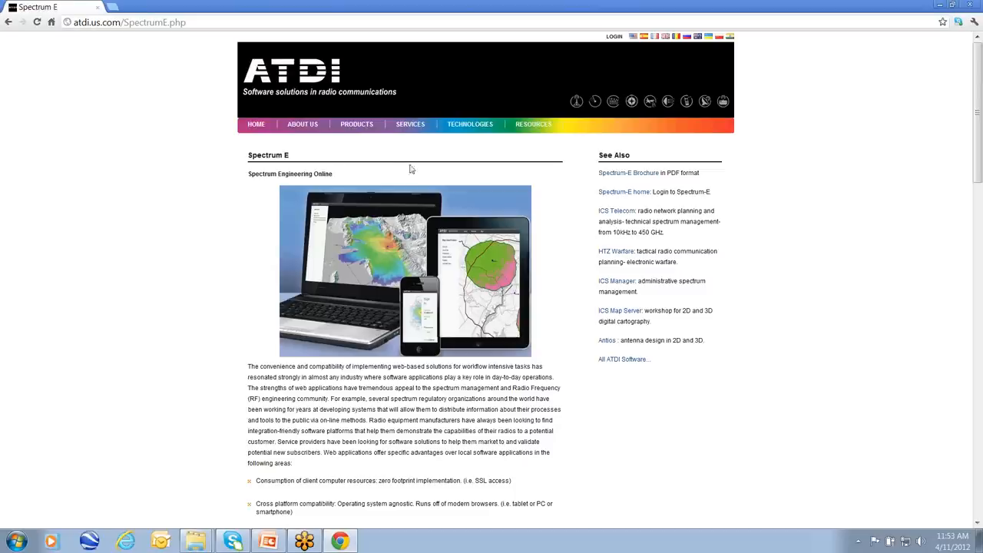
{"action": "mouse_move", "coordinate": [604, 194]}
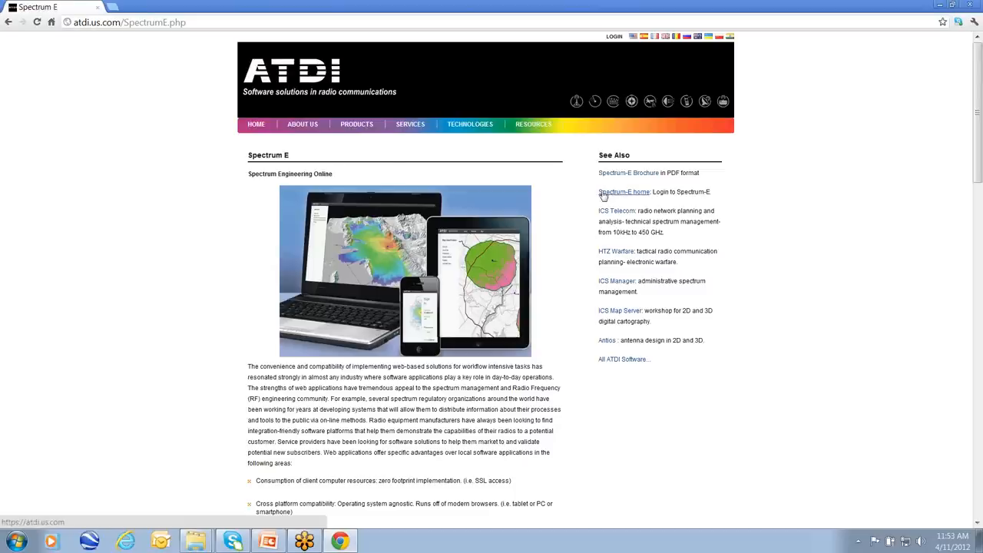
{"action": "left_click", "coordinate": [625, 192]}
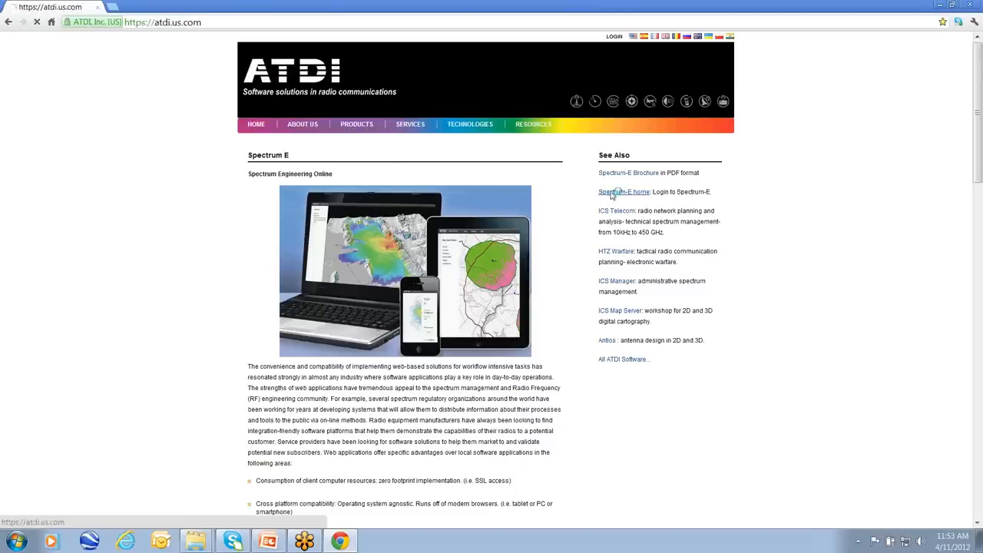
Log in to Spectrum-E using the pre-filled username and password
{"action": "left_click", "coordinate": [623, 191]}
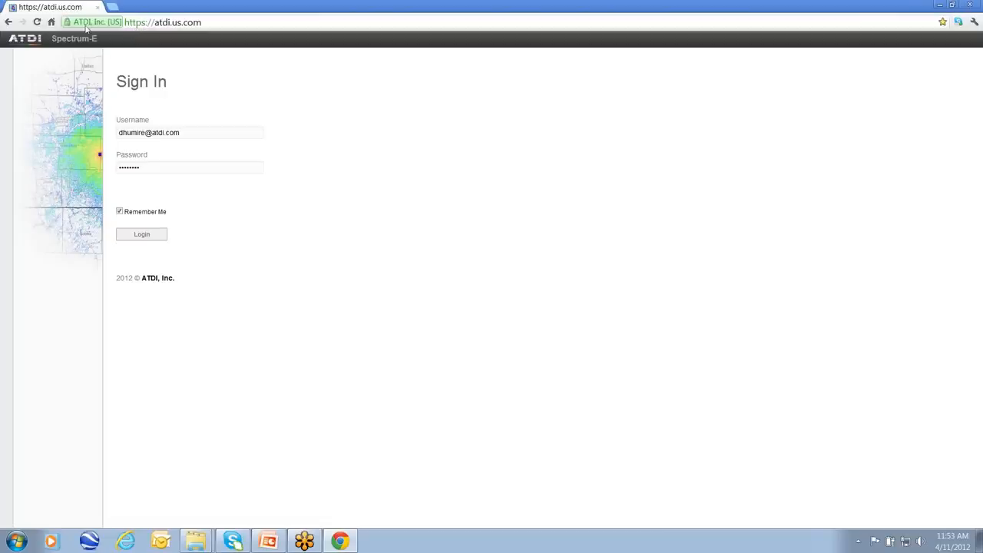
{"action": "mouse_move", "coordinate": [115, 47]}
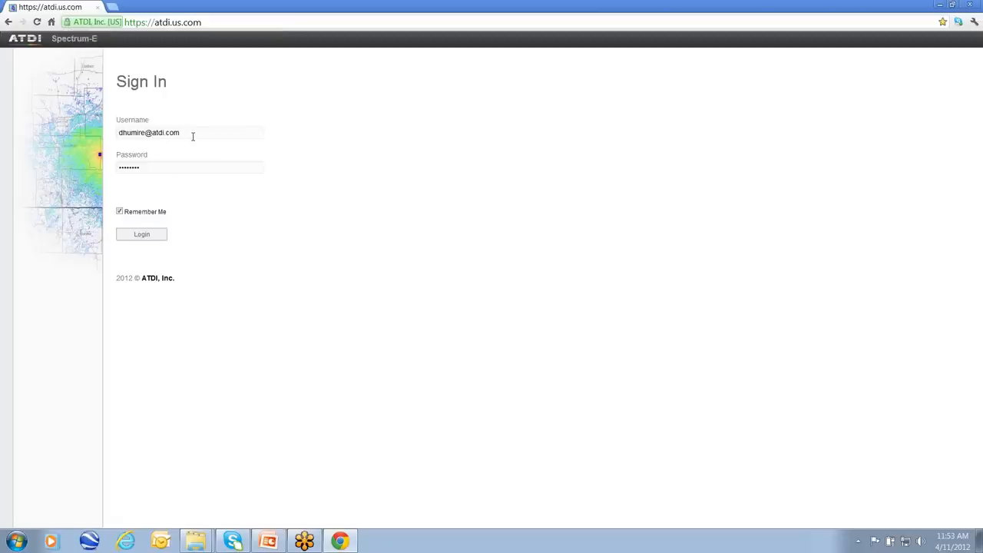
{"action": "mouse_move", "coordinate": [200, 156]}
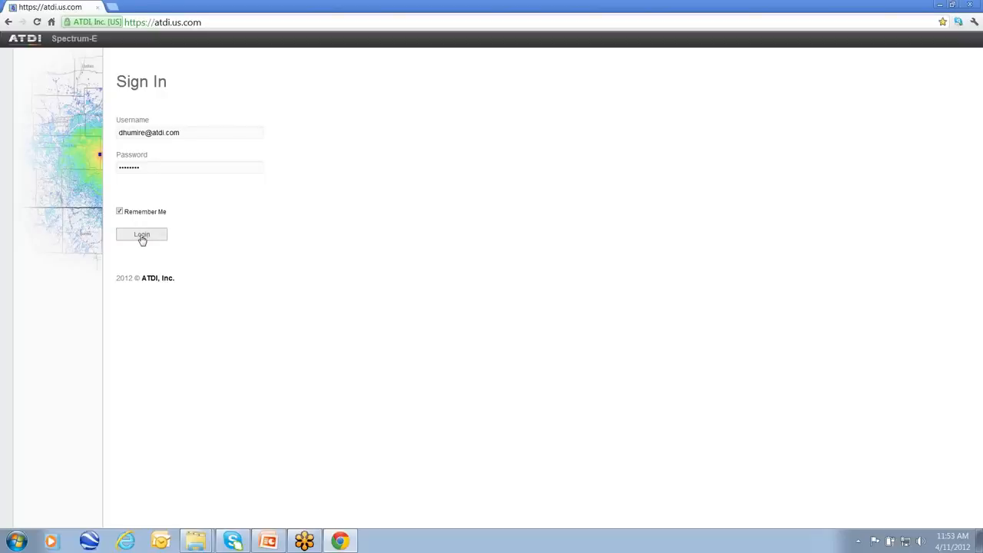
{"action": "left_click", "coordinate": [141, 235]}
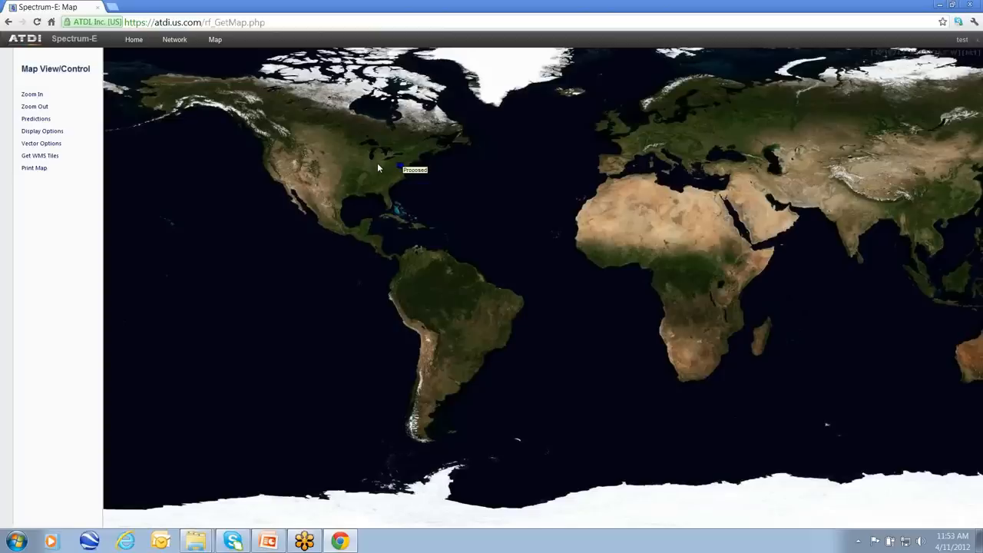
{"action": "mouse_move", "coordinate": [519, 202]}
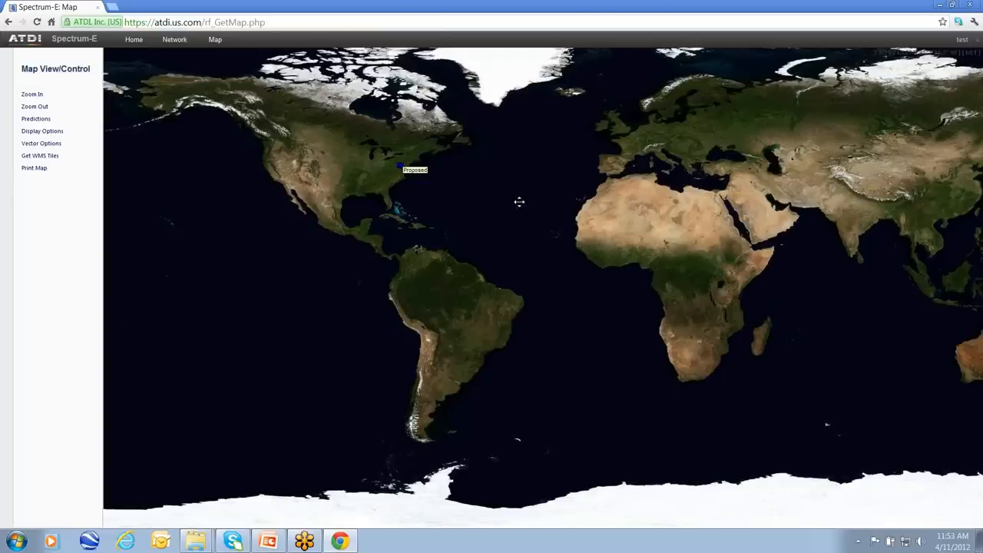
Pan and zoom the map from West Africa and Britain over to the eastern United States
{"action": "left_click_drag", "start_coordinate": [519, 202], "coordinate": [252, 214]}
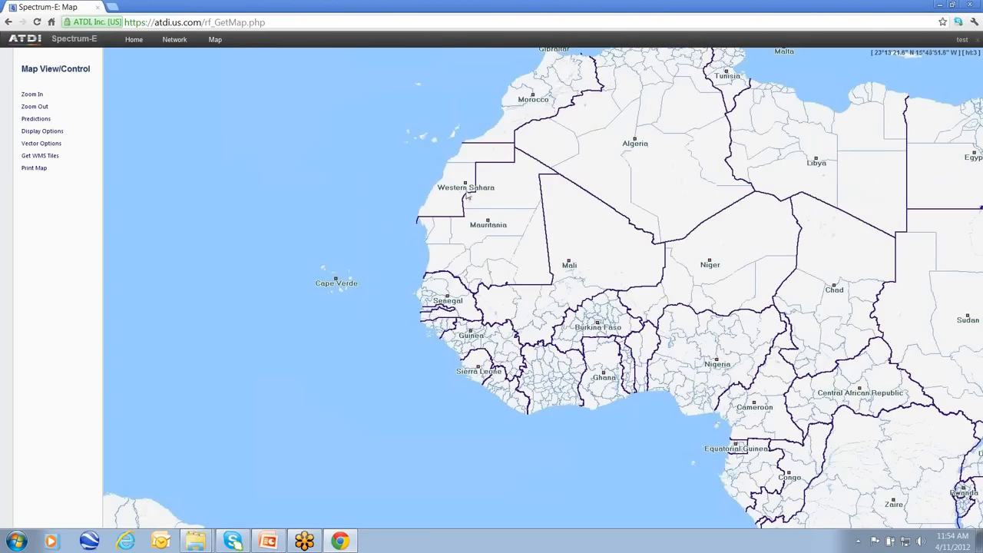
{"action": "mouse_move", "coordinate": [483, 200]}
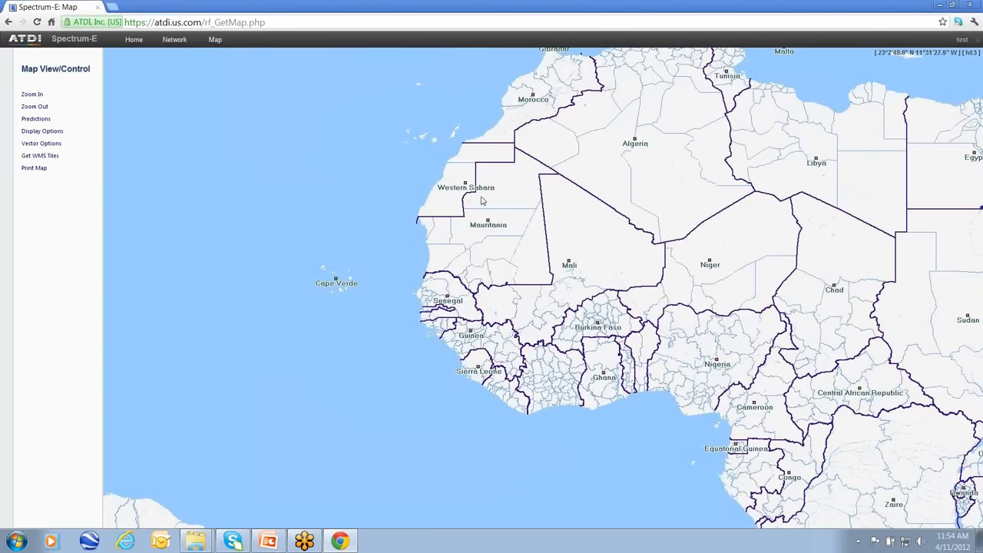
{"action": "left_click", "coordinate": [483, 200]}
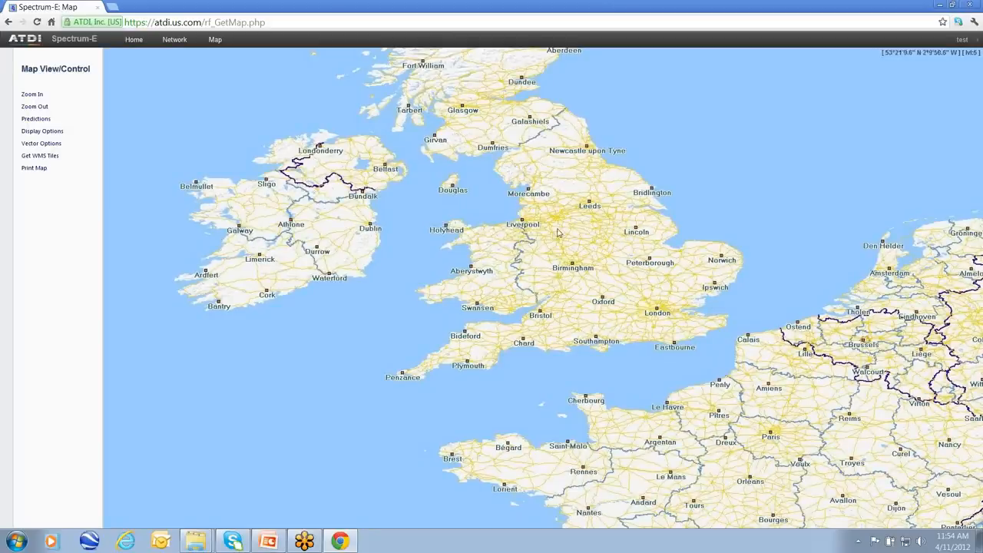
{"action": "left_click", "coordinate": [35, 106]}
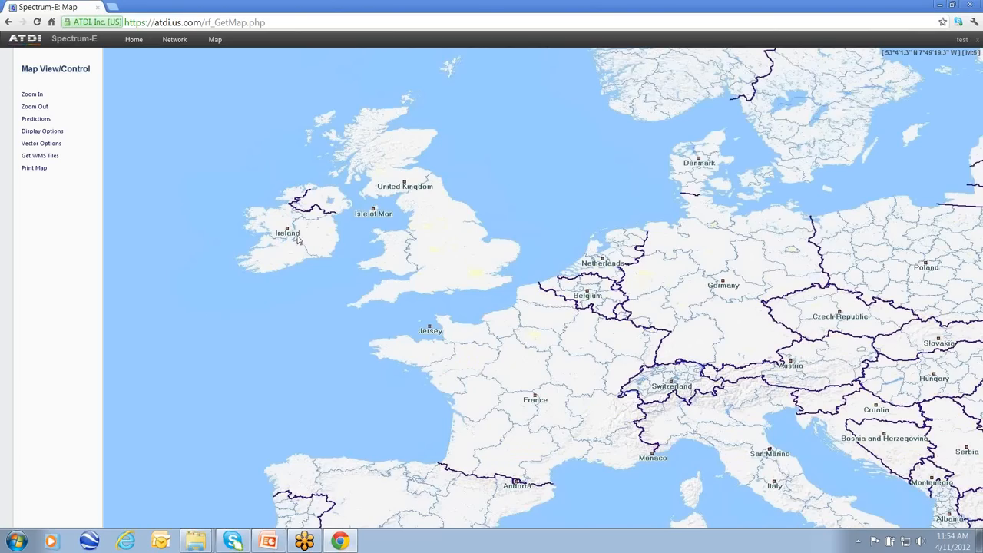
{"action": "left_click", "coordinate": [33, 106]}
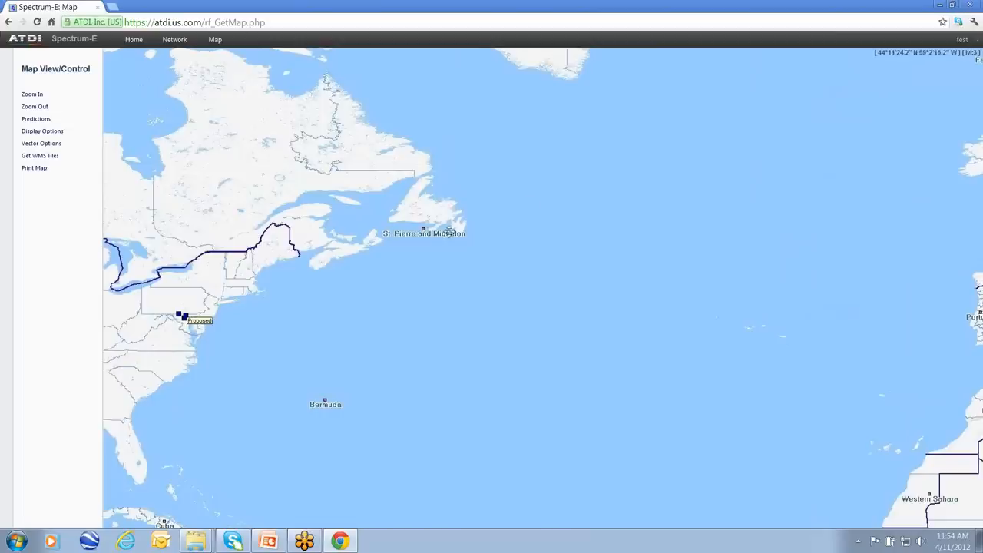
{"action": "left_click", "coordinate": [34, 106]}
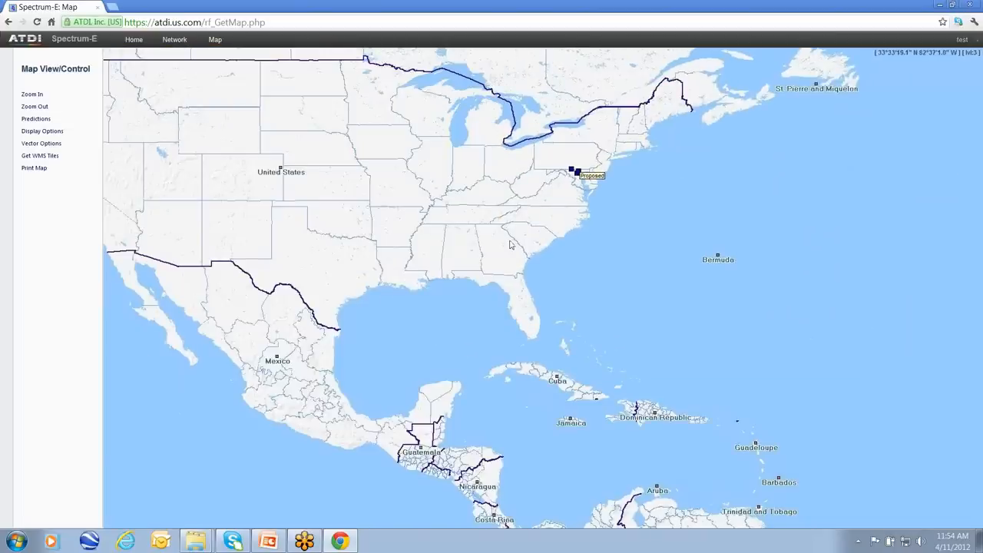
Zoom through south Texas and Bexar County into San Antonio until aerial imagery loads
{"action": "left_click", "coordinate": [31, 94]}
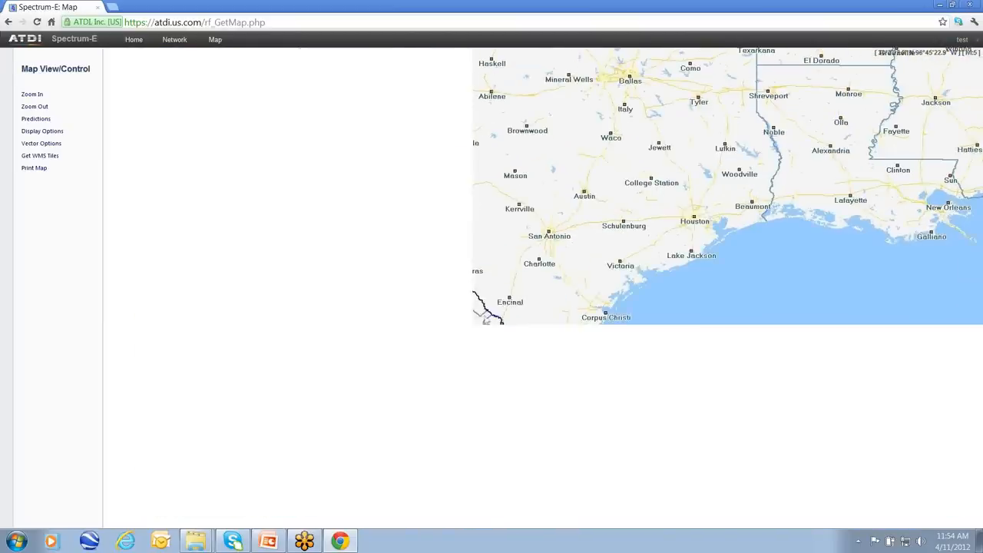
{"action": "left_click", "coordinate": [35, 106]}
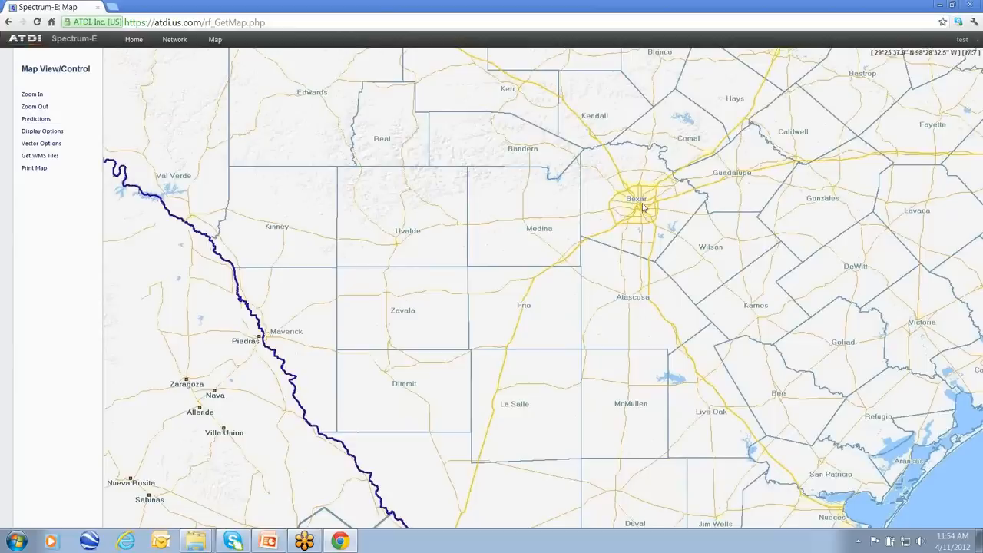
{"action": "mouse_move", "coordinate": [515, 271]}
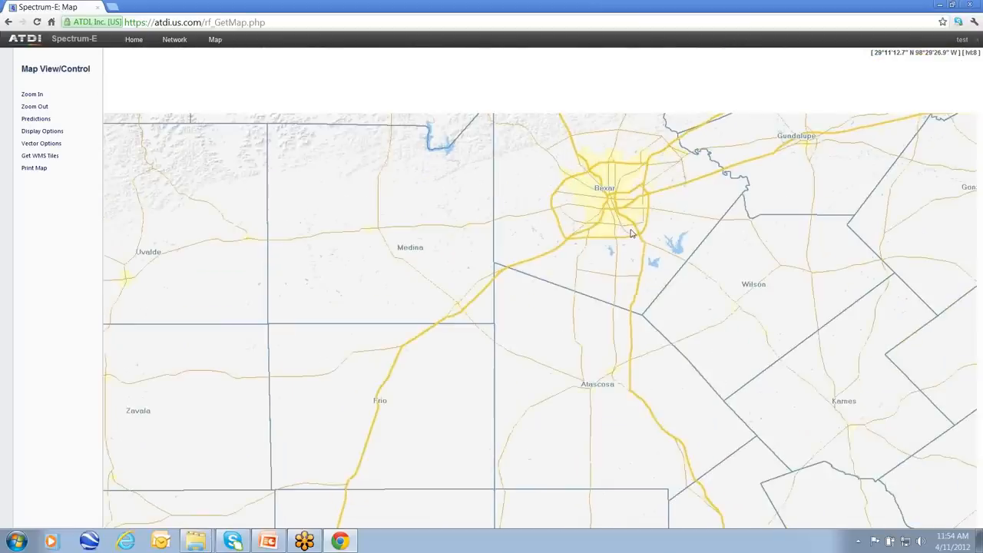
{"action": "left_click", "coordinate": [31, 93]}
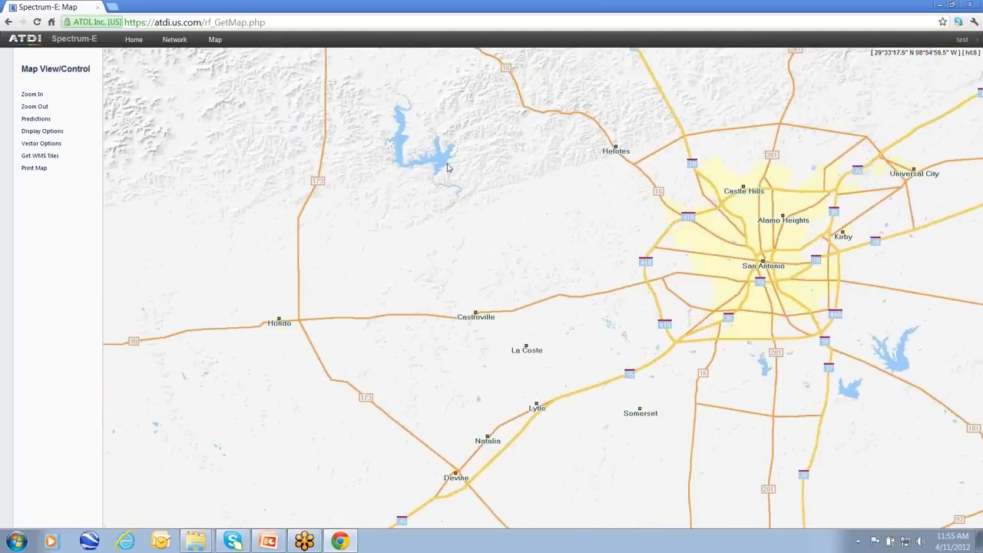
{"action": "left_click", "coordinate": [32, 94]}
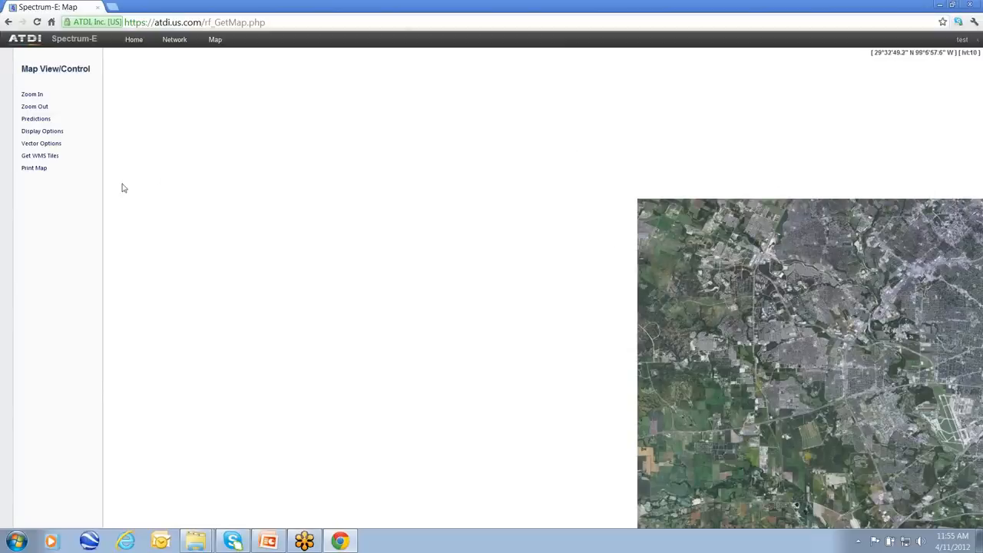
Zoom further into the lake area on the San Antonio satellite imagery
{"action": "left_click", "coordinate": [40, 155]}
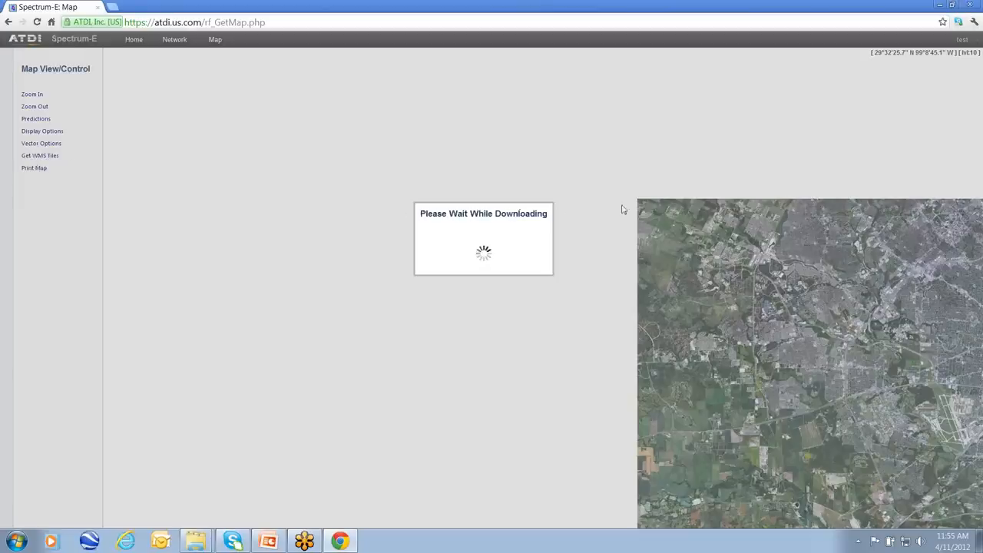
{"action": "mouse_move", "coordinate": [642, 206]}
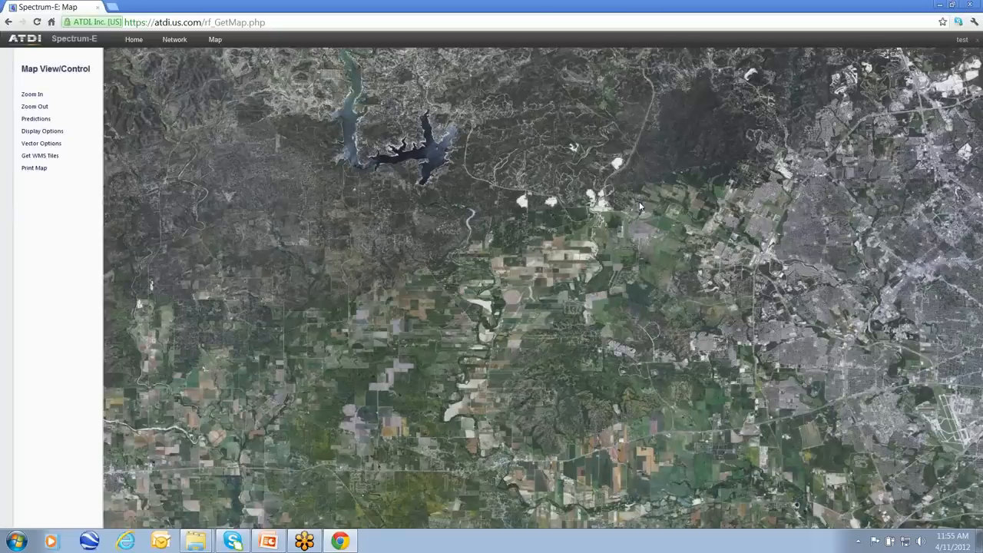
{"action": "mouse_move", "coordinate": [437, 167]}
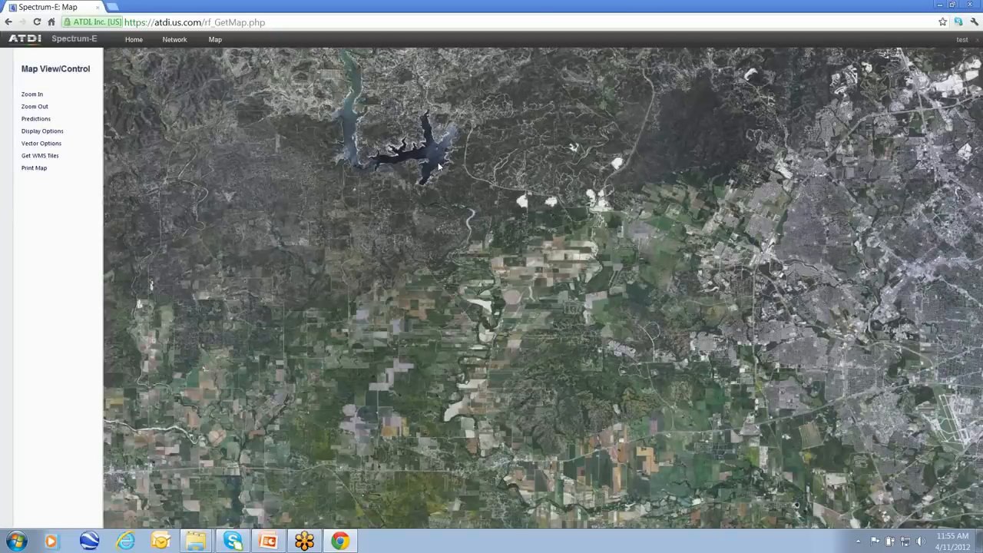
{"action": "mouse_move", "coordinate": [442, 207]}
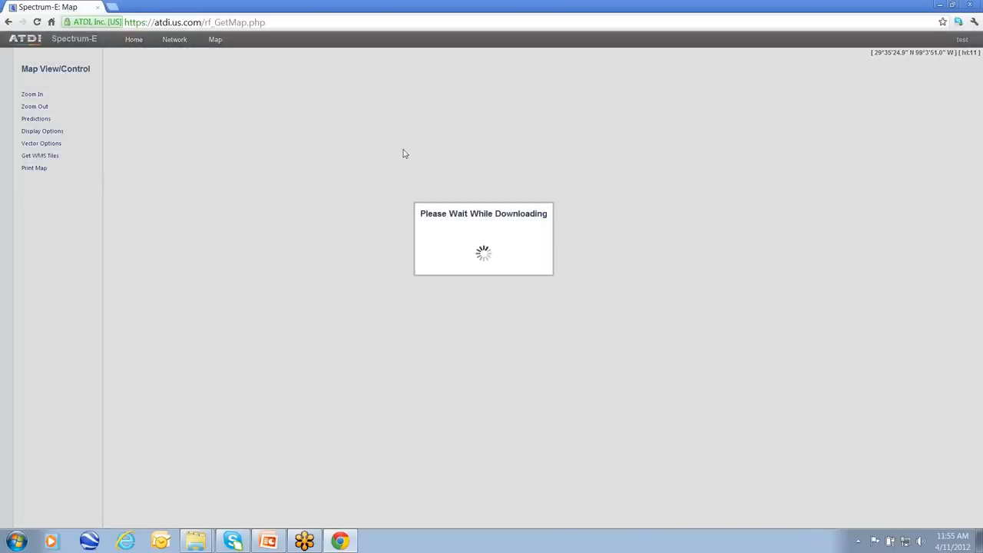
{"action": "mouse_move", "coordinate": [409, 153]}
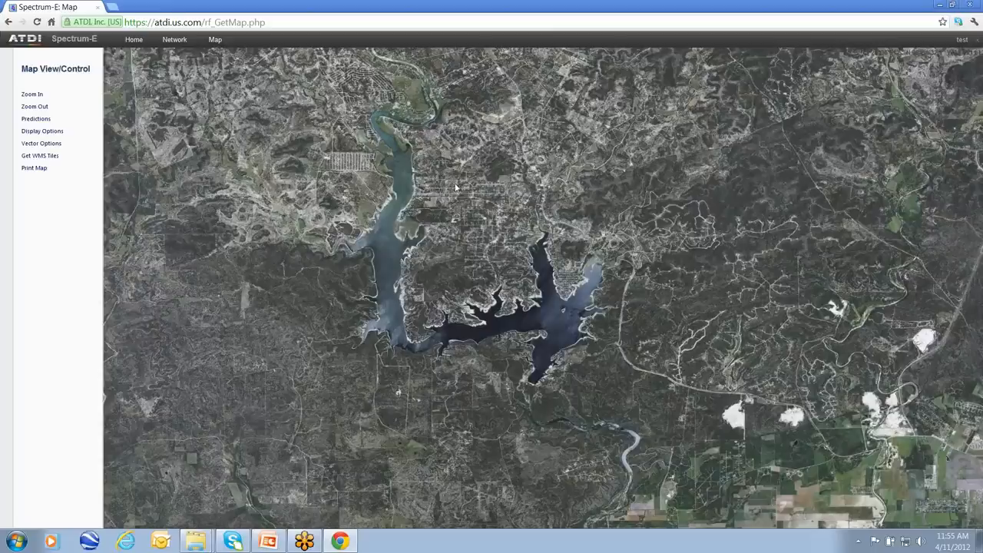
{"action": "mouse_move", "coordinate": [128, 184]}
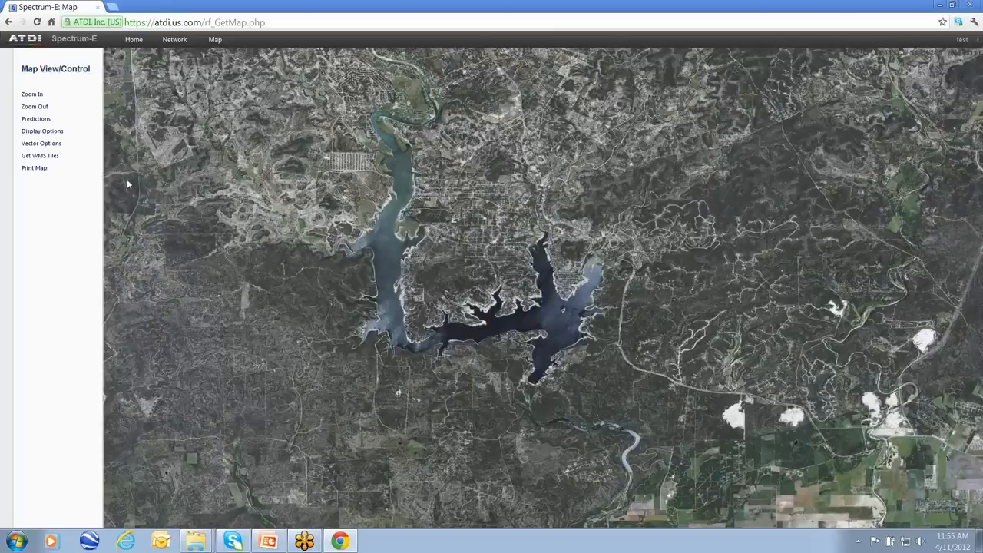
{"action": "mouse_move", "coordinate": [421, 257]}
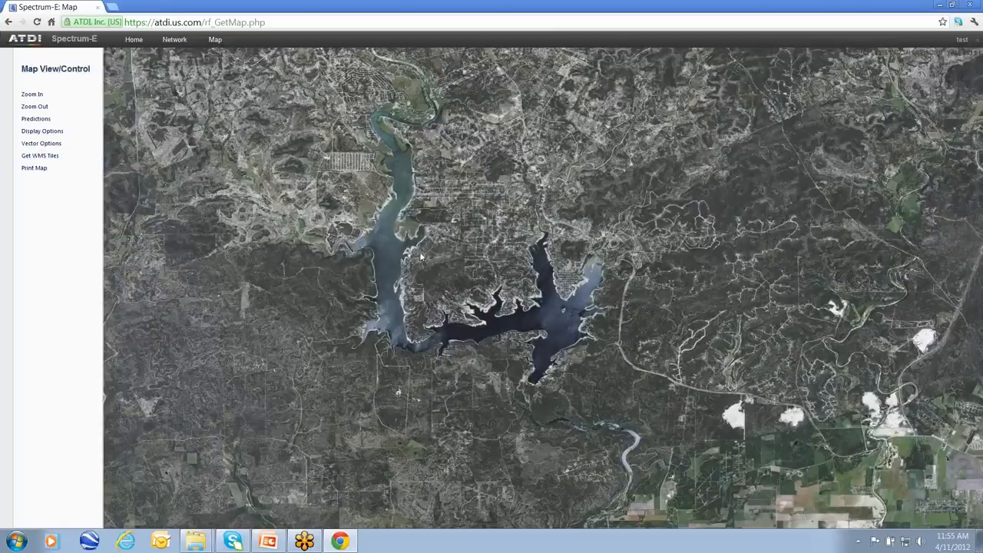
{"action": "mouse_move", "coordinate": [382, 204]}
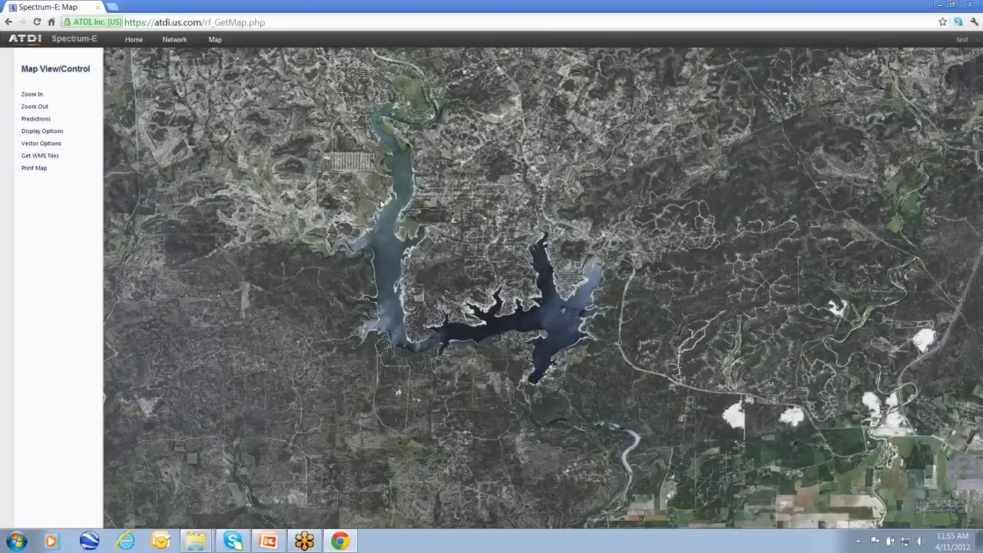
{"action": "mouse_move", "coordinate": [137, 177]}
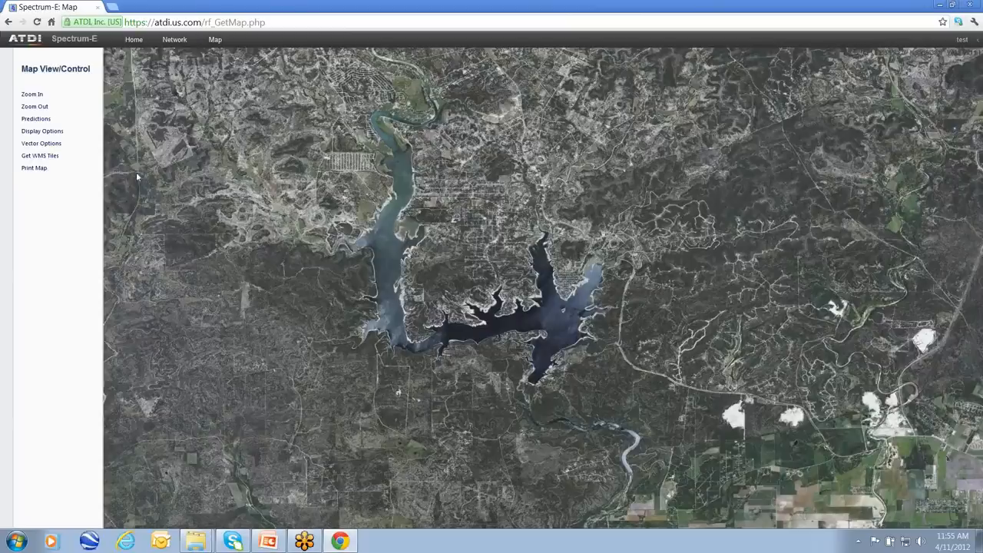
{"action": "mouse_move", "coordinate": [380, 224]}
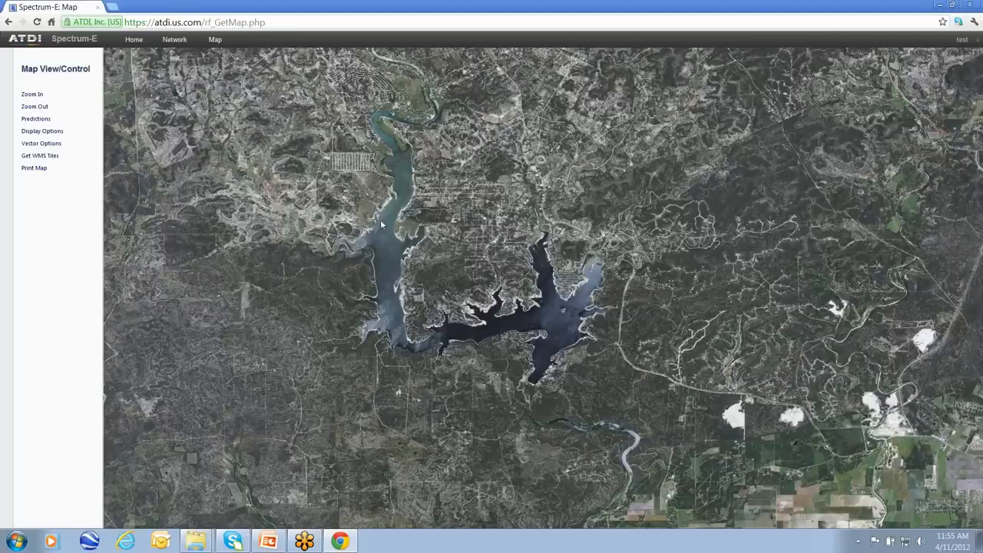
Open the lake spot in 3D through the map's View in 3D command
{"action": "right_click", "coordinate": [381, 224]}
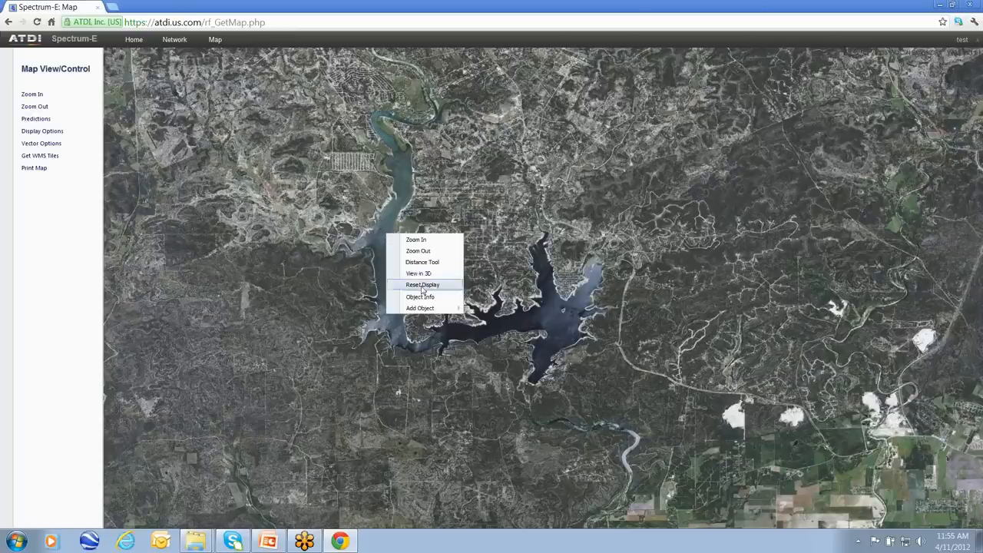
{"action": "mouse_move", "coordinate": [418, 273]}
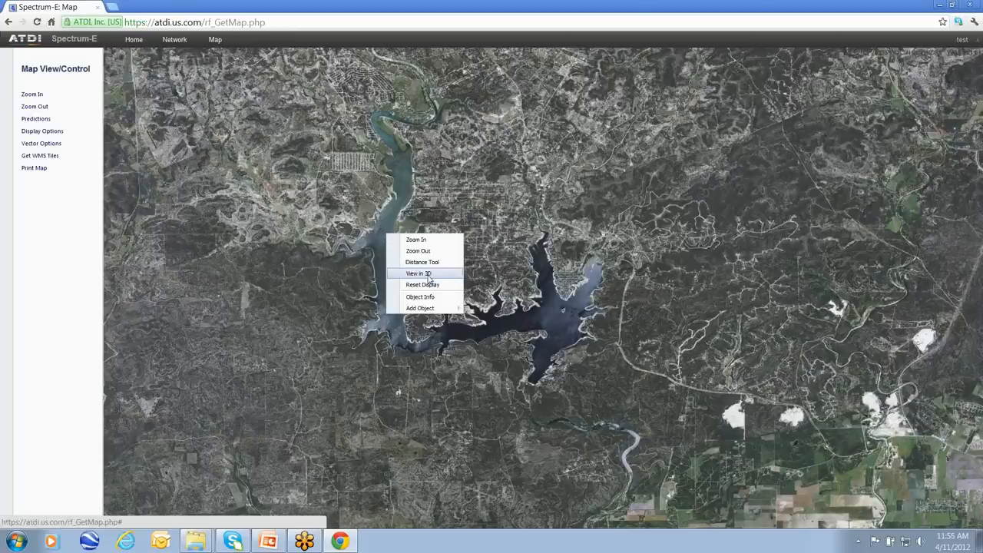
{"action": "left_click", "coordinate": [419, 273]}
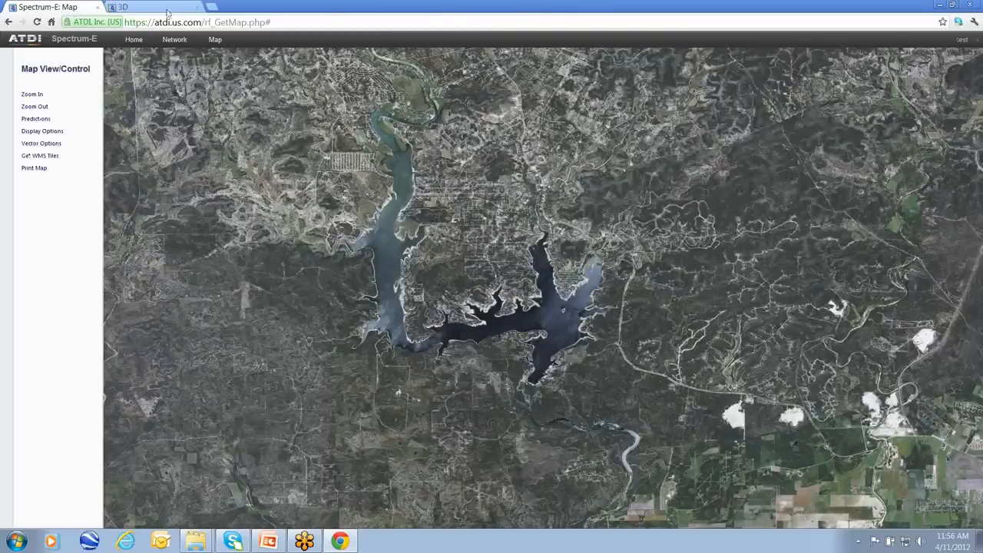
Raise and lower the lake terrain's height exaggeration, rotate it, then close the 3D view
{"action": "left_click", "coordinate": [142, 7]}
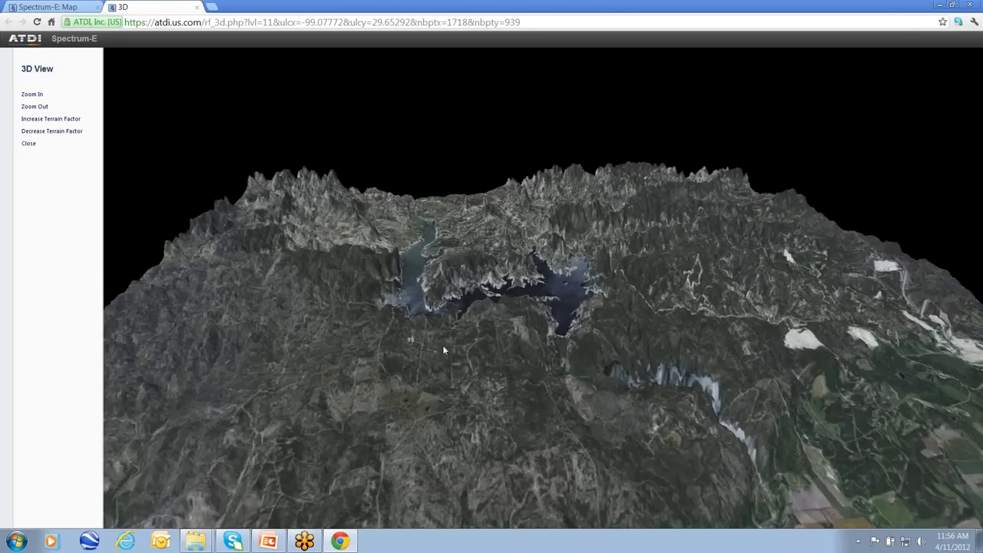
{"action": "left_click", "coordinate": [51, 131]}
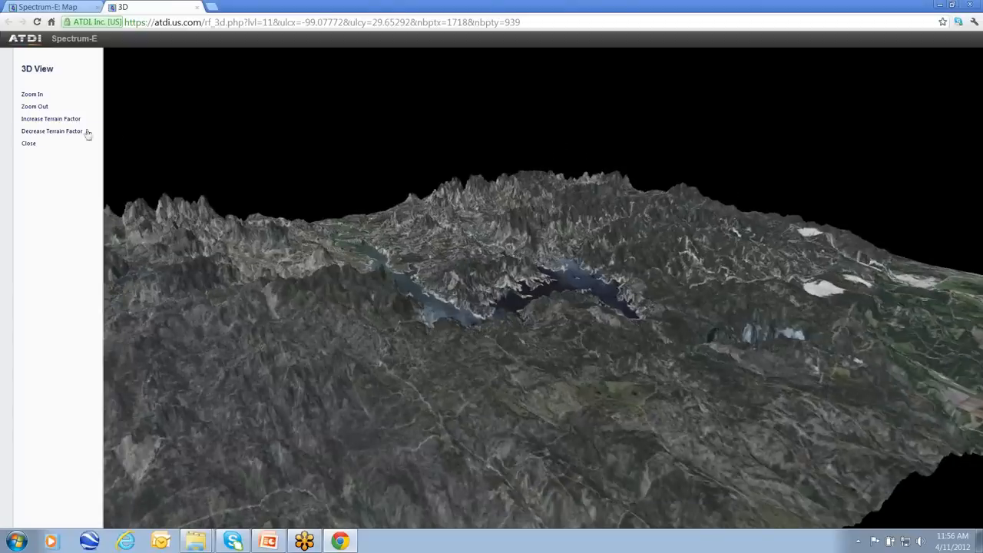
{"action": "left_click", "coordinate": [33, 94]}
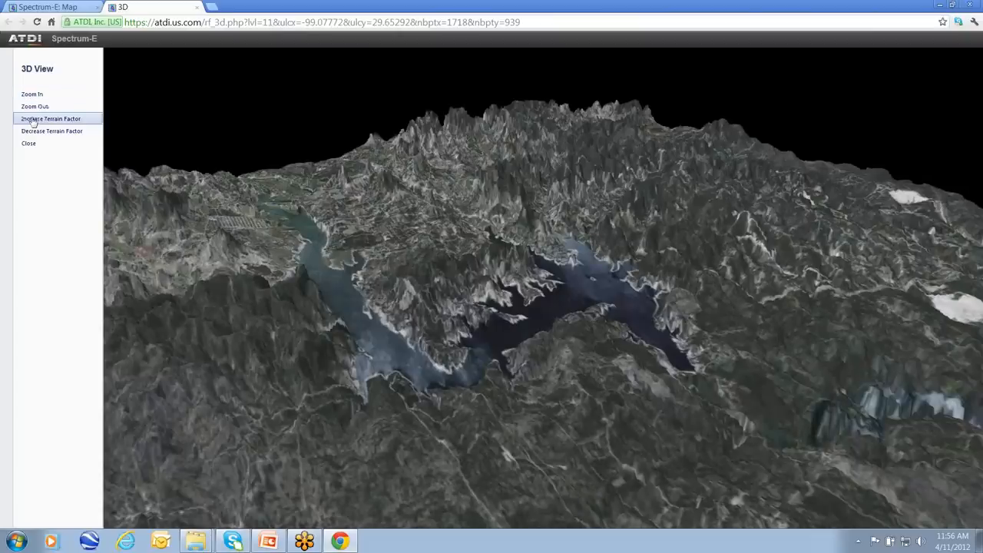
{"action": "left_click", "coordinate": [50, 118]}
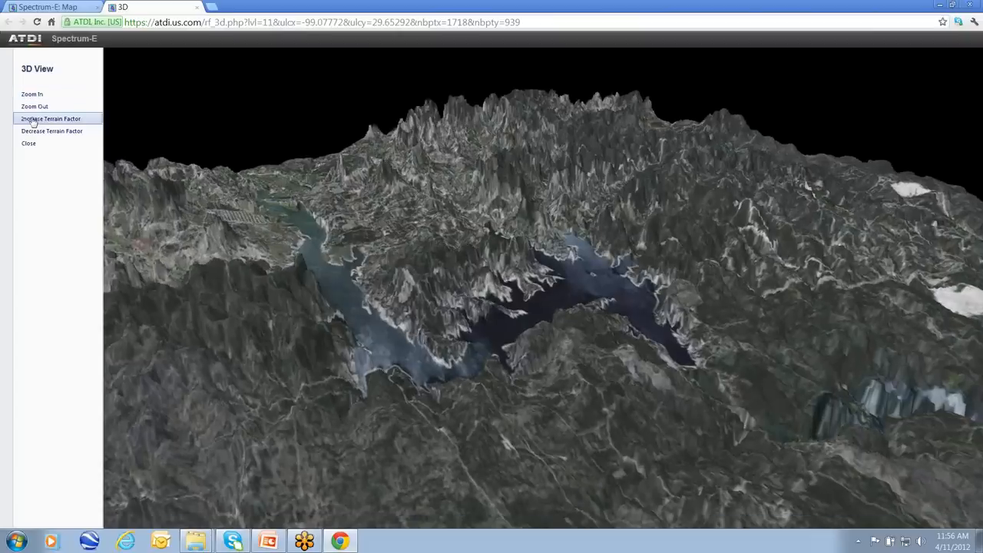
{"action": "mouse_move", "coordinate": [52, 131]}
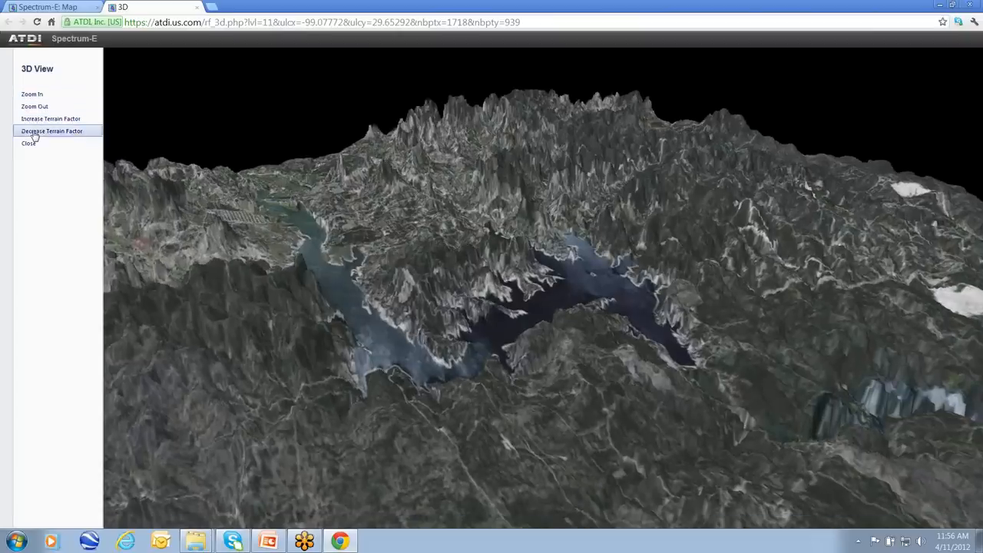
{"action": "left_click", "coordinate": [51, 118]}
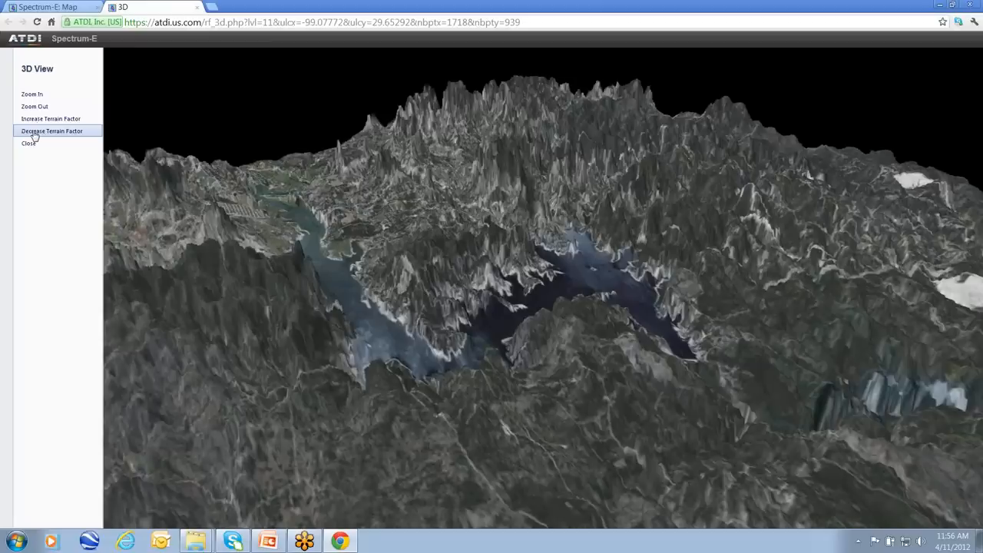
{"action": "left_click", "coordinate": [51, 130]}
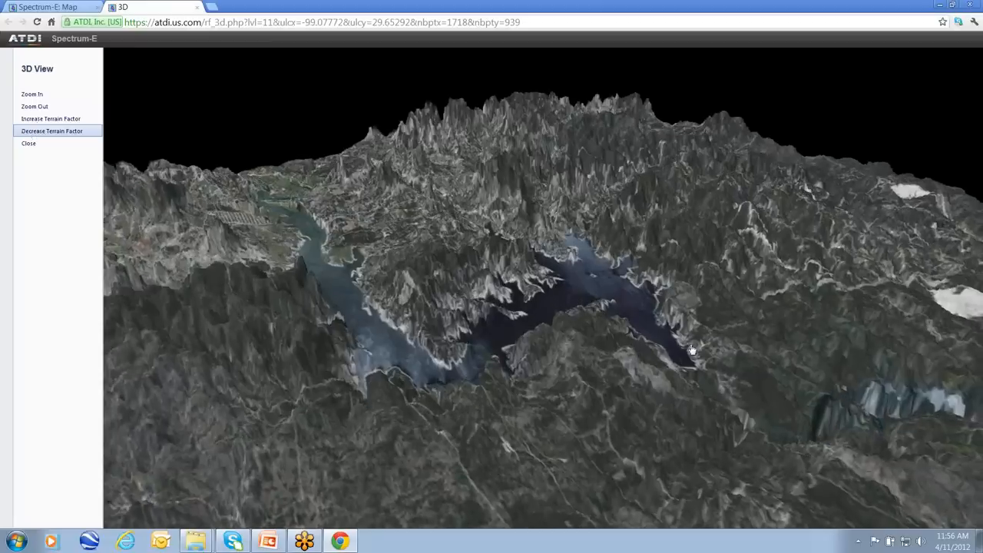
{"action": "left_click", "coordinate": [51, 130]}
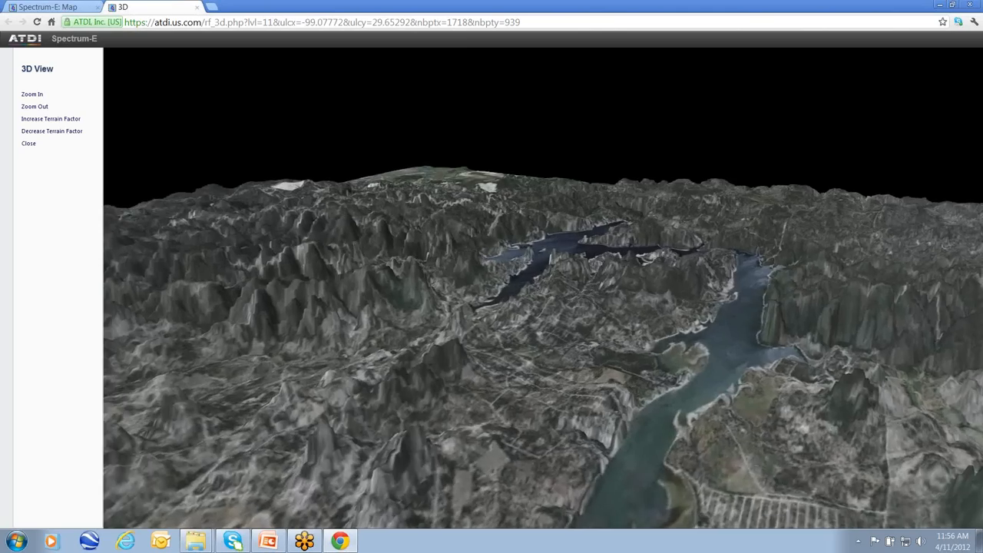
{"action": "left_click", "coordinate": [31, 94]}
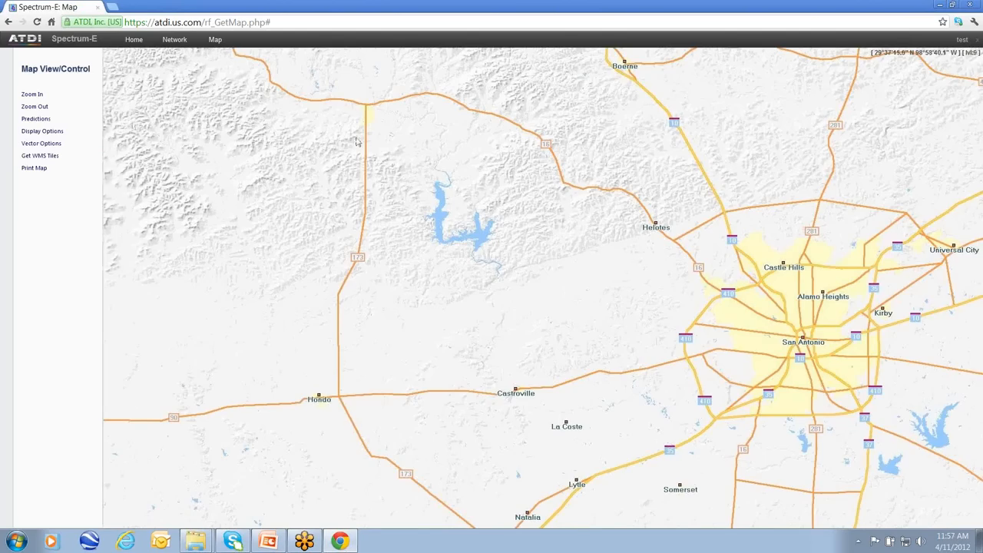
{"action": "mouse_move", "coordinate": [644, 263]}
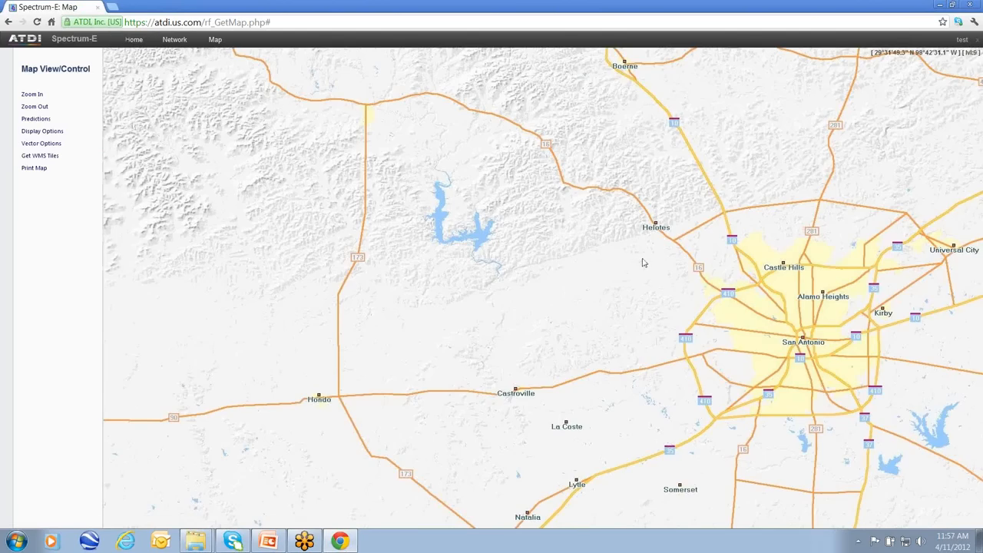
Zoom the map out from San Antonio to Texas and go to the account Home page
{"action": "left_click", "coordinate": [34, 106]}
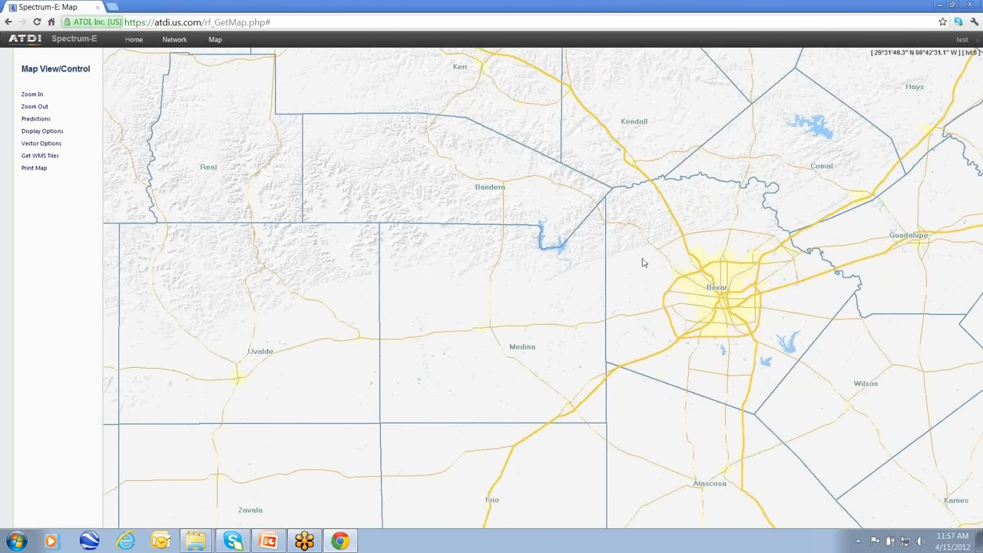
{"action": "left_click", "coordinate": [133, 40]}
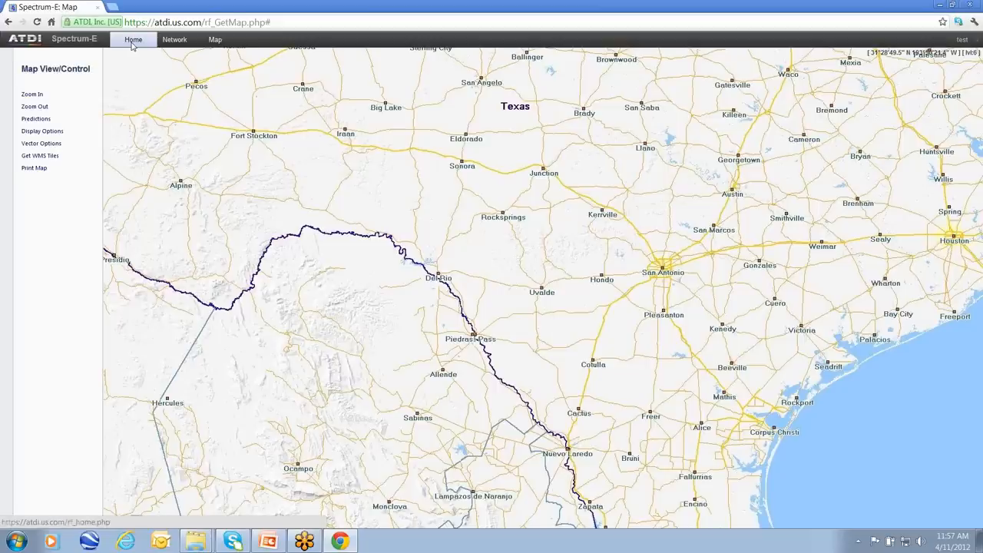
{"action": "left_click", "coordinate": [133, 39]}
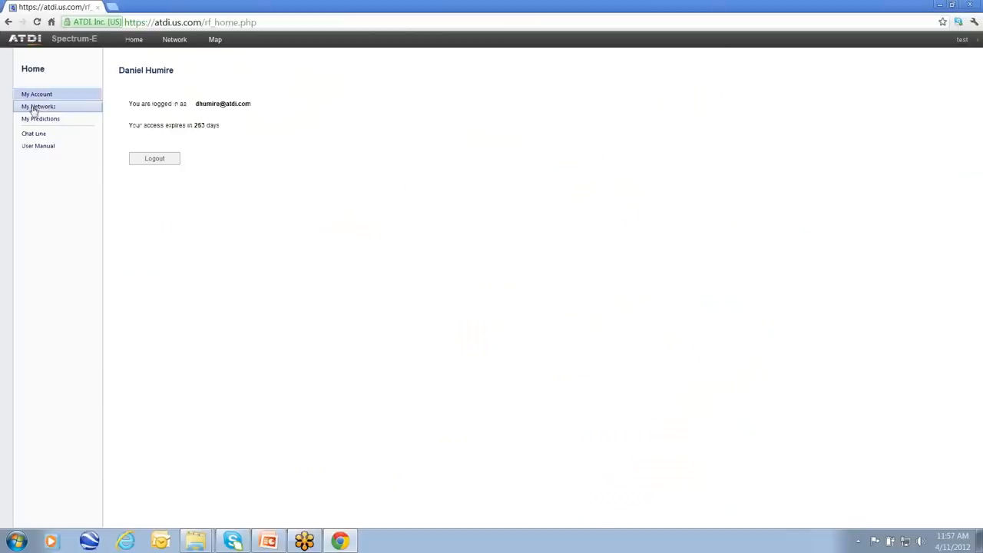
Show My Networks, with 'test' as current, and focus the Create New Network name field
{"action": "left_click", "coordinate": [38, 106]}
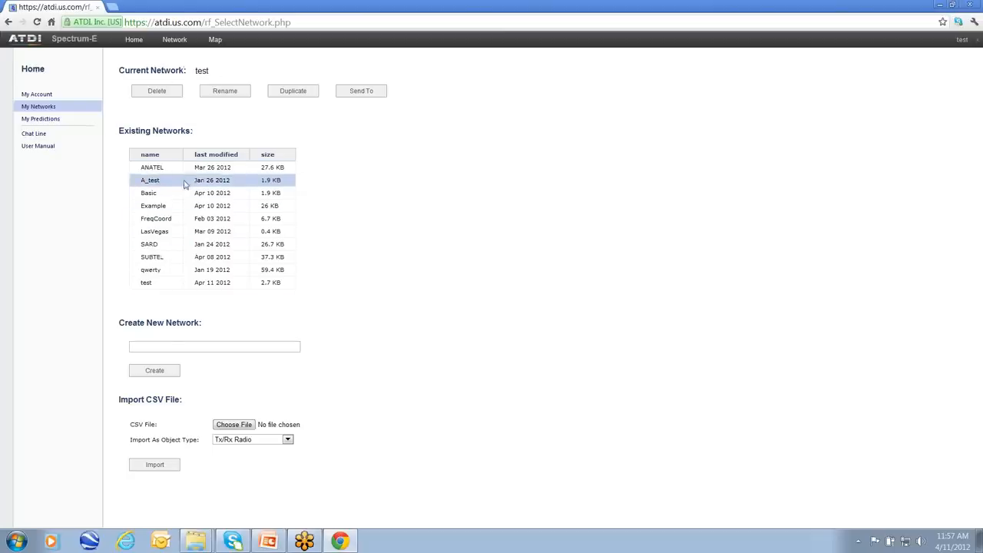
{"action": "left_click", "coordinate": [146, 283]}
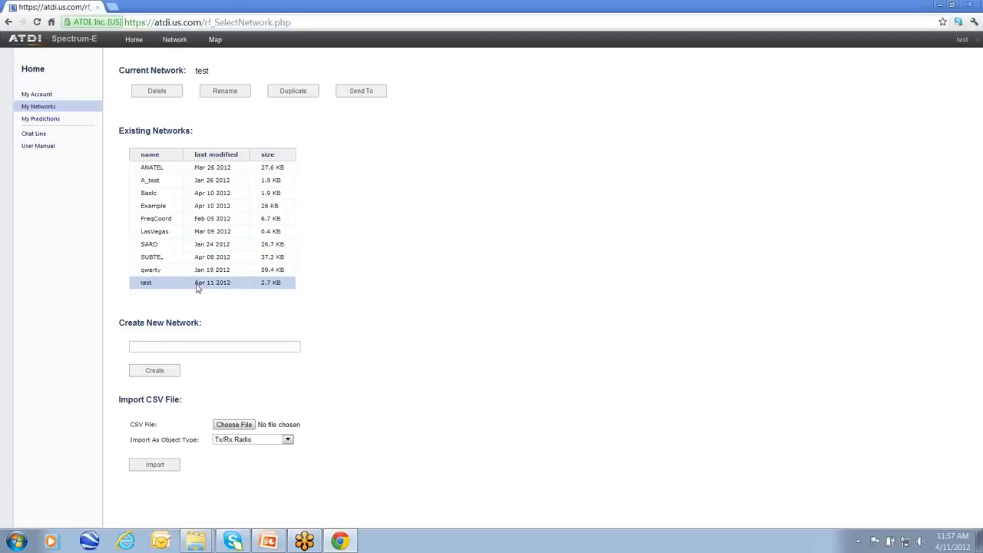
{"action": "left_click", "coordinate": [148, 192]}
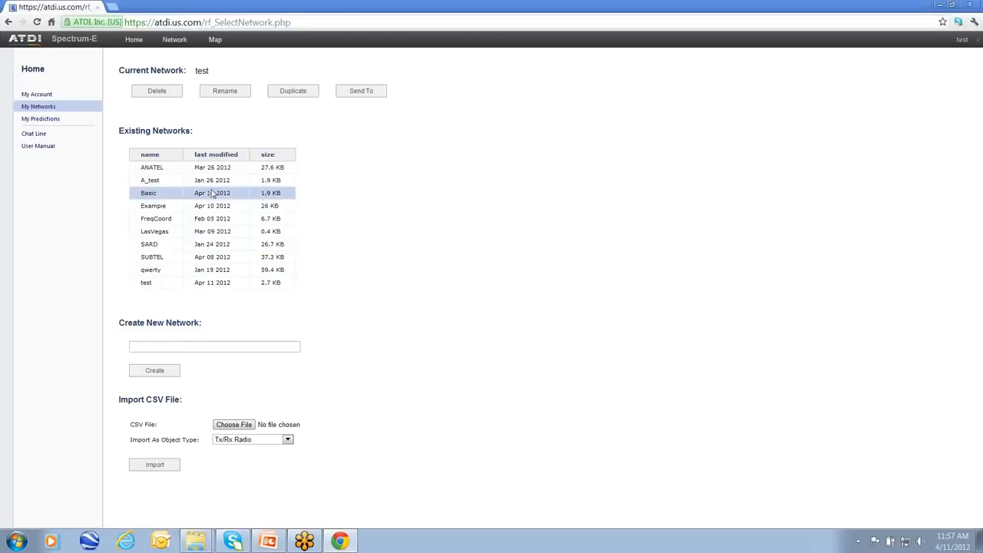
{"action": "left_click", "coordinate": [214, 346]}
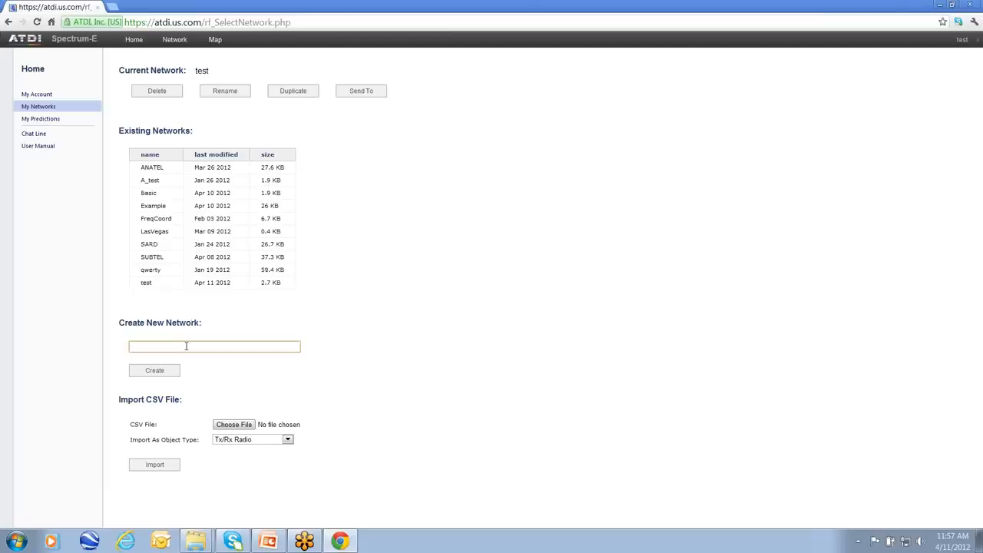
Enter 'Demo' as the new network name, create it, and select it as current
{"action": "type", "text": "Demo"}
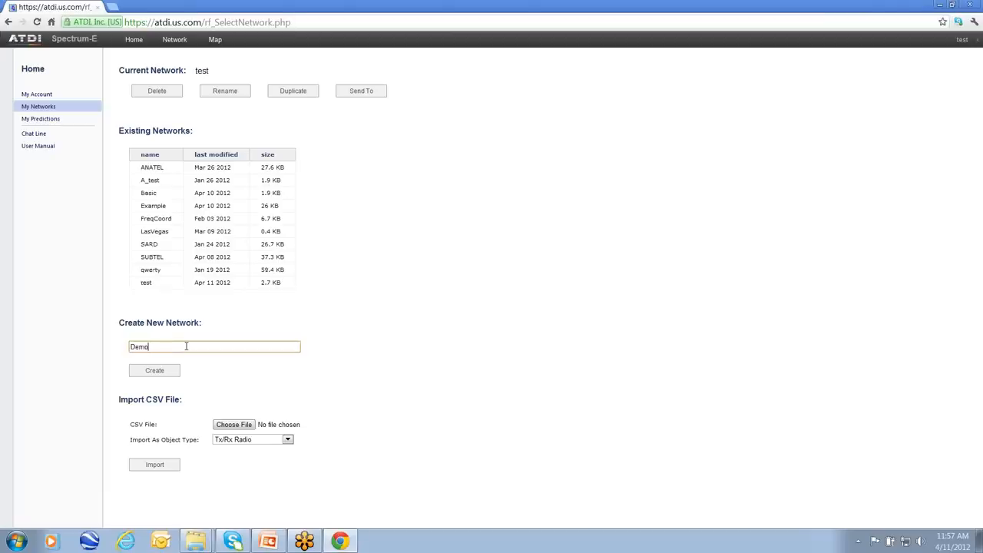
{"action": "left_click", "coordinate": [153, 371]}
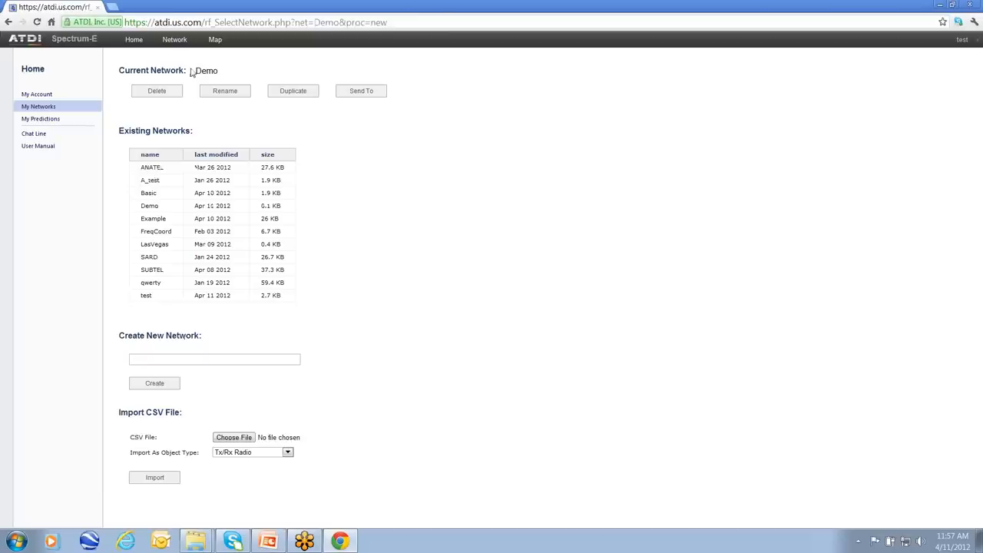
{"action": "mouse_move", "coordinate": [207, 64]}
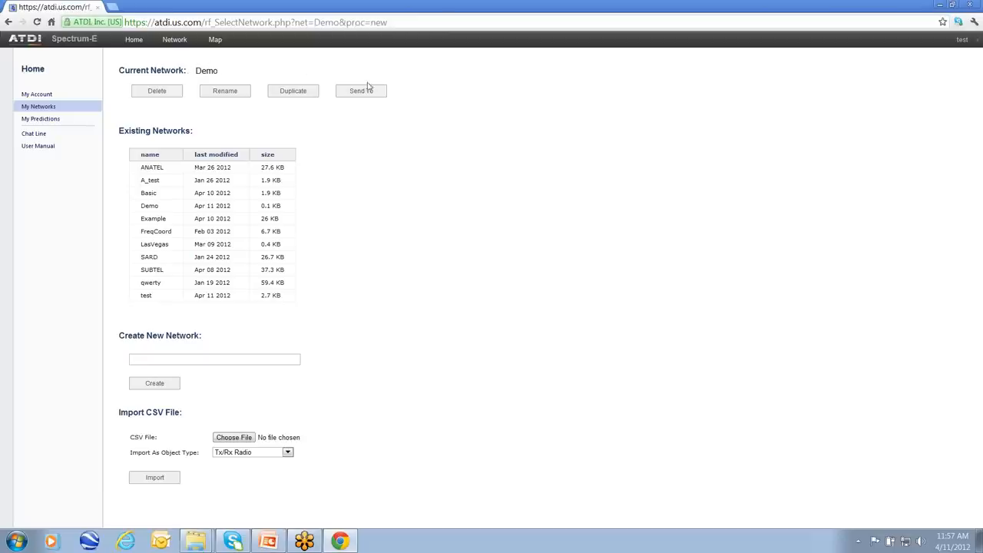
{"action": "left_click", "coordinate": [156, 232]}
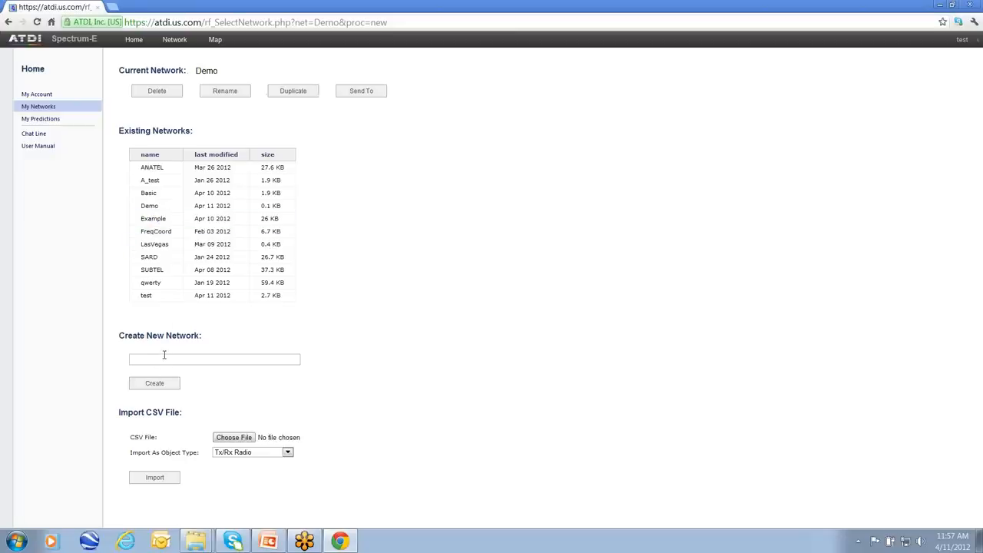
{"action": "mouse_move", "coordinate": [214, 39]}
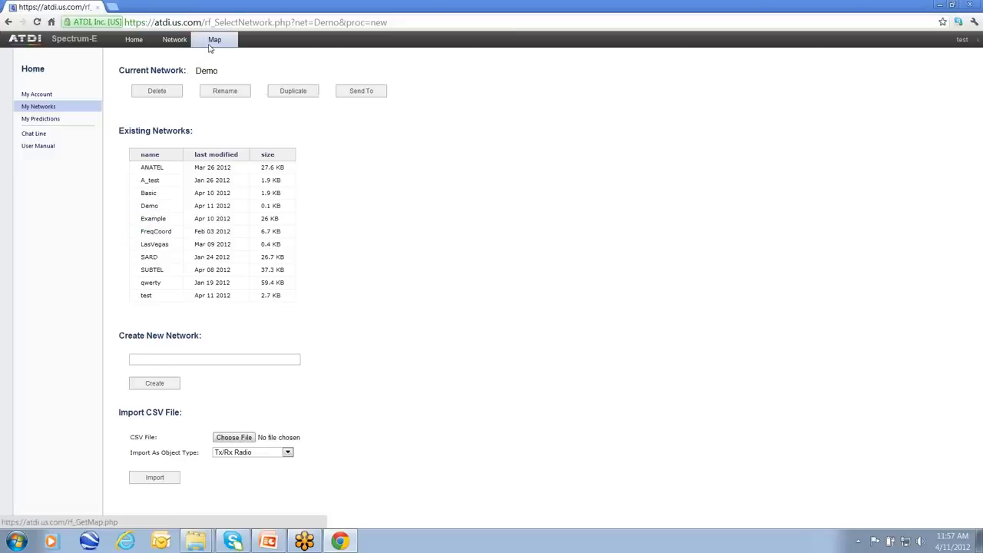
Open the Demo network's map and zoom from the Virginia–Maryland region into Baltimore
{"action": "left_click", "coordinate": [214, 39]}
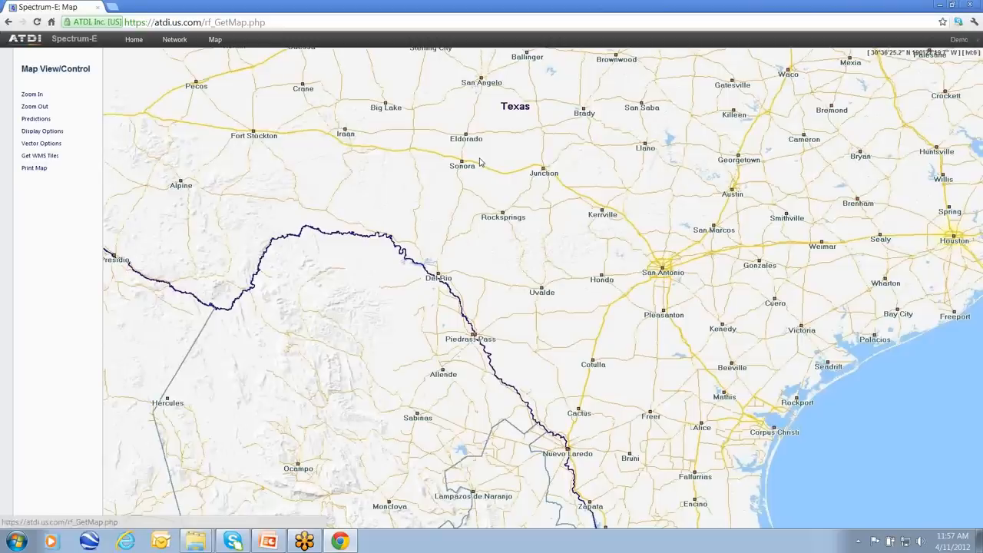
{"action": "left_click", "coordinate": [34, 106]}
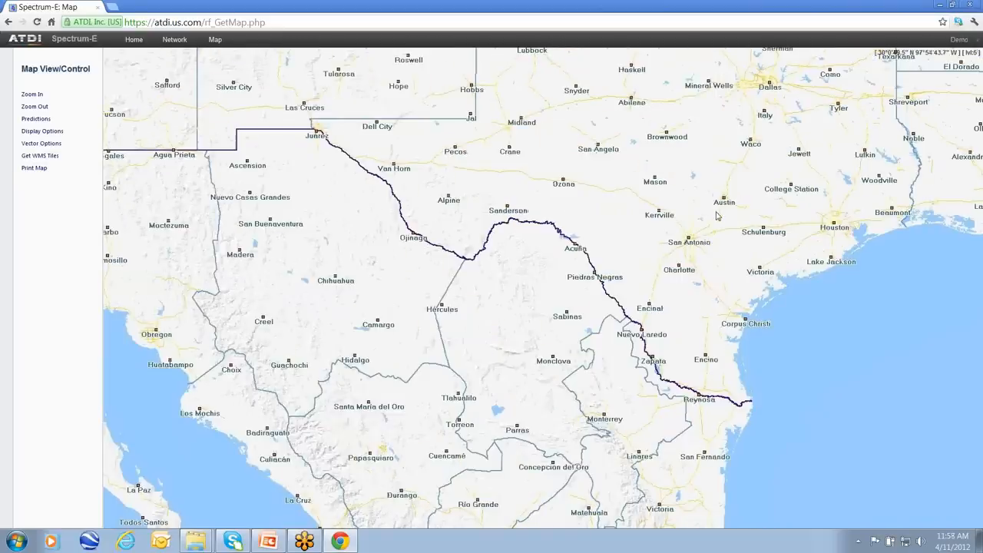
{"action": "left_click", "coordinate": [33, 106]}
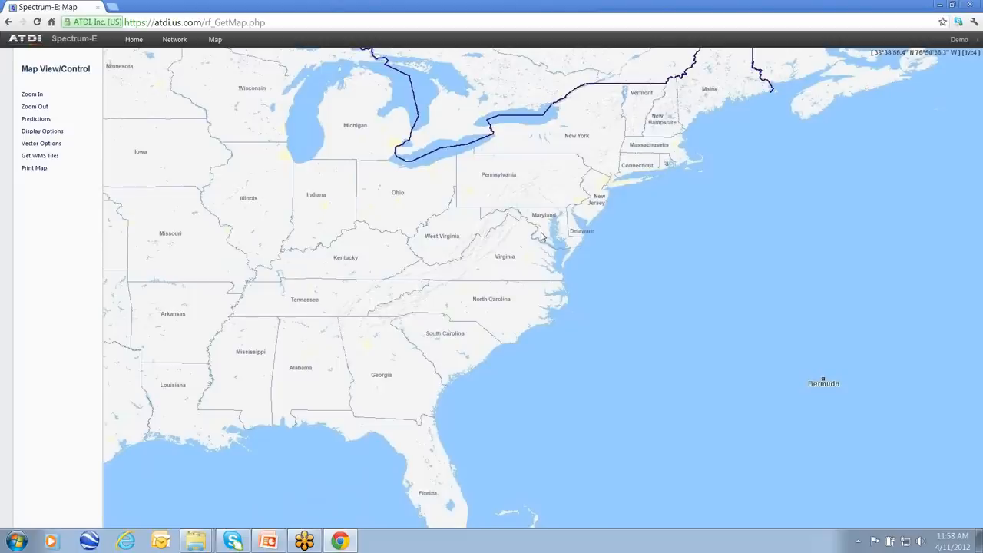
{"action": "left_click", "coordinate": [31, 94]}
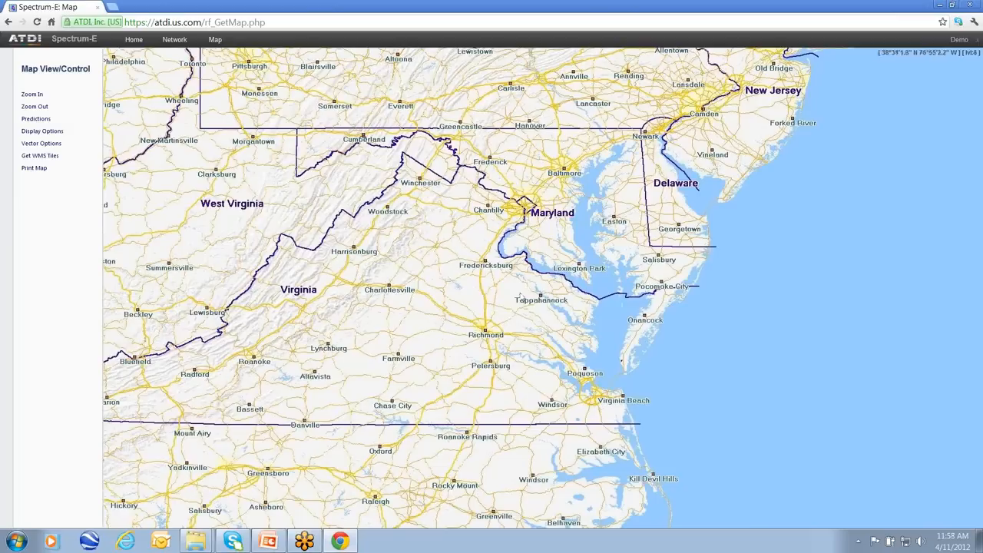
{"action": "left_click", "coordinate": [31, 93]}
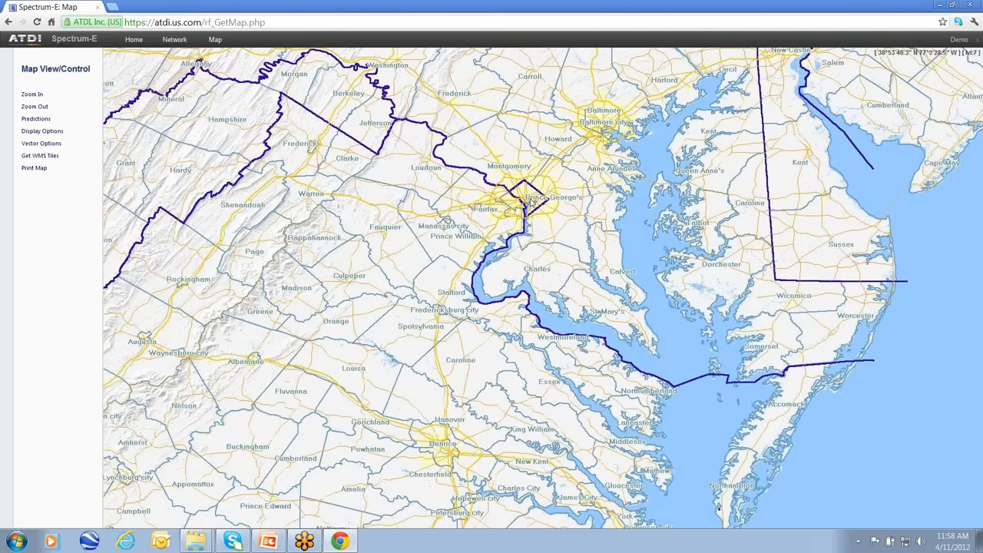
{"action": "left_click", "coordinate": [32, 94]}
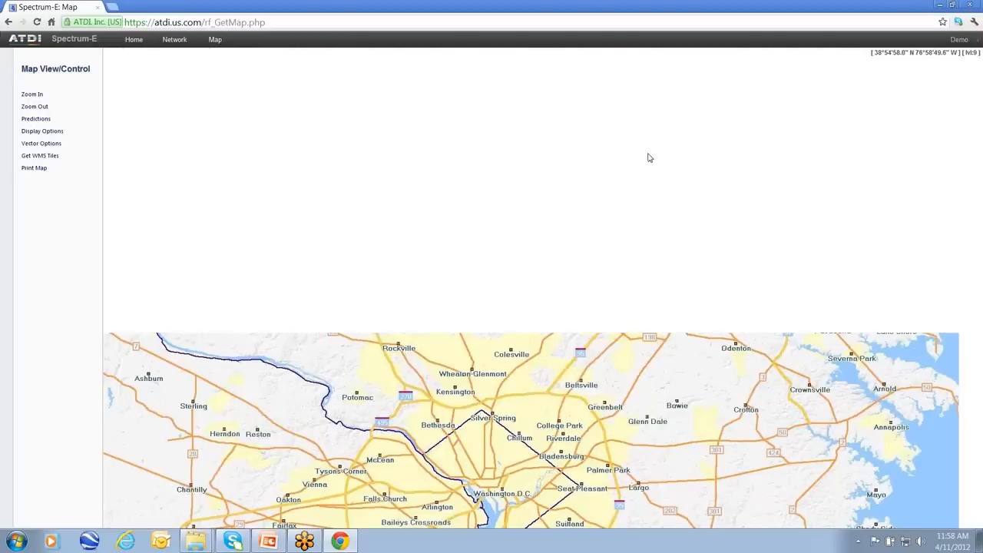
{"action": "left_click", "coordinate": [35, 106]}
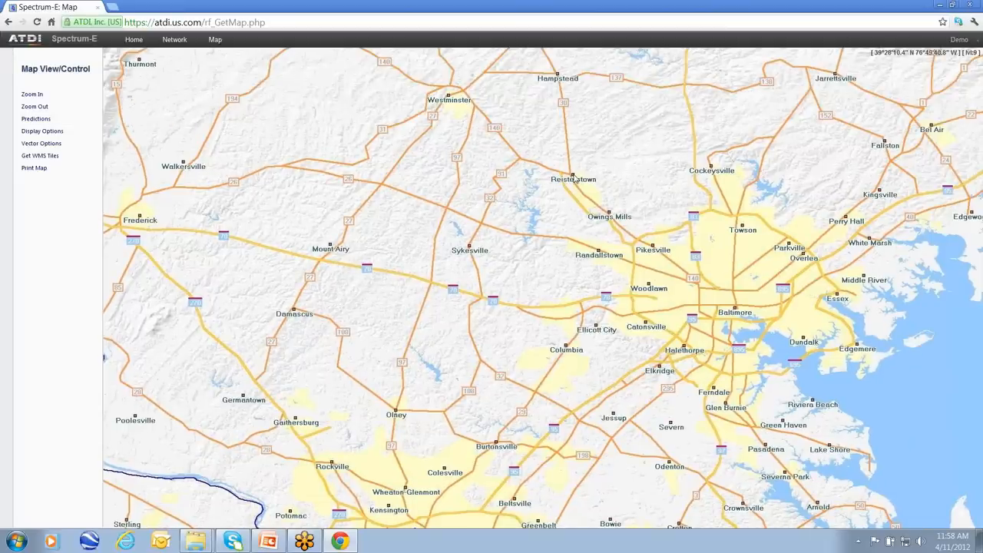
Add a Tx/Rx Radio object at the map spot near Reisterstown
{"action": "right_click", "coordinate": [574, 178]}
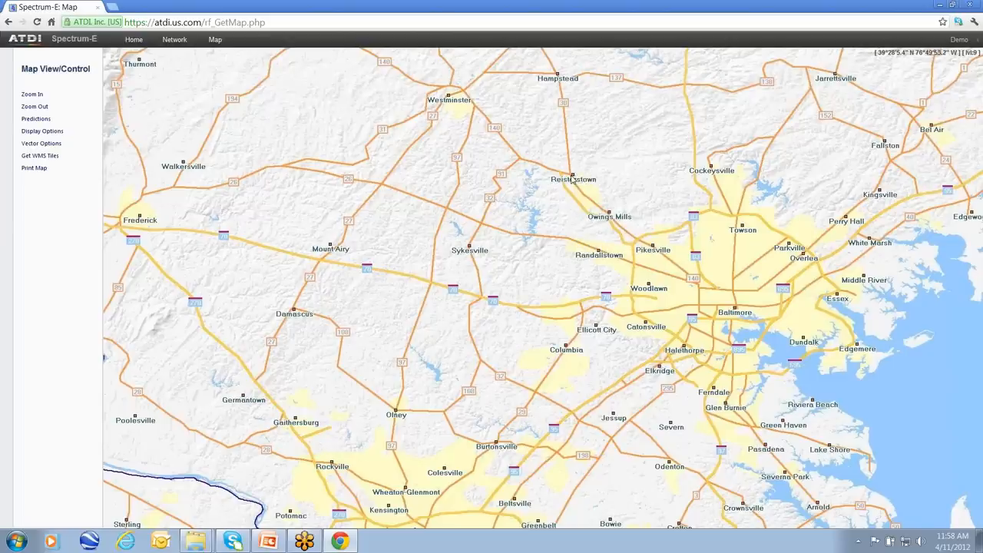
{"action": "right_click", "coordinate": [572, 179]}
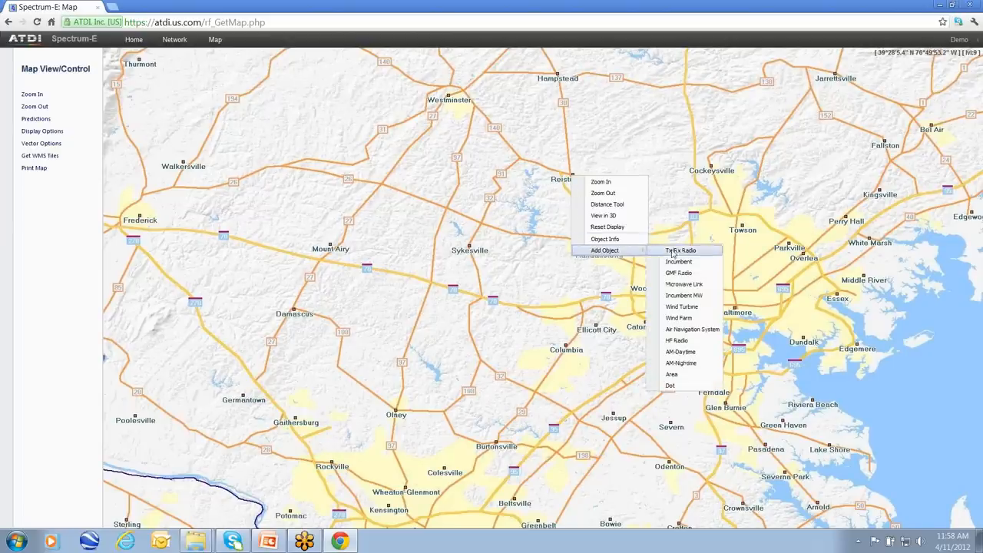
{"action": "mouse_move", "coordinate": [671, 384]}
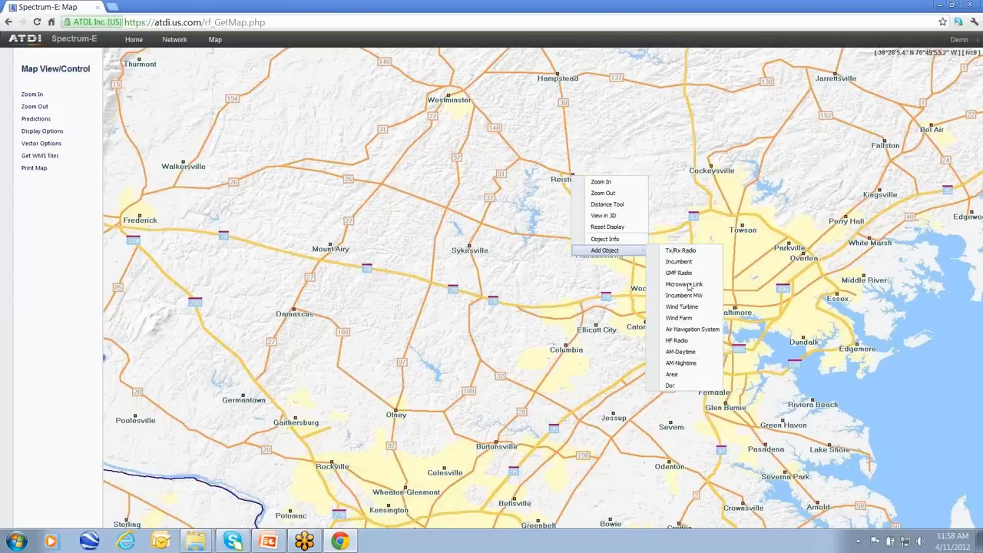
{"action": "mouse_move", "coordinate": [682, 261]}
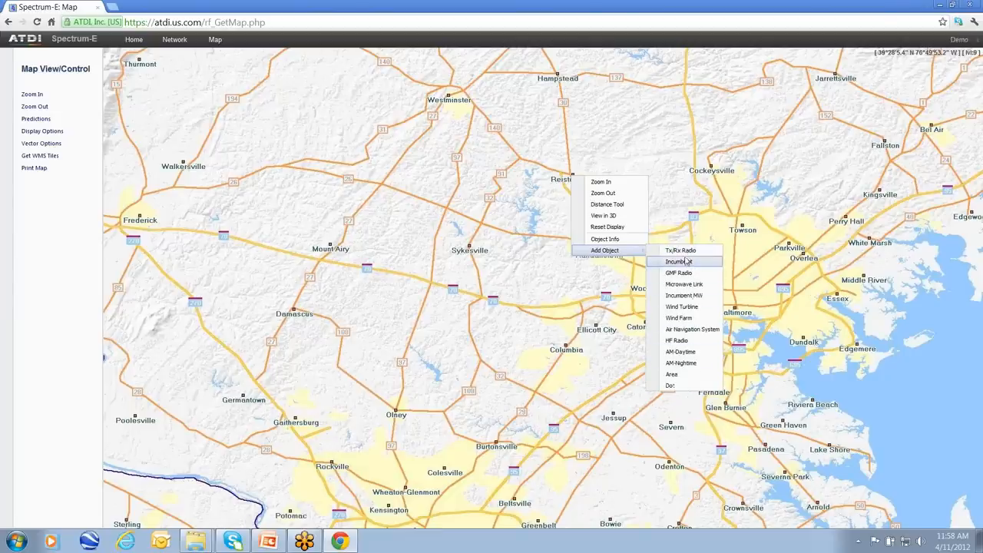
{"action": "mouse_move", "coordinate": [686, 250]}
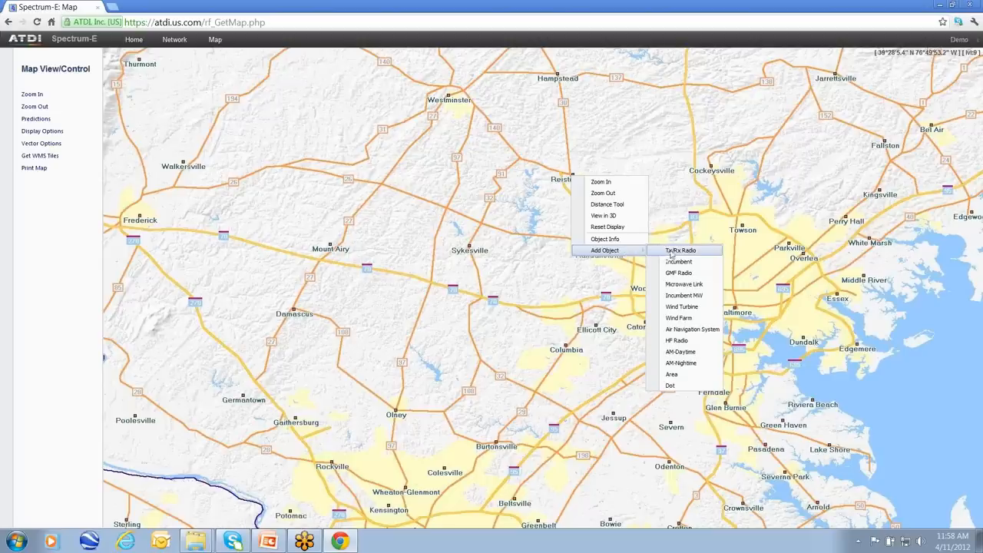
{"action": "left_click", "coordinate": [674, 251]}
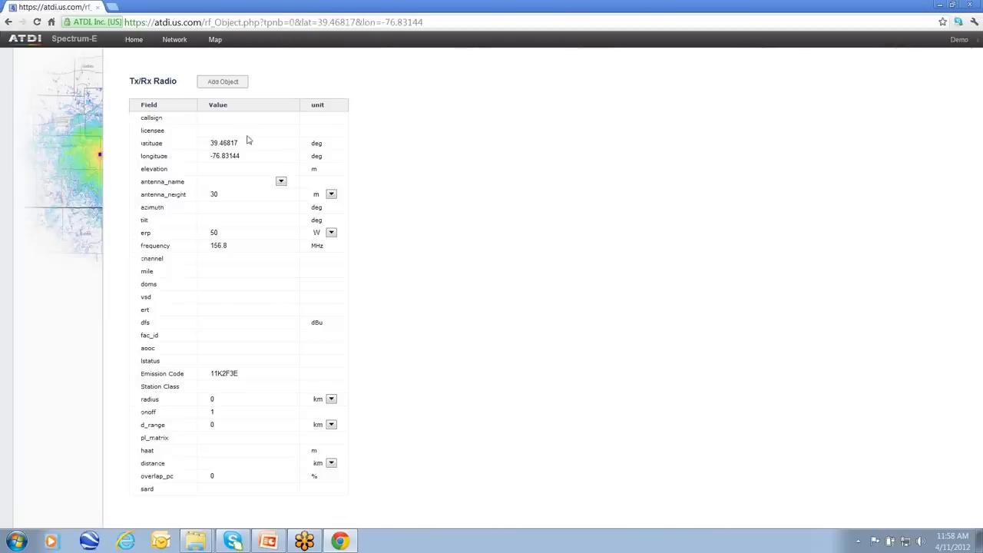
Enter the callsign 'Proposed' and leave the antenna pattern unset
{"action": "left_click", "coordinate": [245, 117]}
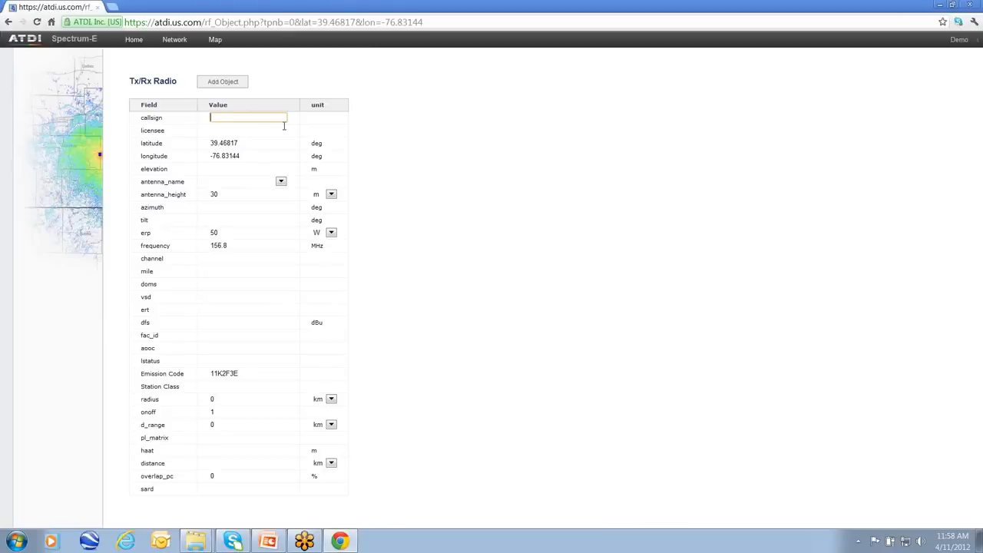
{"action": "type", "text": "P"}
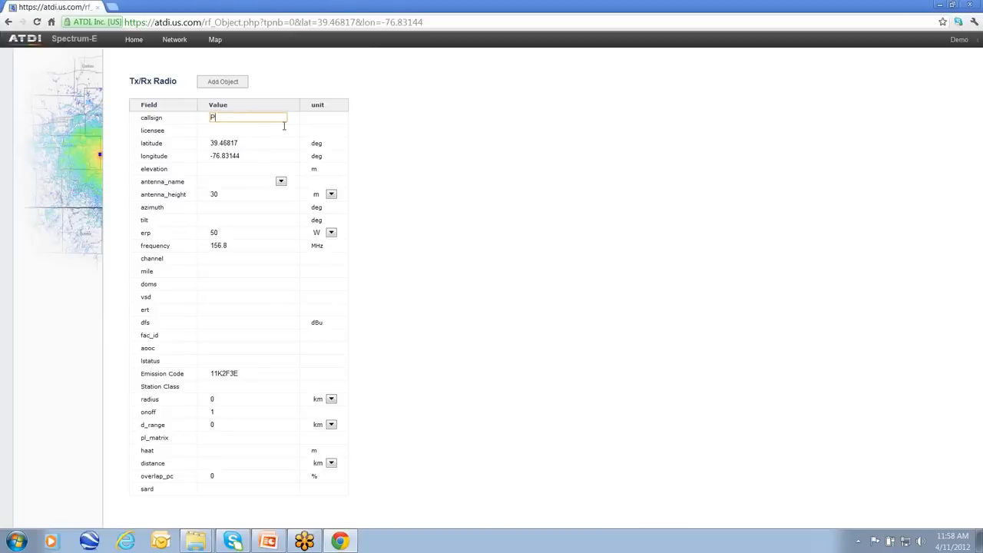
{"action": "type", "text": "roposed"}
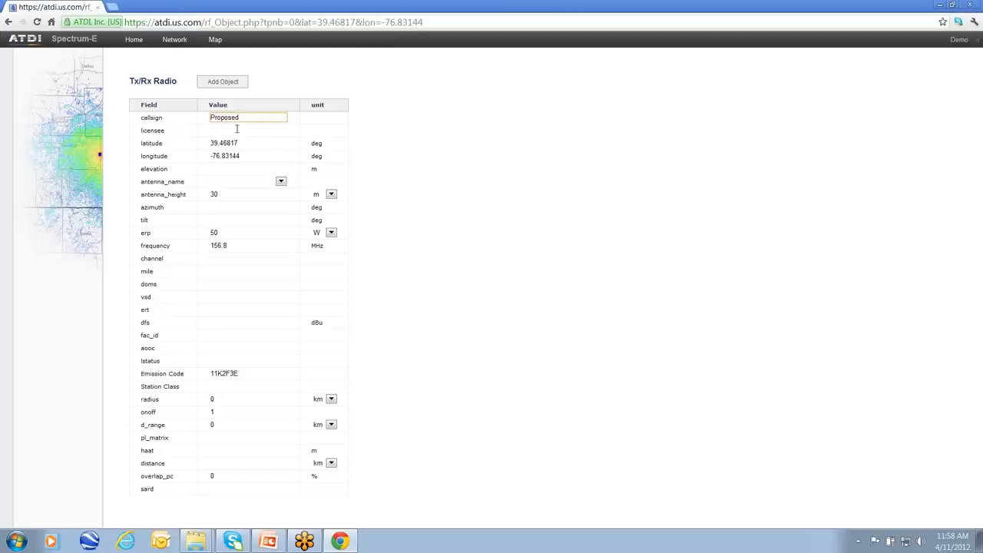
{"action": "mouse_move", "coordinate": [250, 198]}
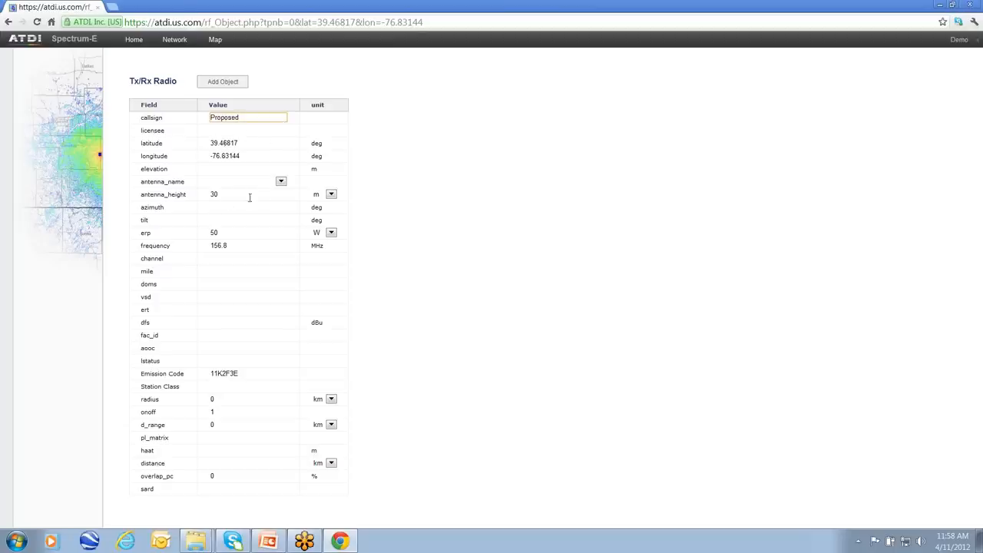
{"action": "left_click", "coordinate": [281, 181]}
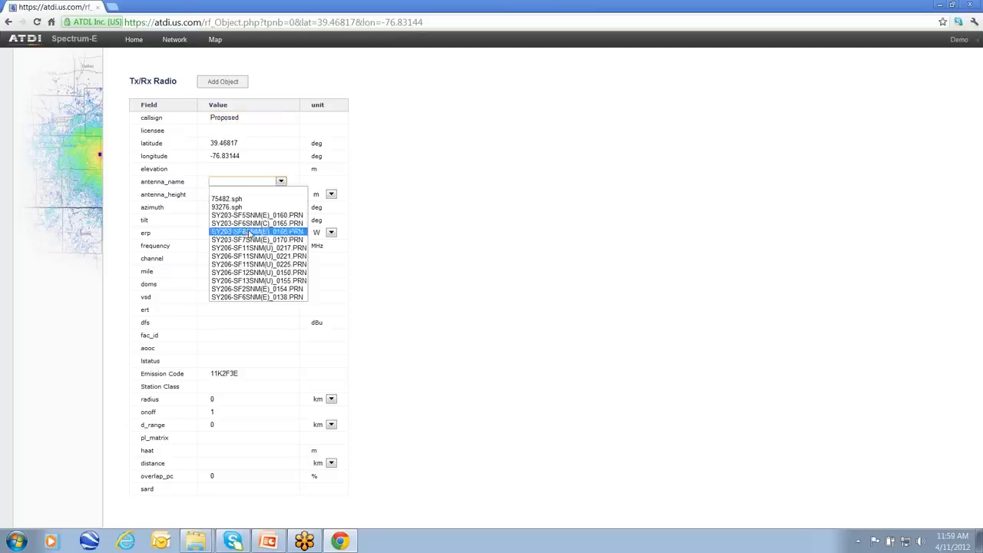
{"action": "left_click", "coordinate": [257, 231]}
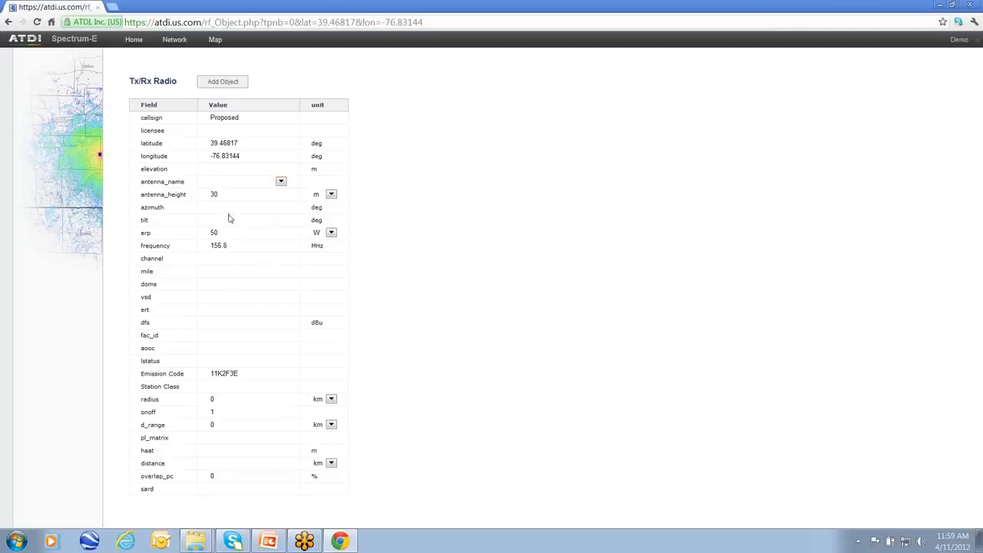
Keep watts for ERP, set frequency to 155.8 MHz, and add the radio
{"action": "left_click", "coordinate": [331, 193]}
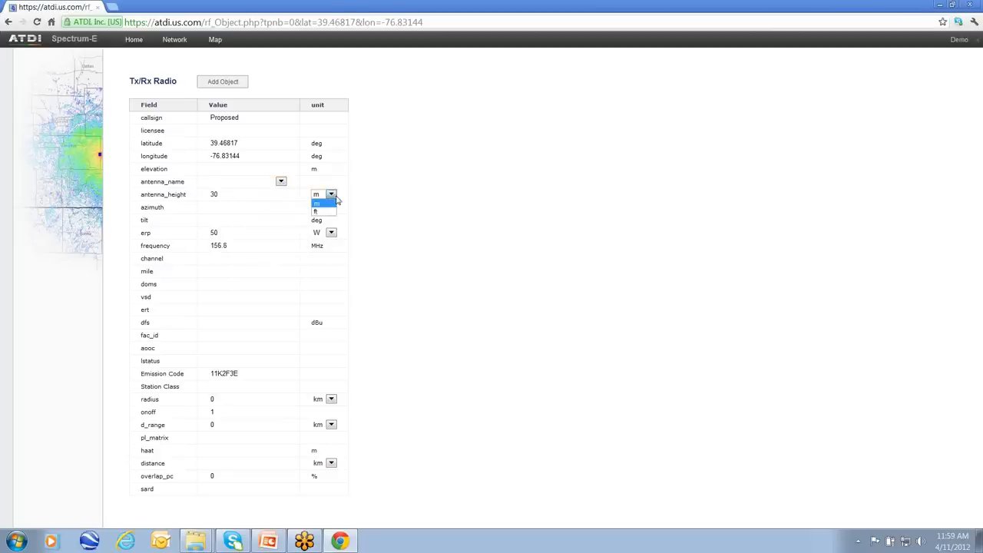
{"action": "left_click", "coordinate": [331, 232]}
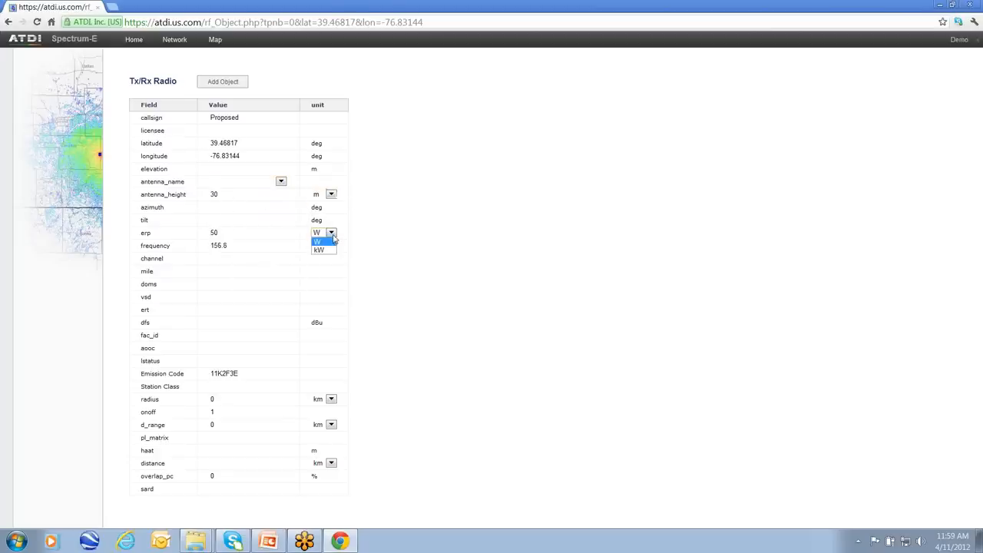
{"action": "left_click", "coordinate": [316, 242]}
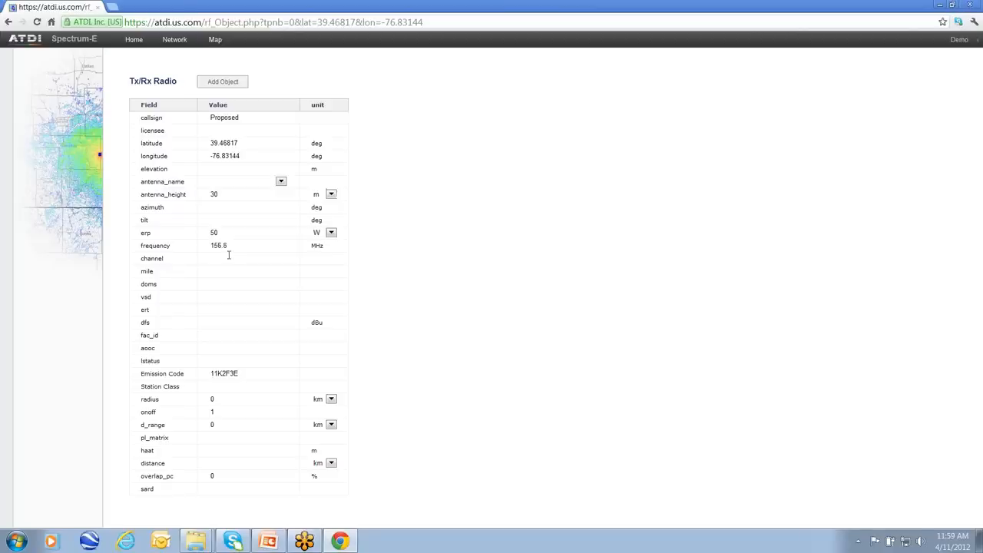
{"action": "mouse_move", "coordinate": [314, 212]}
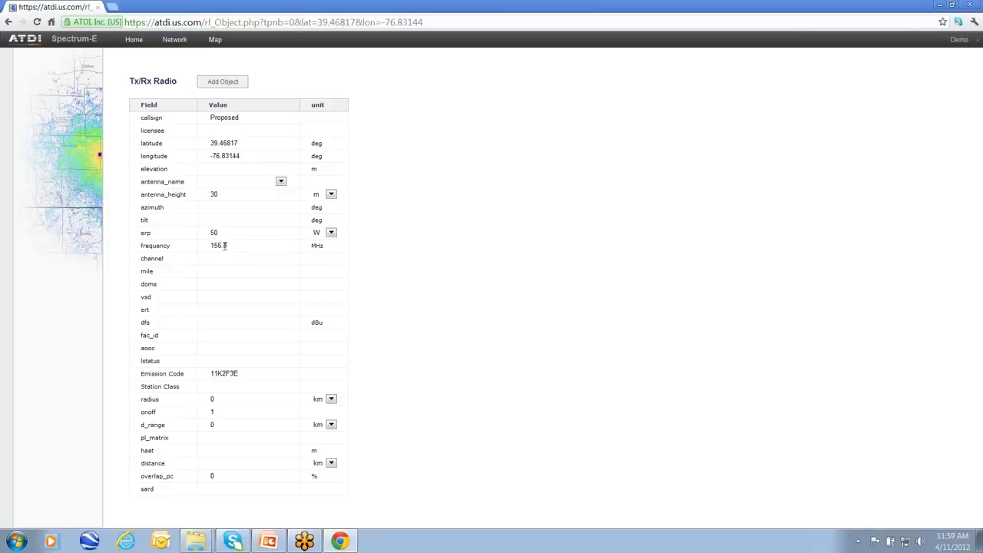
{"action": "left_click", "coordinate": [222, 245]}
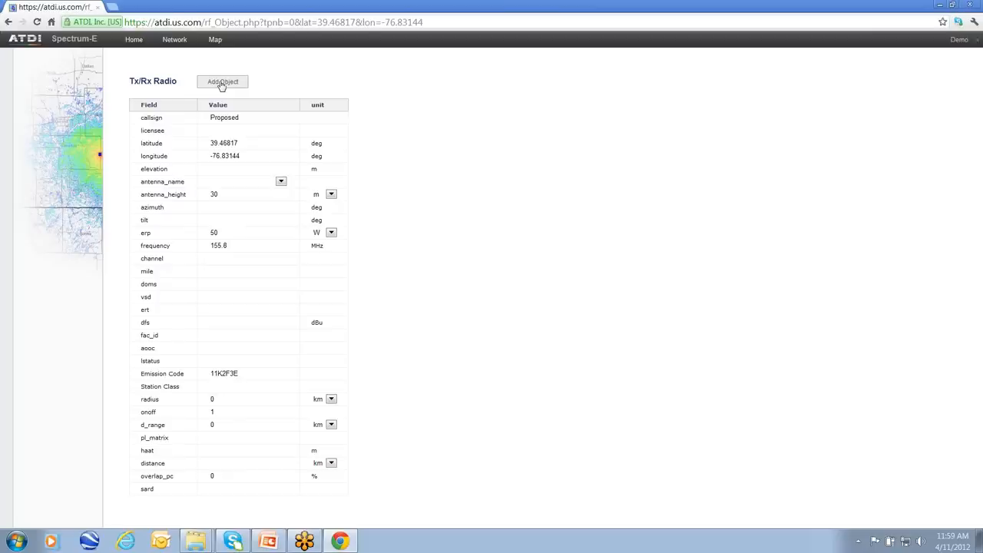
{"action": "left_click", "coordinate": [222, 82]}
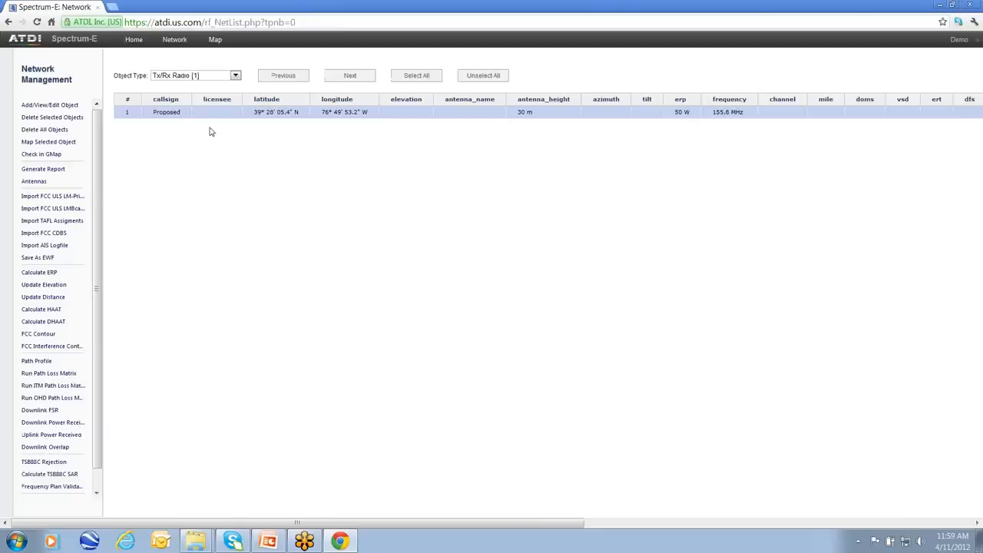
{"action": "mouse_move", "coordinate": [95, 96]}
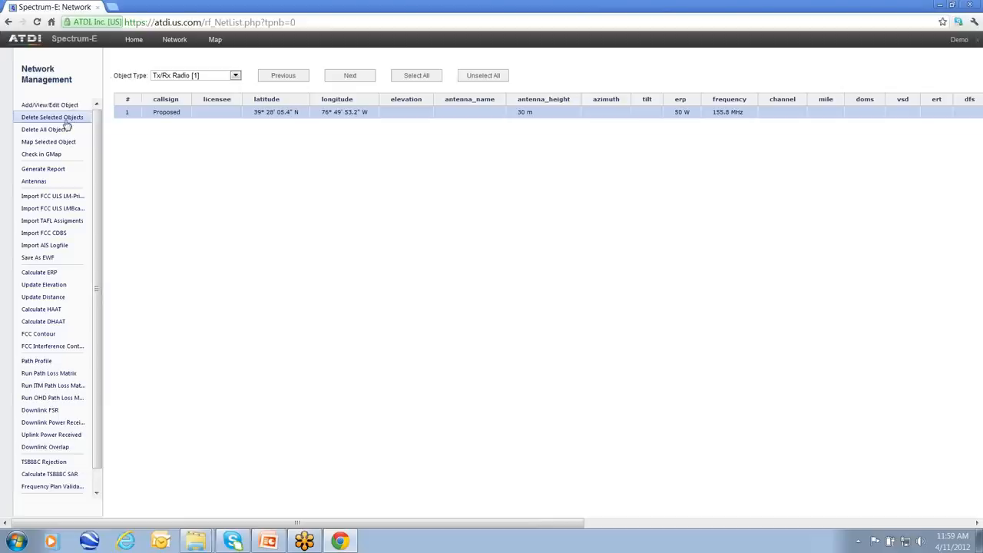
{"action": "mouse_move", "coordinate": [50, 106]}
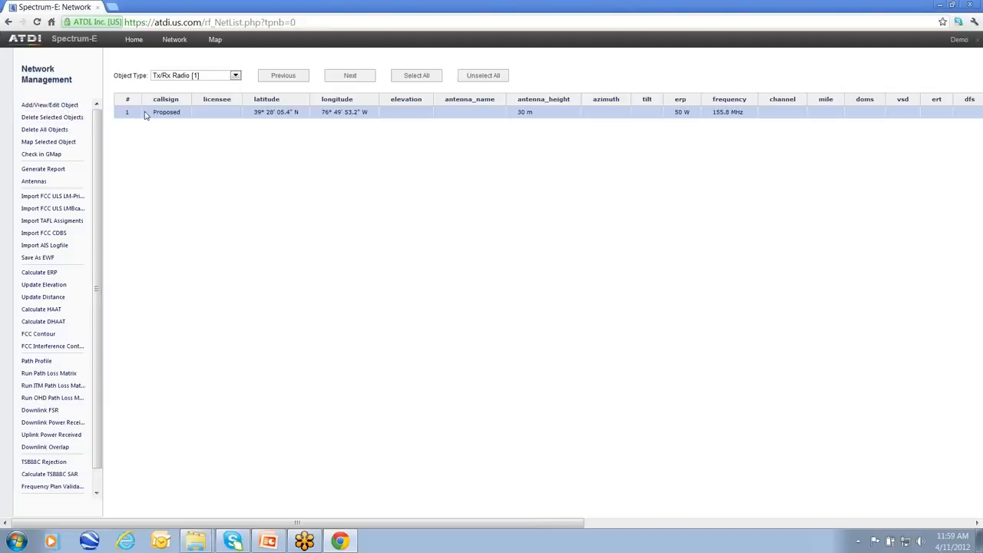
Open the Proposed radio, append '-2' to its callsign, and duplicate it
{"action": "left_click", "coordinate": [50, 104]}
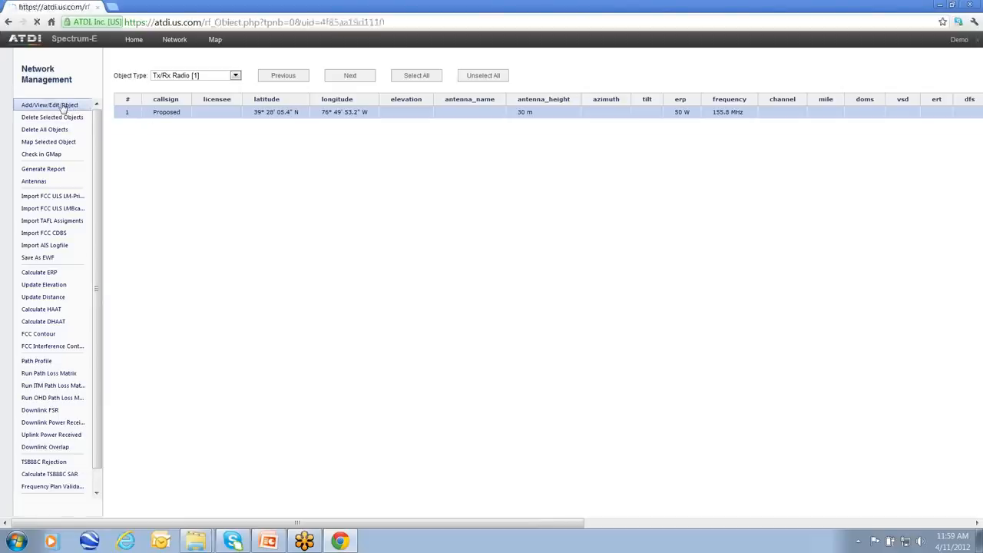
{"action": "left_click", "coordinate": [49, 104]}
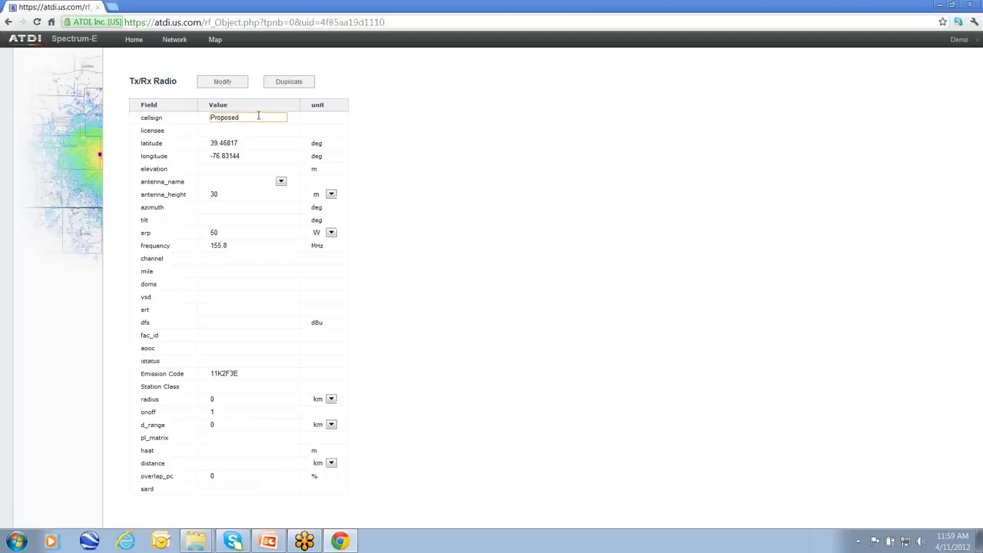
{"action": "type", "text": "-2"}
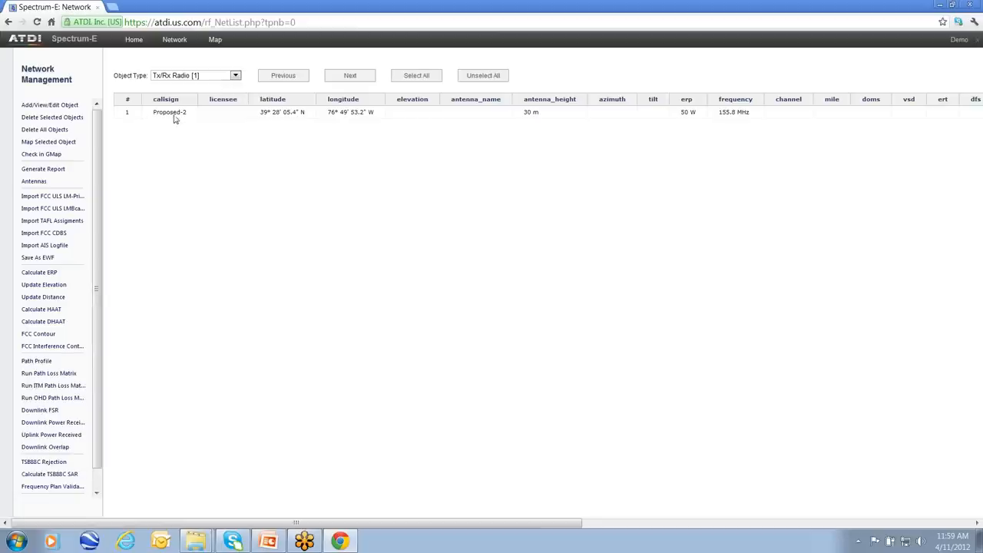
{"action": "left_click", "coordinate": [170, 112]}
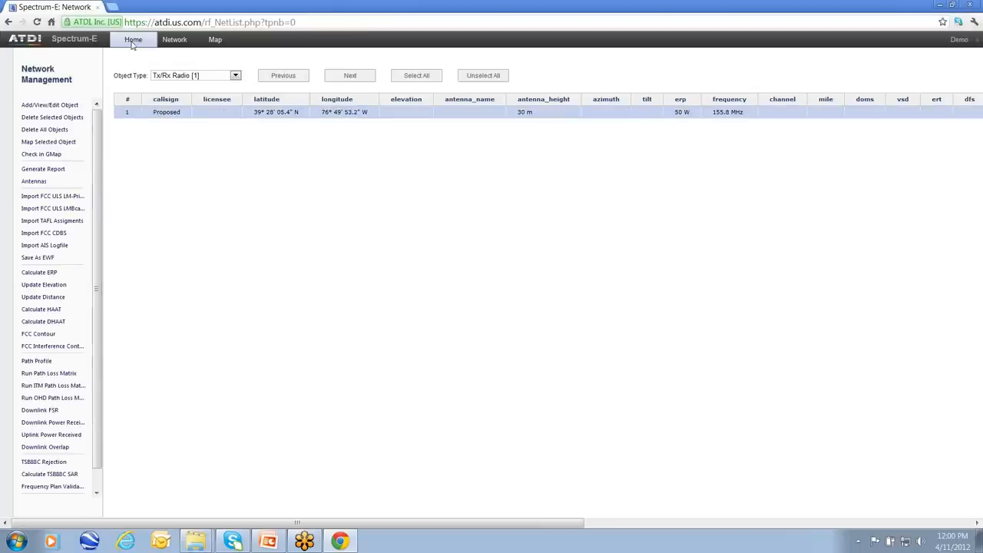
Import SampleStation.csv into the network as Tx/Rx radios
{"action": "left_click", "coordinate": [133, 39]}
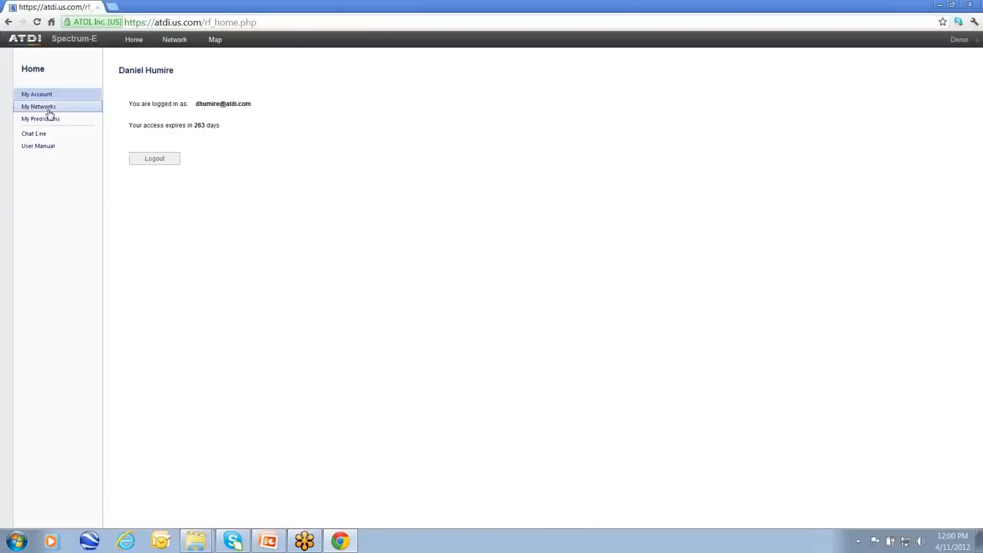
{"action": "left_click", "coordinate": [38, 106]}
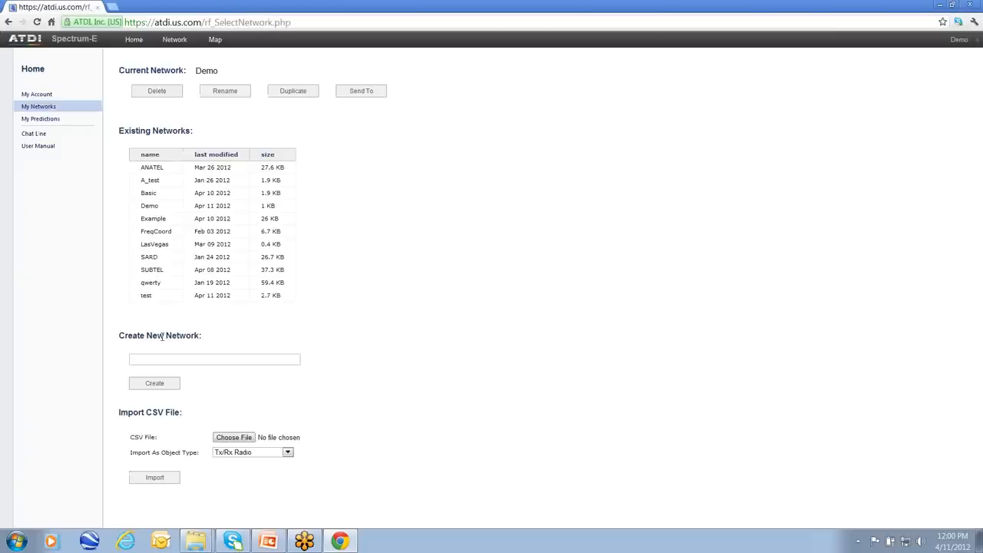
{"action": "mouse_move", "coordinate": [171, 423]}
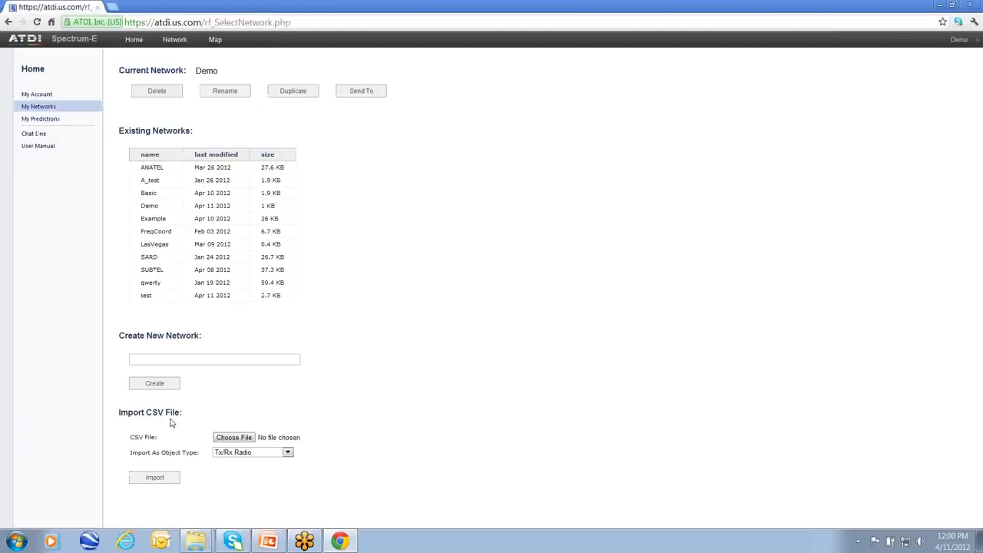
{"action": "mouse_move", "coordinate": [233, 437]}
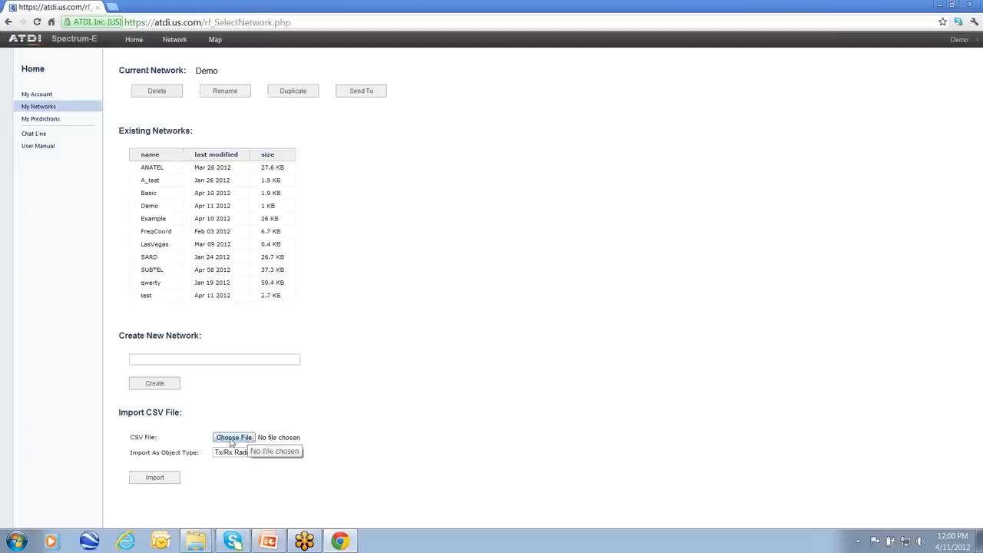
{"action": "left_click", "coordinate": [234, 437]}
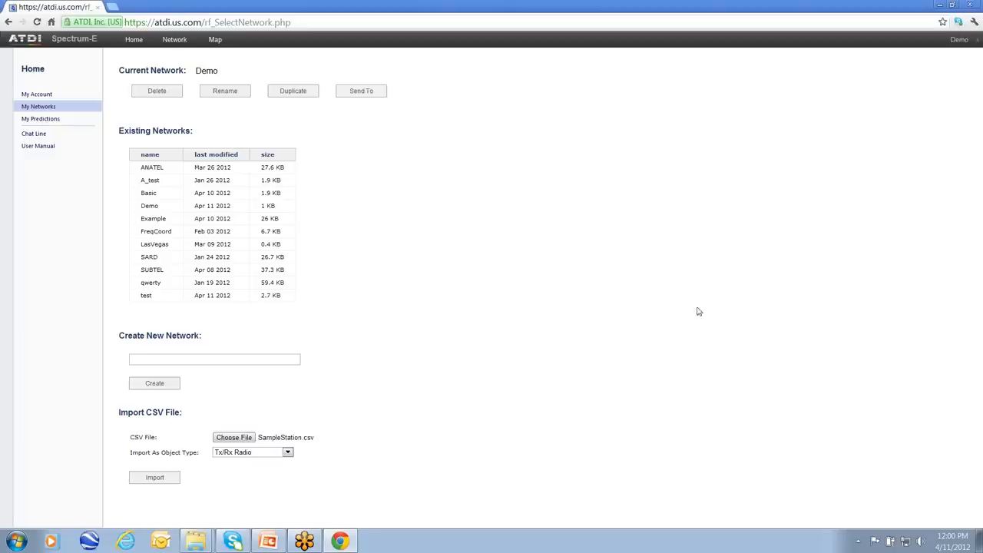
{"action": "mouse_move", "coordinate": [154, 477]}
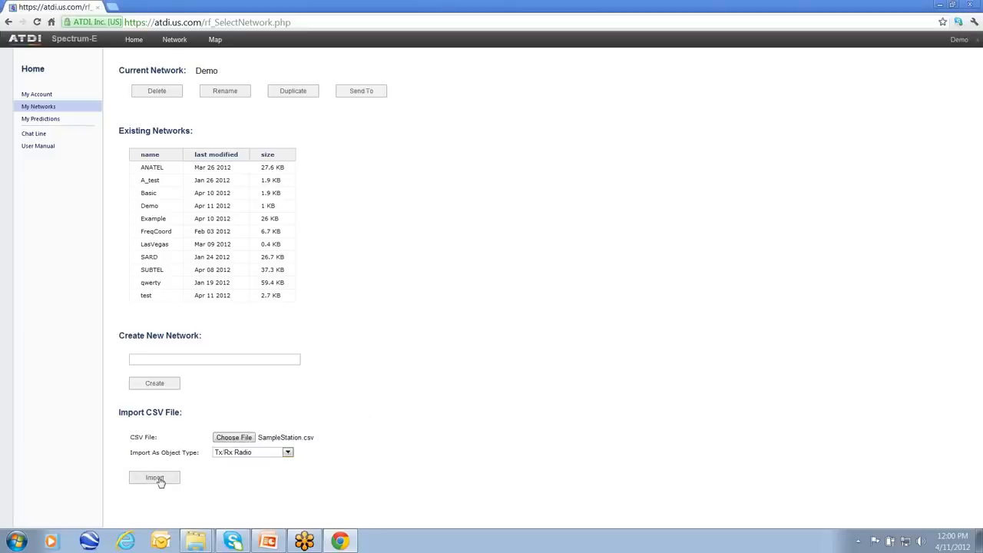
{"action": "left_click", "coordinate": [154, 477]}
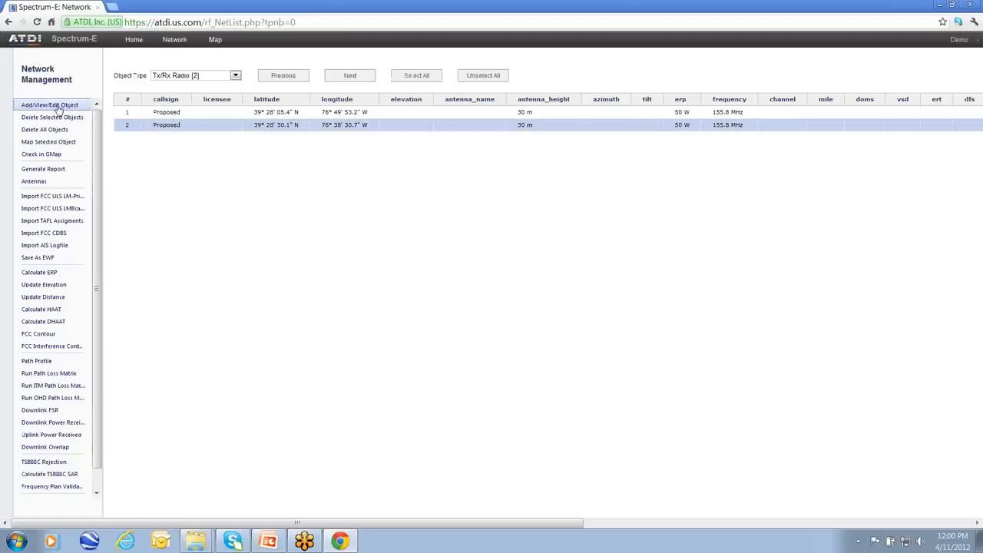
Select both radios and generate a Path Profile Report between Proposed and Proposed-2
{"action": "left_click", "coordinate": [49, 104]}
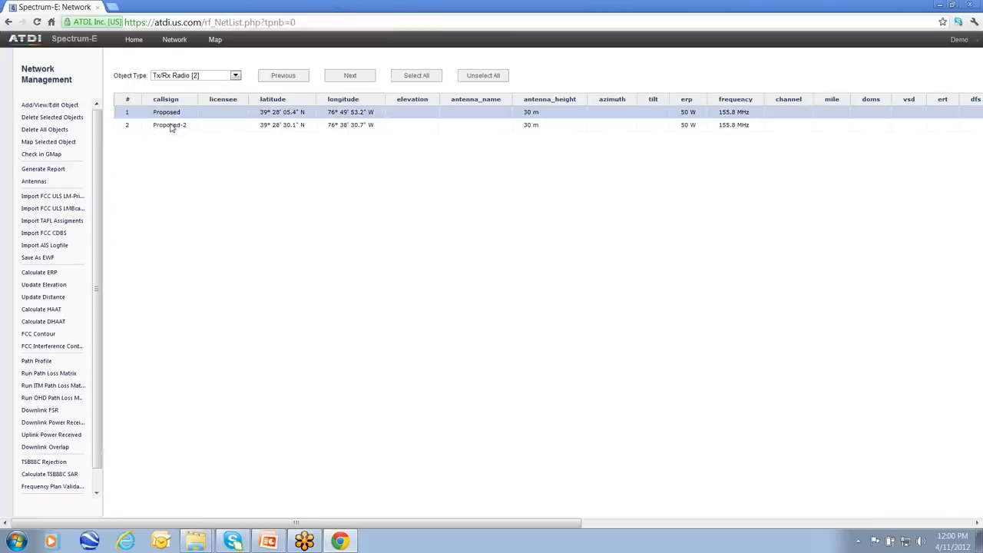
{"action": "left_click", "coordinate": [169, 125]}
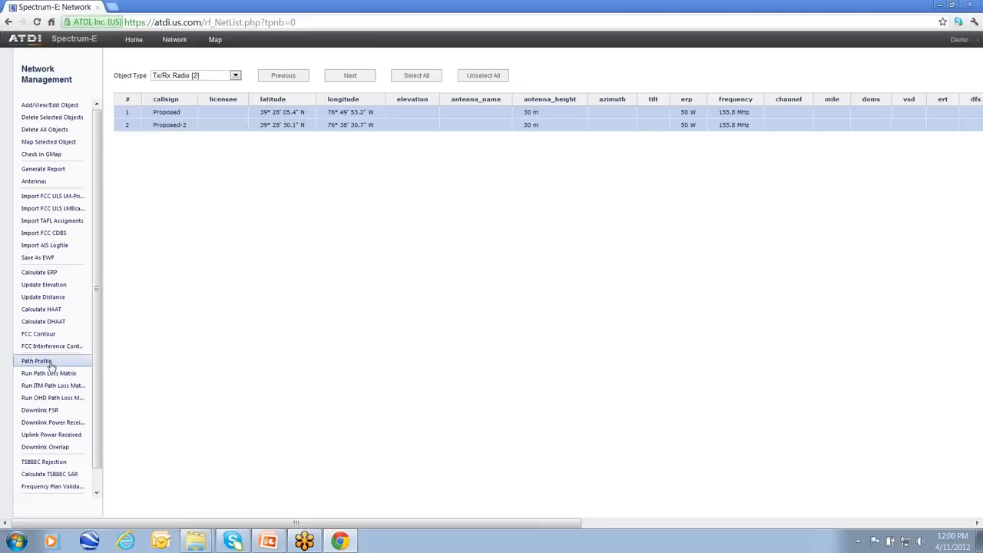
{"action": "left_click", "coordinate": [36, 361]}
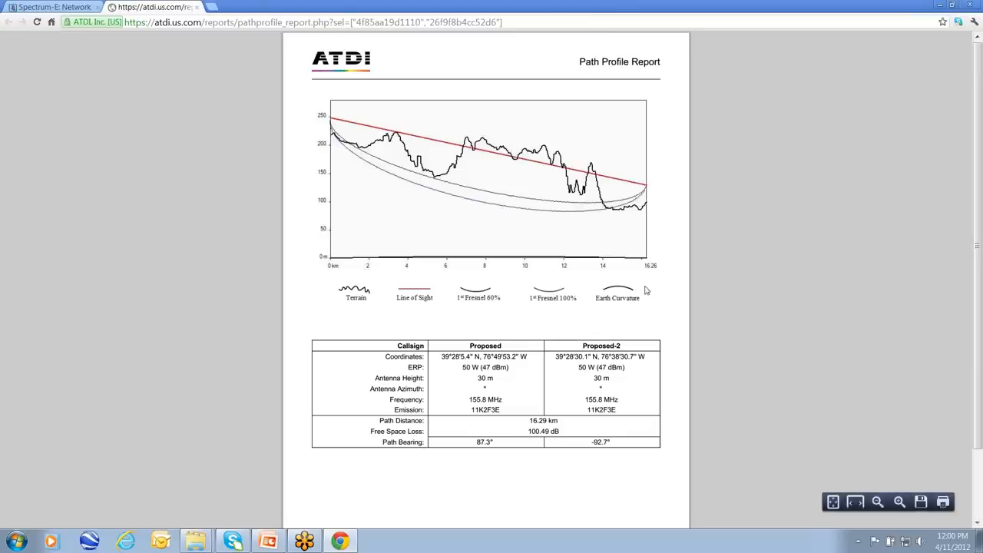
{"action": "mouse_move", "coordinate": [439, 397]}
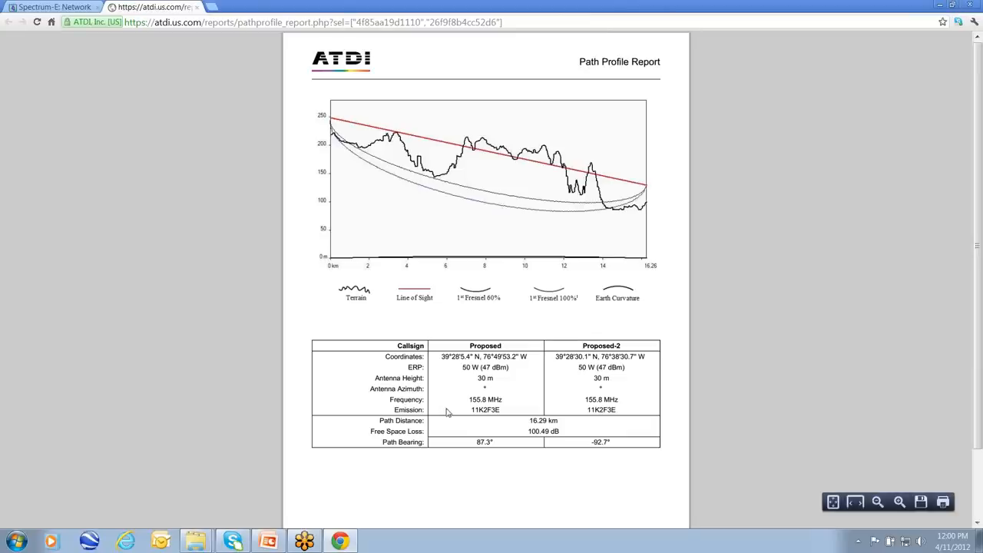
{"action": "mouse_move", "coordinate": [463, 422]}
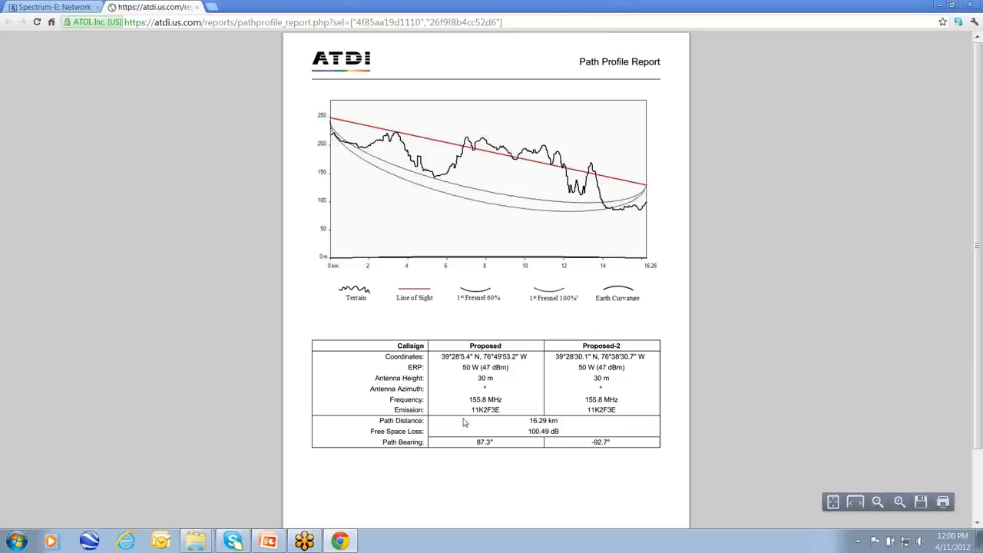
{"action": "mouse_move", "coordinate": [582, 394]}
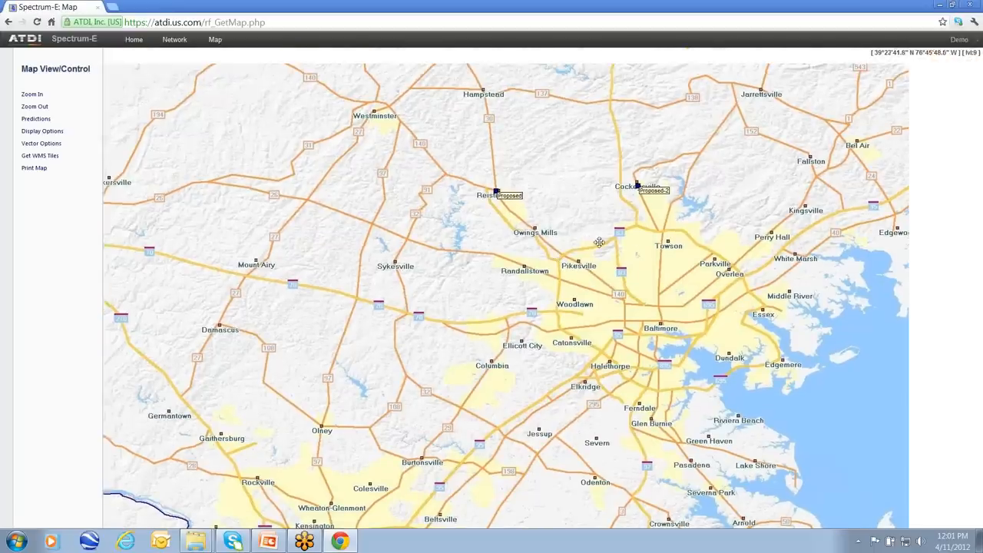
{"action": "left_click", "coordinate": [43, 131]}
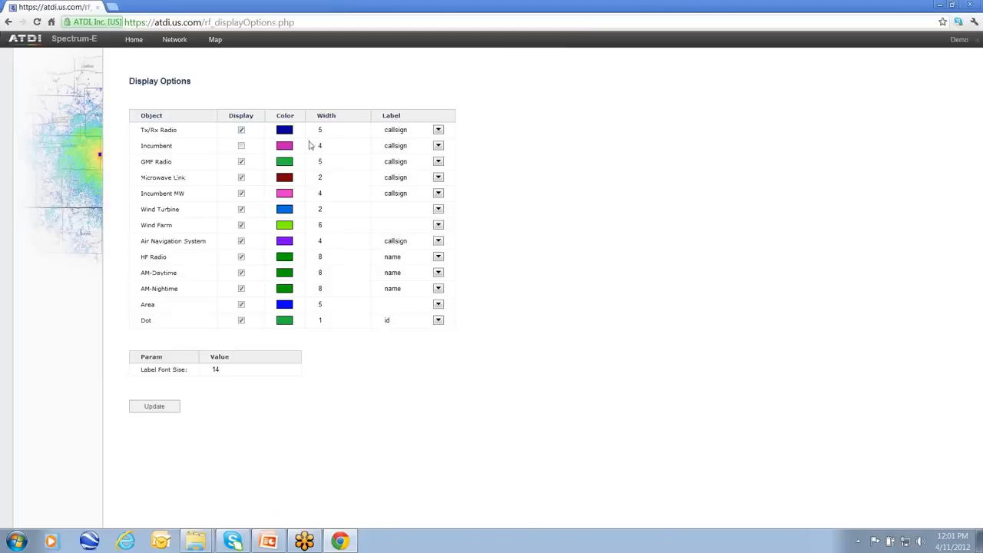
{"action": "mouse_move", "coordinate": [352, 158]}
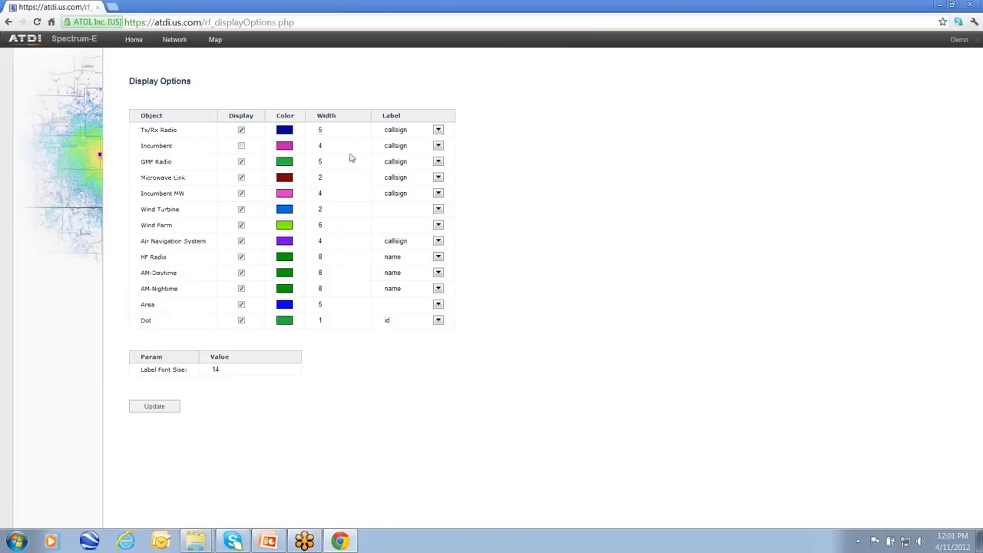
{"action": "left_click", "coordinate": [438, 130]}
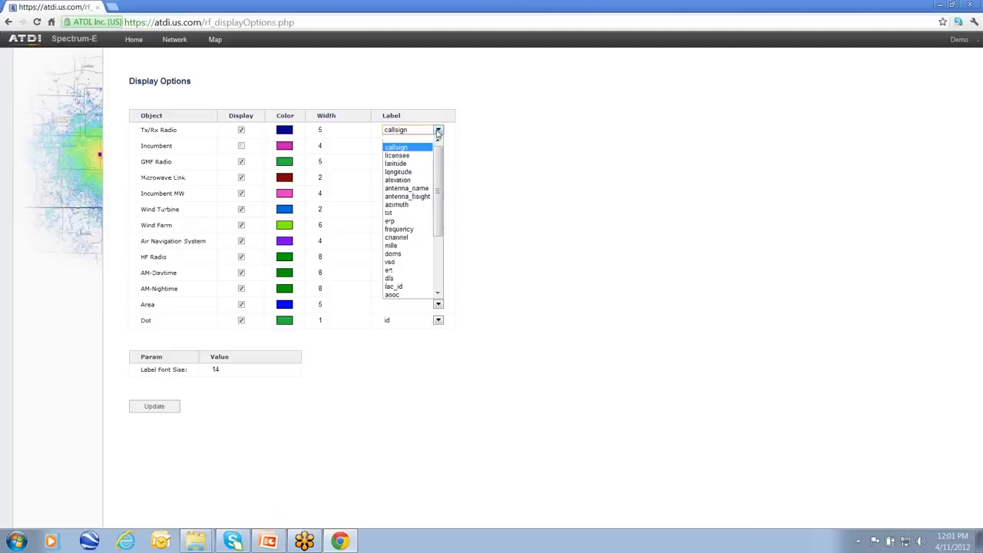
{"action": "left_click", "coordinate": [395, 146]}
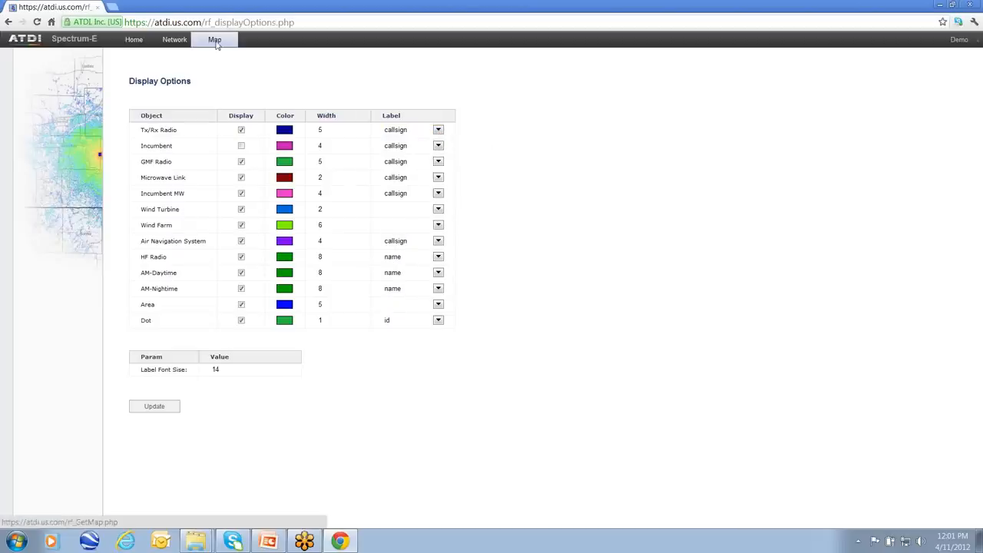
{"action": "left_click", "coordinate": [214, 39]}
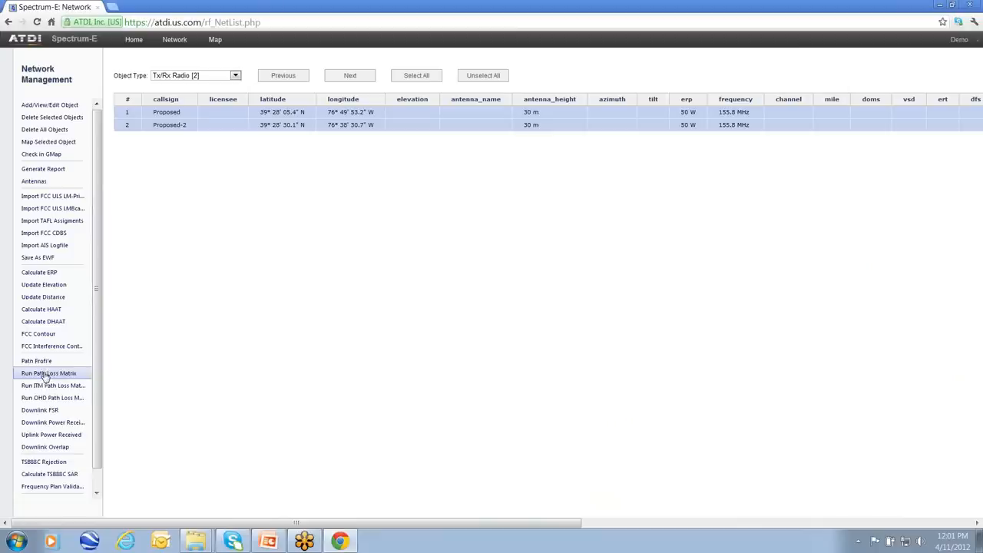
{"action": "mouse_move", "coordinate": [52, 385]}
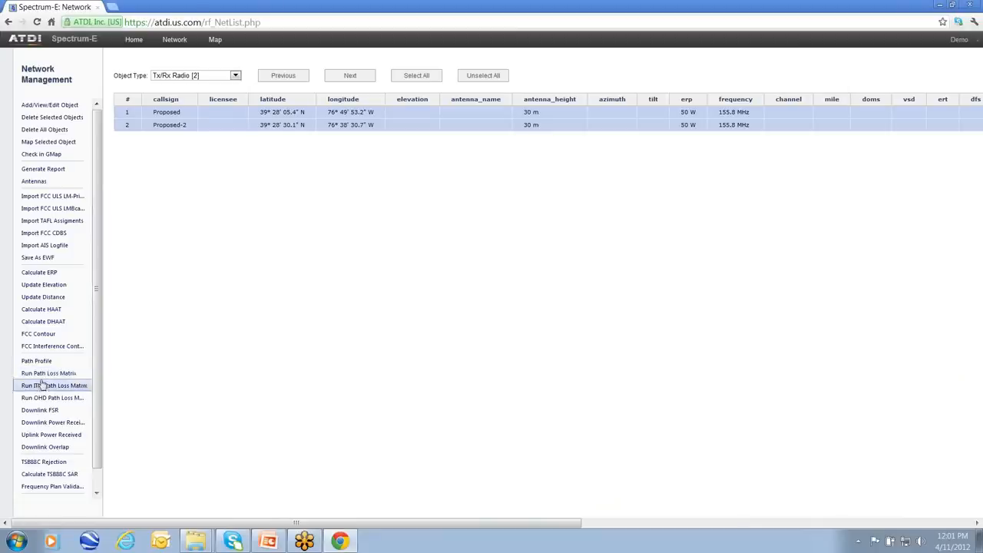
{"action": "mouse_move", "coordinate": [48, 376]}
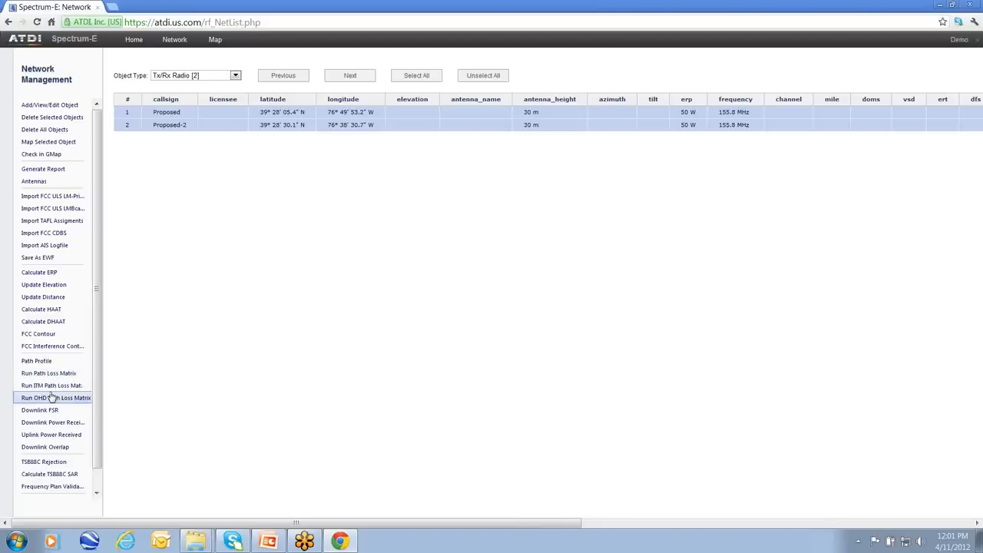
{"action": "mouse_move", "coordinate": [48, 372]}
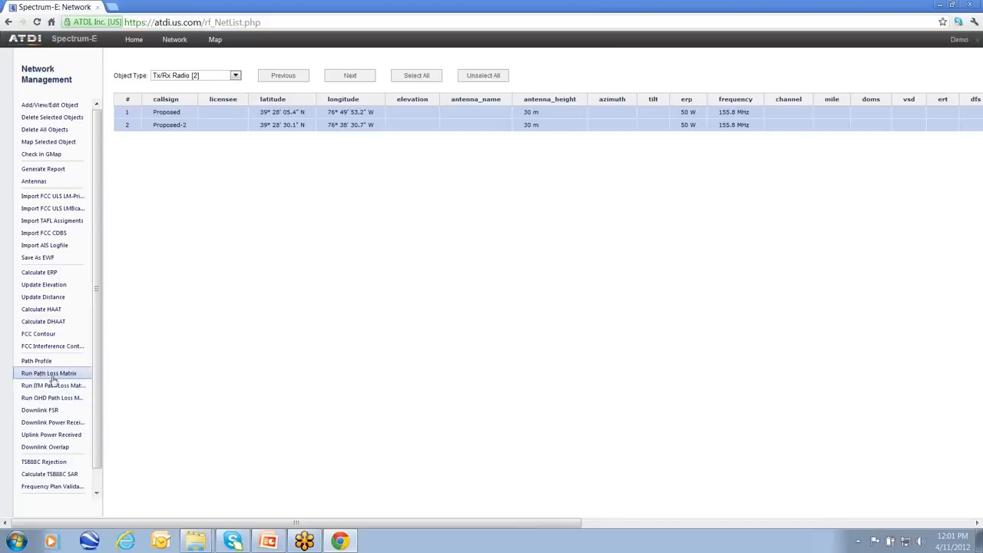
{"action": "mouse_move", "coordinate": [19, 374]}
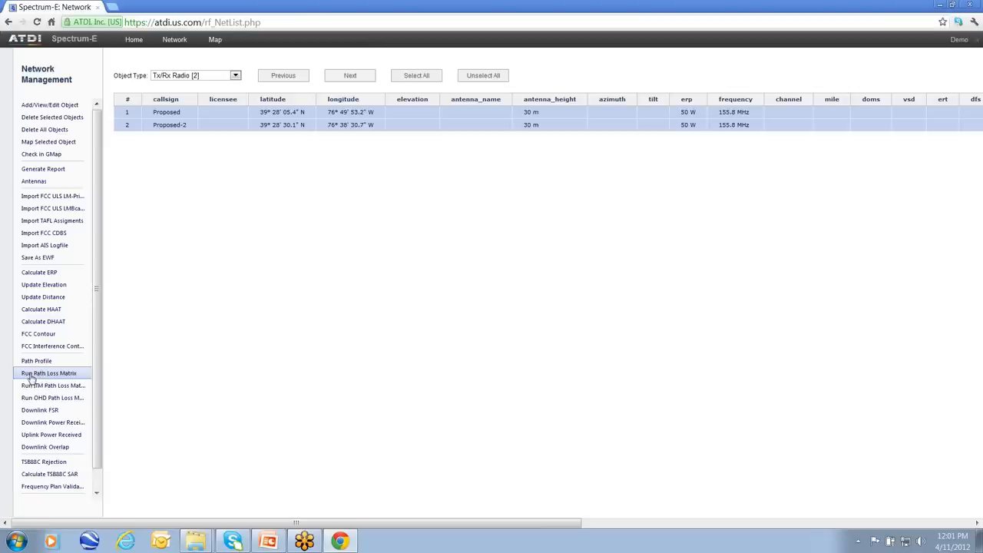
Run the path loss matrix with 2.0 m Rx antenna height and 150.0 km distance
{"action": "left_click", "coordinate": [48, 373]}
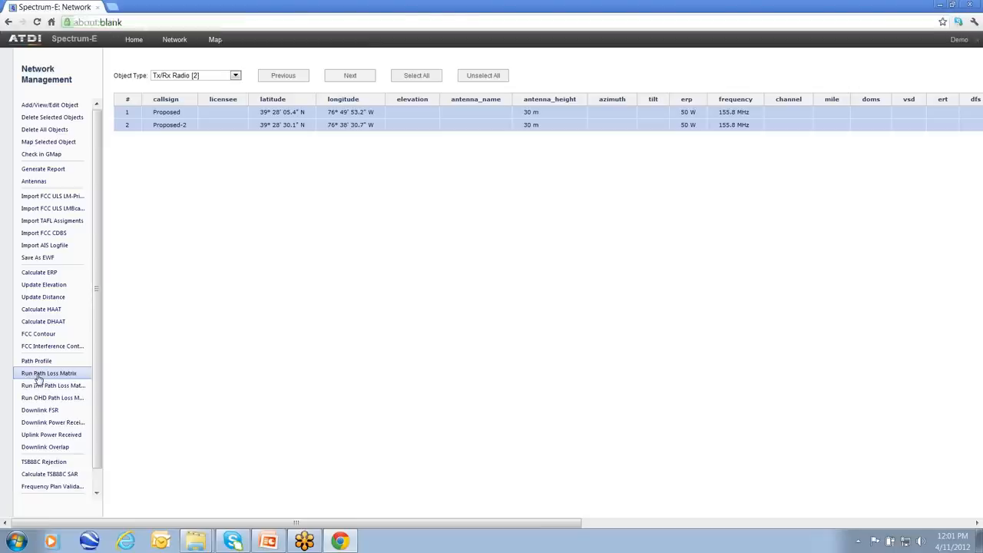
{"action": "left_click", "coordinate": [48, 372]}
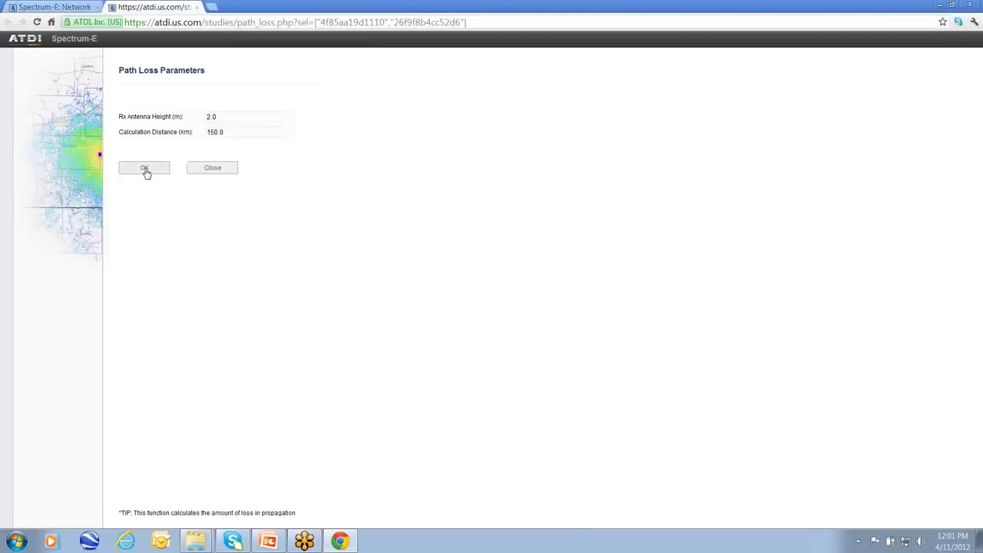
{"action": "left_click", "coordinate": [144, 167]}
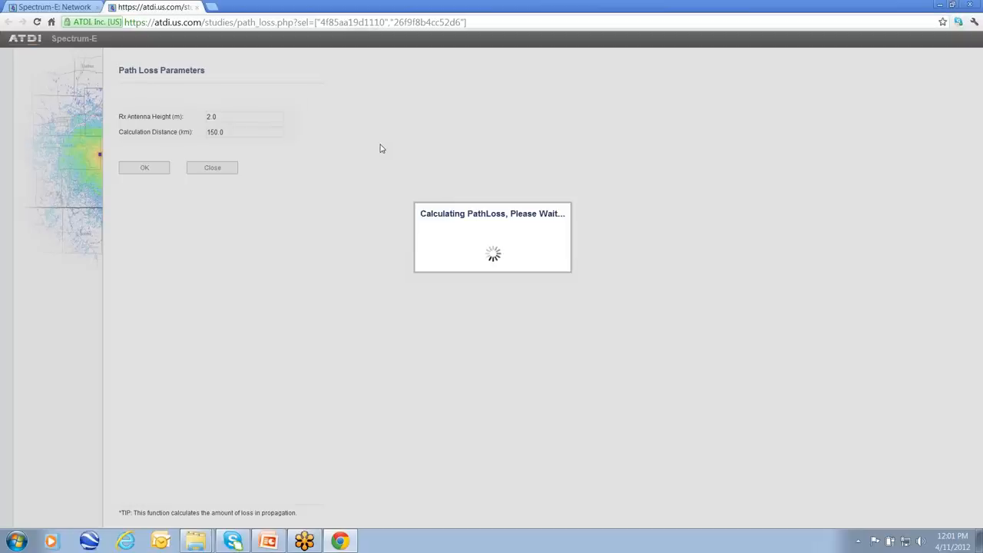
{"action": "mouse_move", "coordinate": [371, 146]}
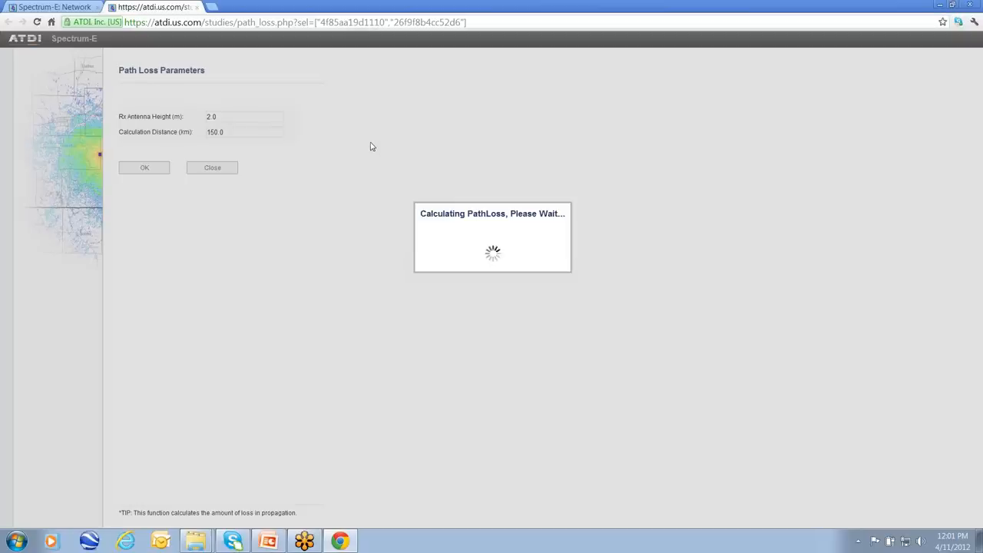
{"action": "mouse_move", "coordinate": [221, 156]}
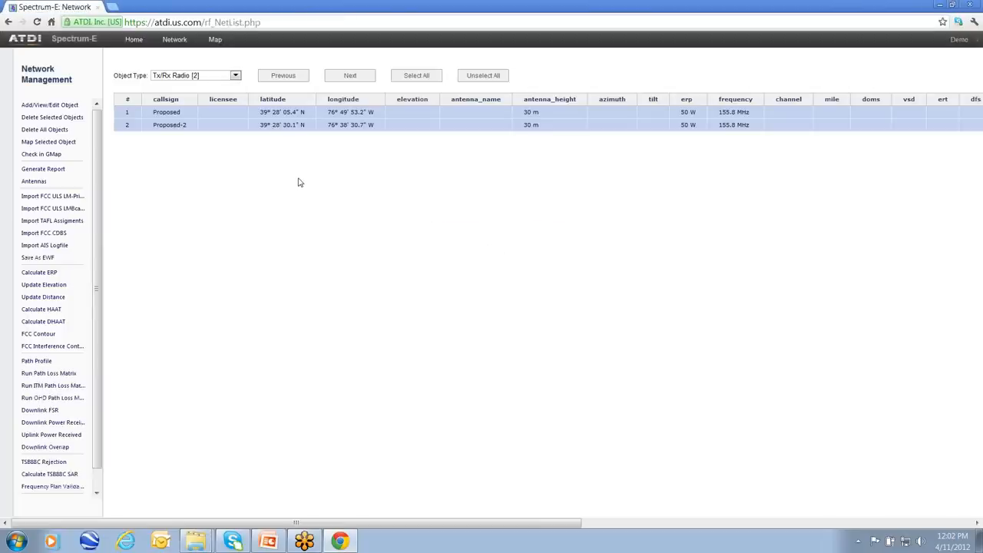
{"action": "mouse_move", "coordinate": [208, 253]}
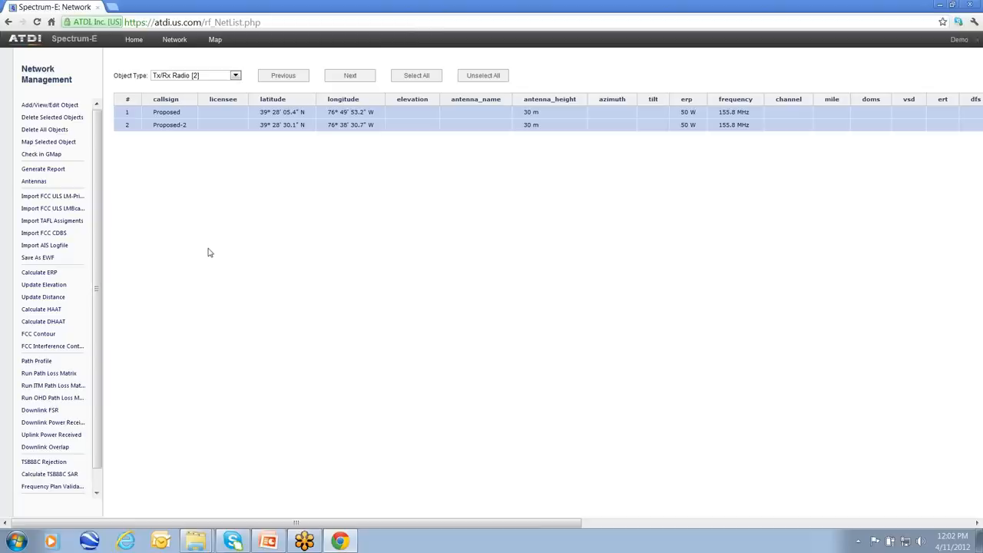
{"action": "mouse_move", "coordinate": [172, 109]}
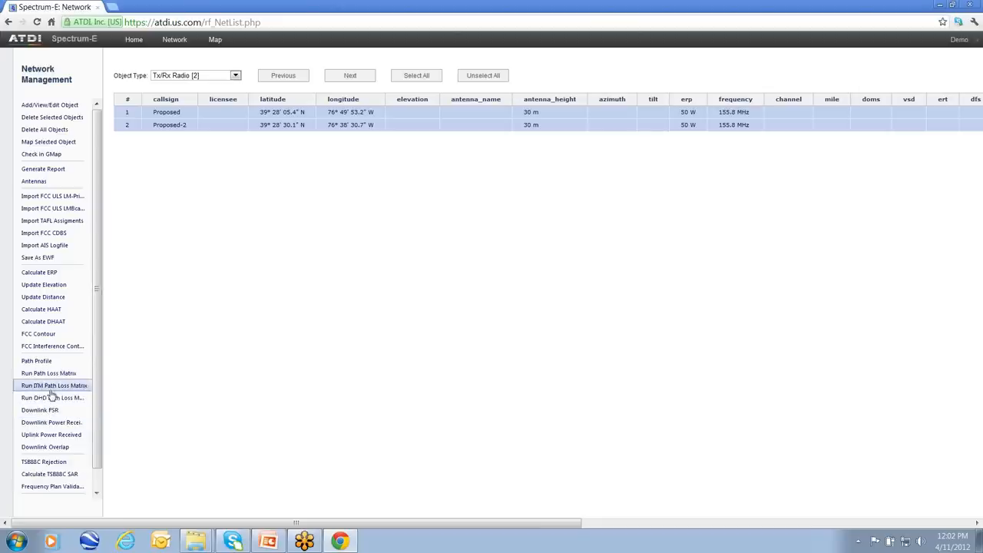
{"action": "mouse_move", "coordinate": [52, 423]}
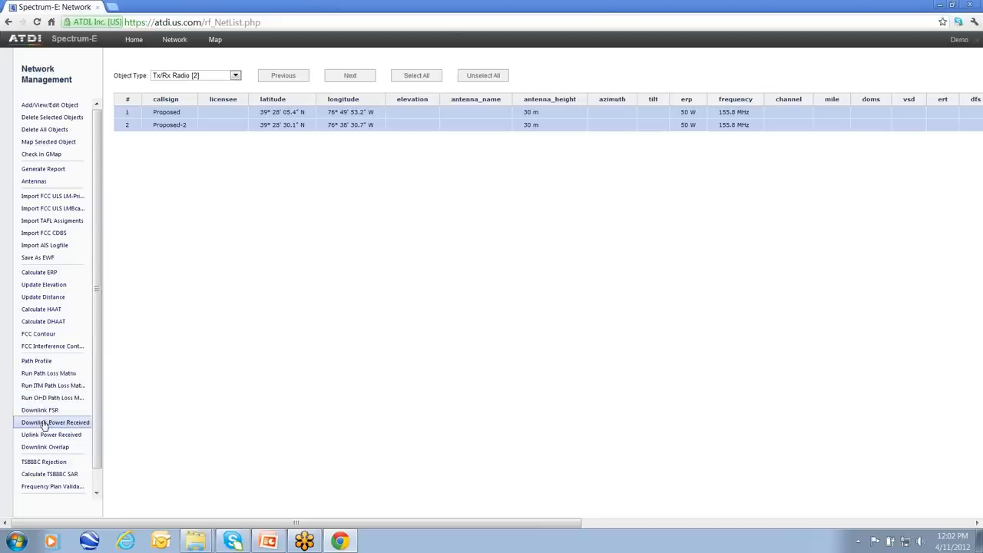
{"action": "mouse_move", "coordinate": [39, 409]}
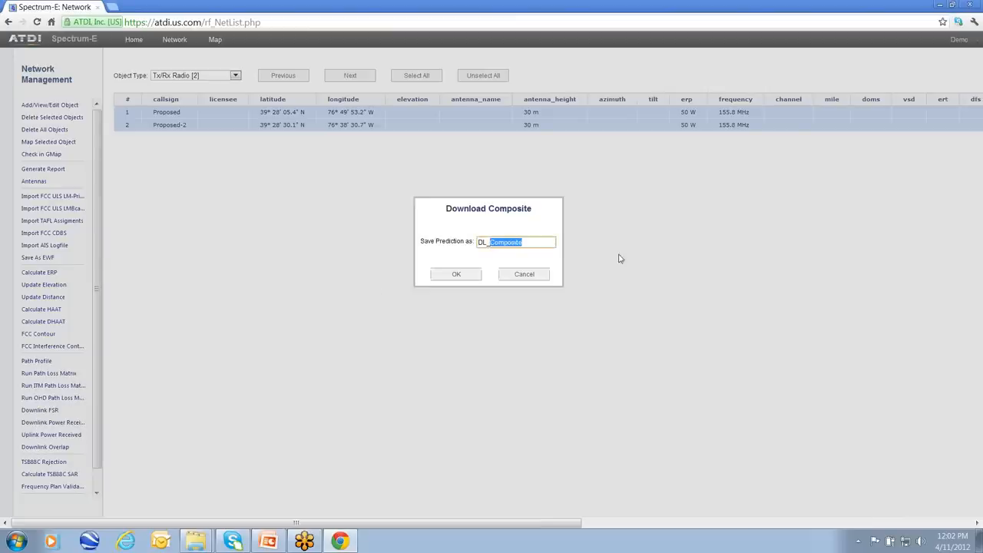
{"action": "mouse_move", "coordinate": [702, 243]}
{"action": "type", "text": "_Demo"}
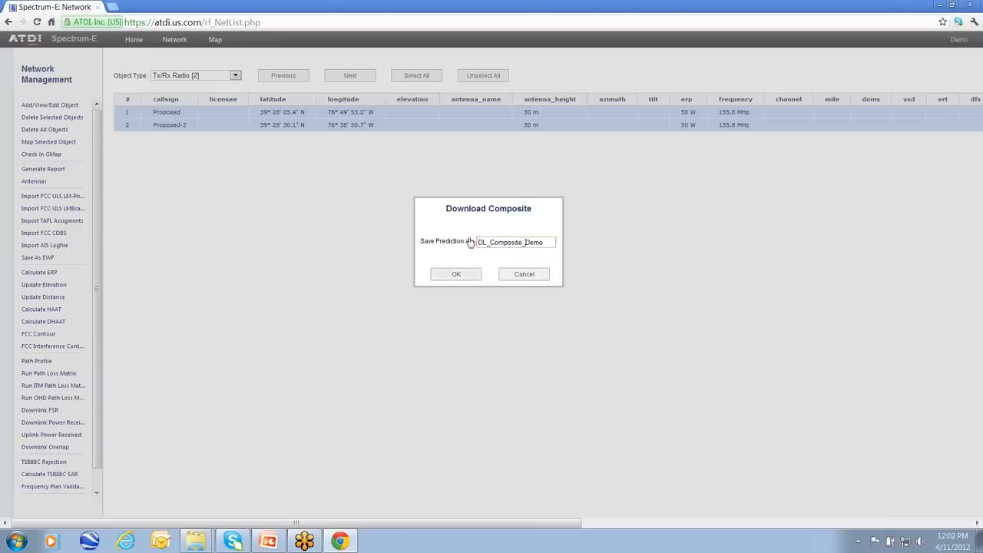
Save the composite prediction as DL_Composite_Demo and display it on the map
{"action": "left_click", "coordinate": [455, 273]}
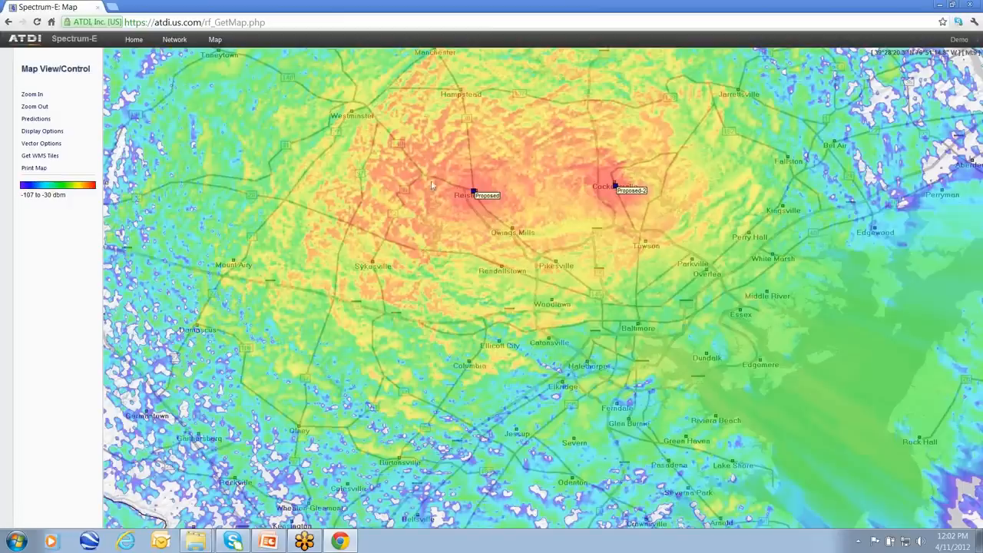
{"action": "mouse_move", "coordinate": [299, 192]}
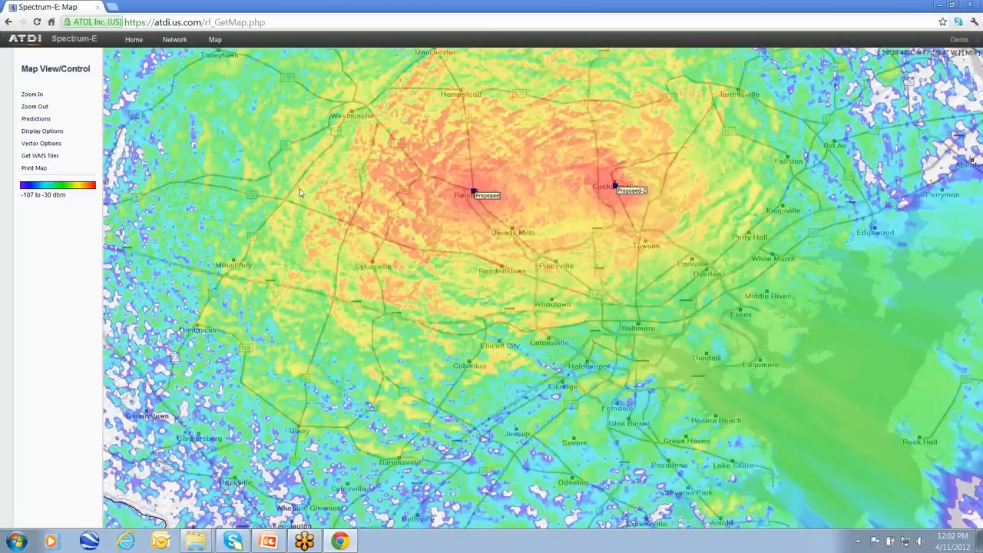
{"action": "mouse_move", "coordinate": [328, 198]}
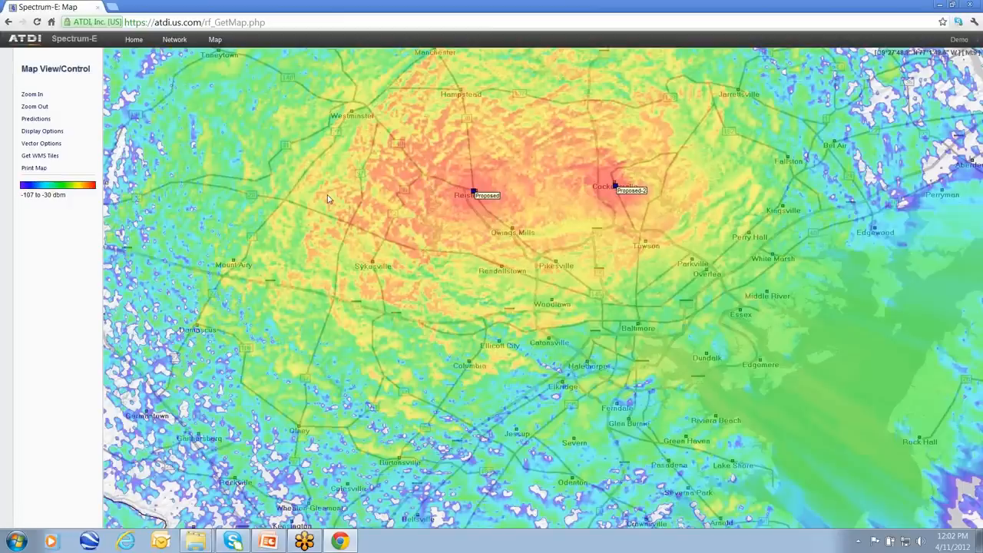
Zoom the map out to show coverage across central Maryland and northern Virginia
{"action": "left_click", "coordinate": [34, 106]}
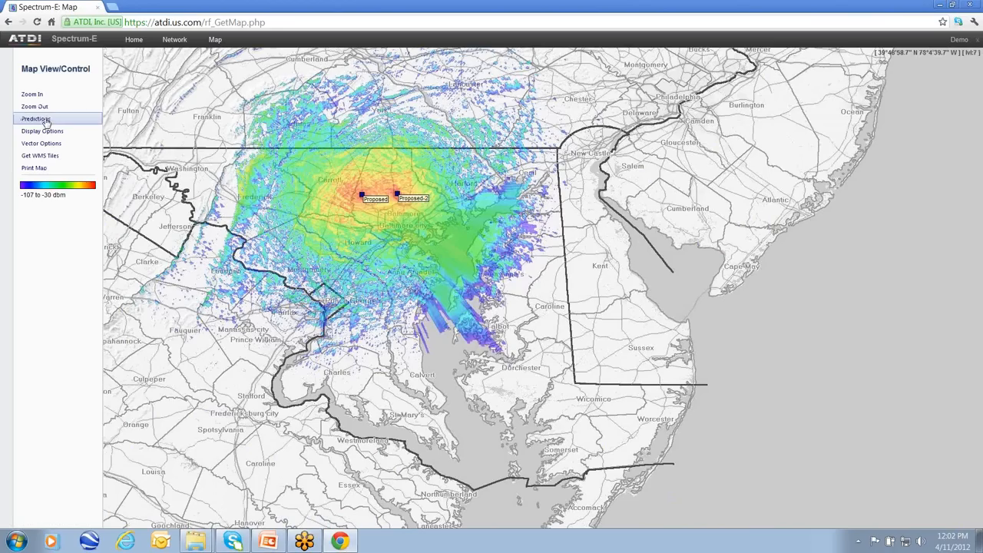
{"action": "mouse_move", "coordinate": [42, 189]}
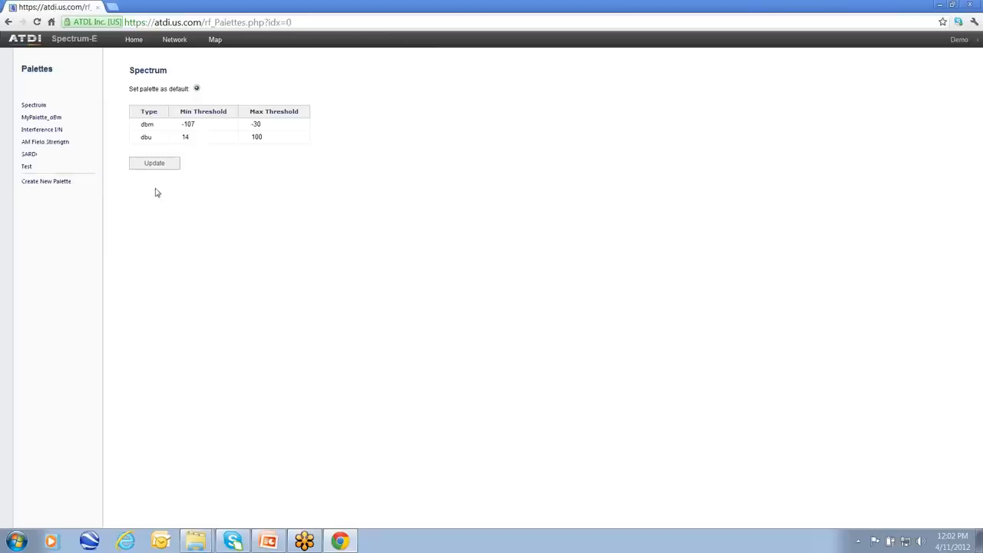
{"action": "mouse_move", "coordinate": [182, 114]}
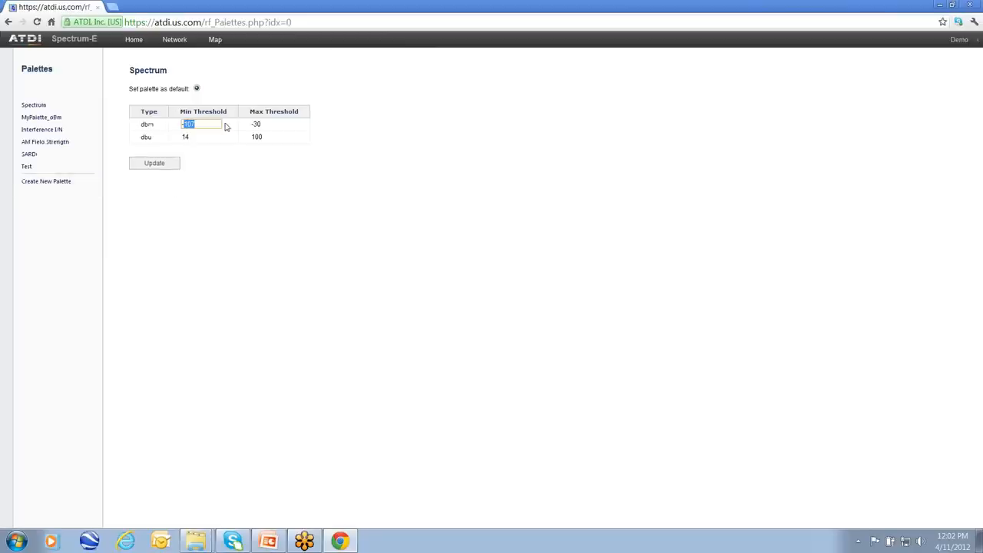
Set the Spectrum palette's dBm minimum threshold to -58, then open the radio list
{"action": "type", "text": "-58"}
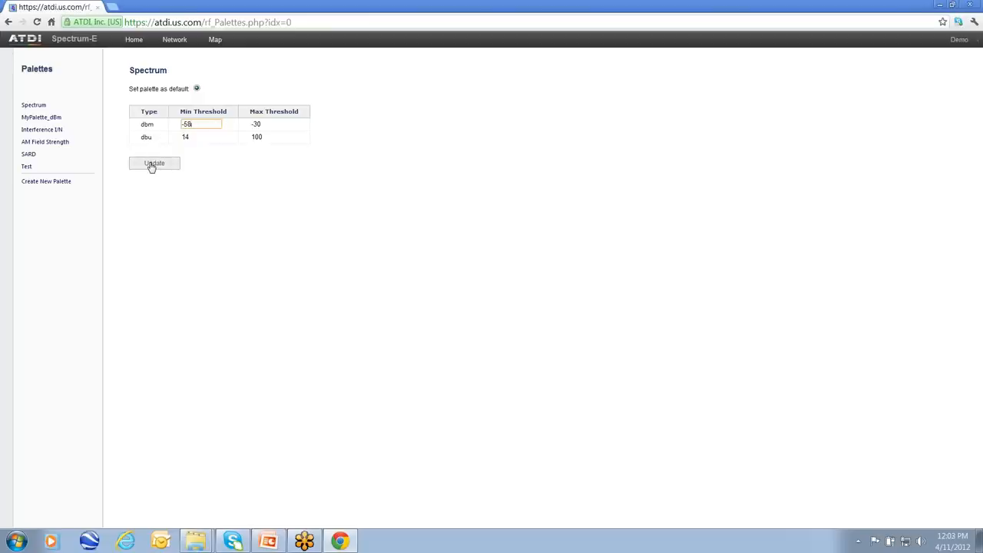
{"action": "left_click", "coordinate": [153, 163]}
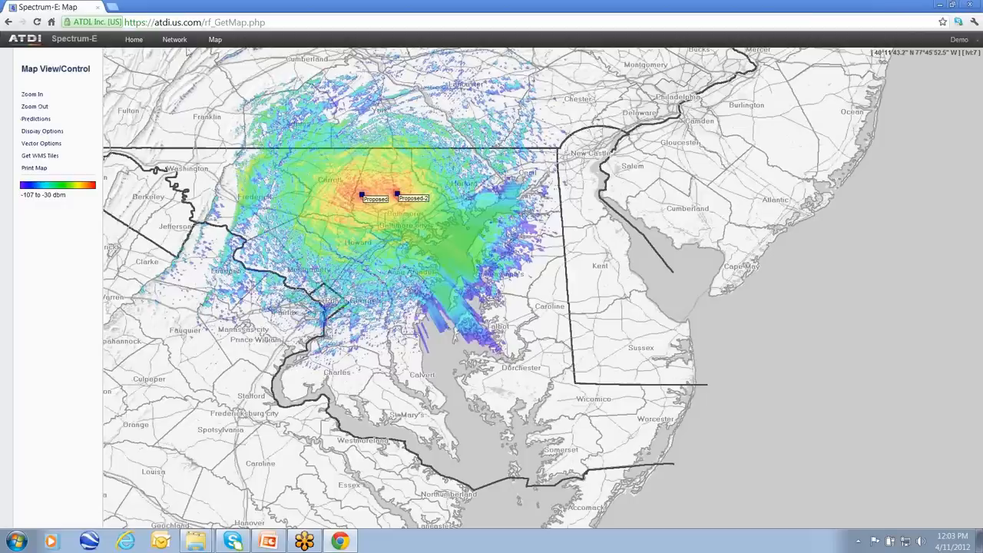
{"action": "left_click", "coordinate": [174, 39]}
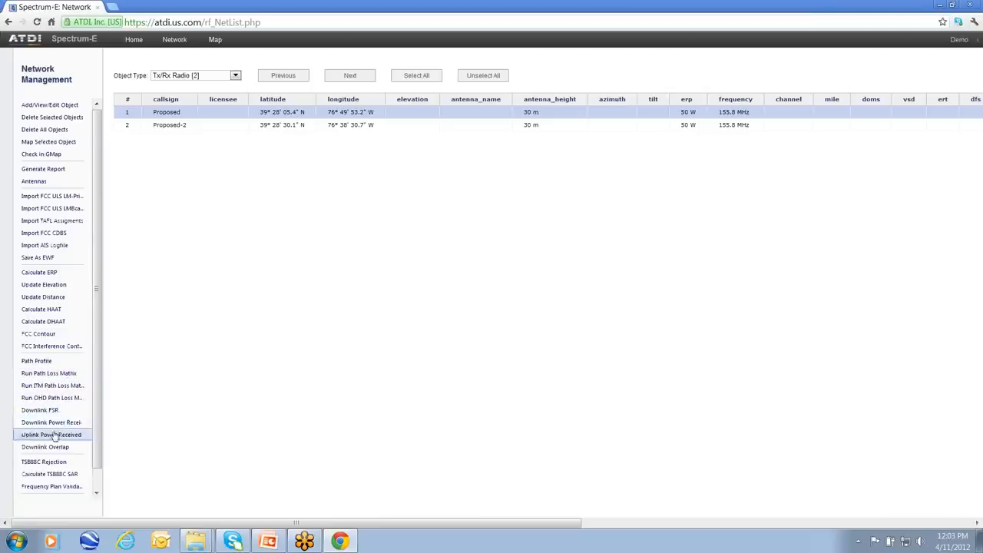
Process the composite downlink field-strength map, then open the Test dBu palette
{"action": "left_click", "coordinate": [50, 434]}
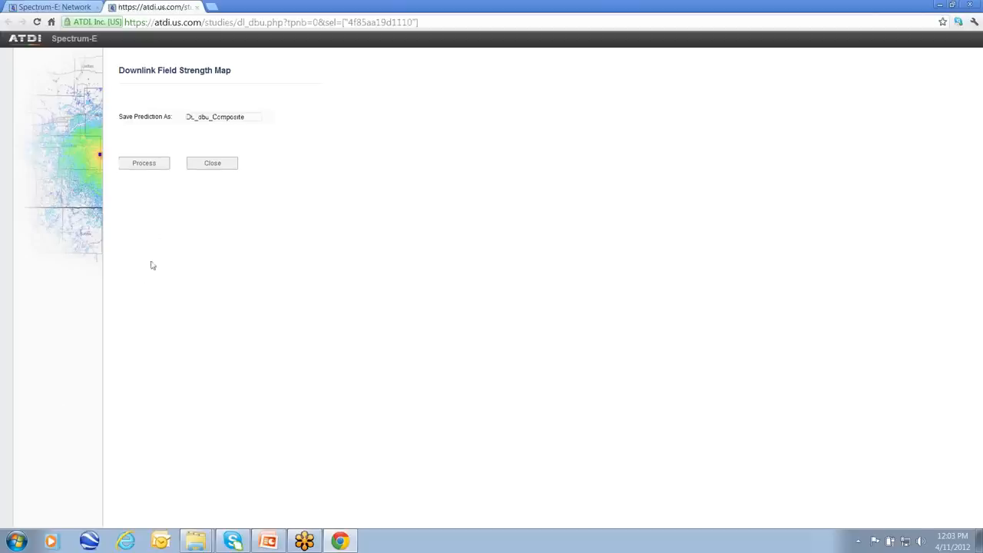
{"action": "double_click", "coordinate": [228, 117]}
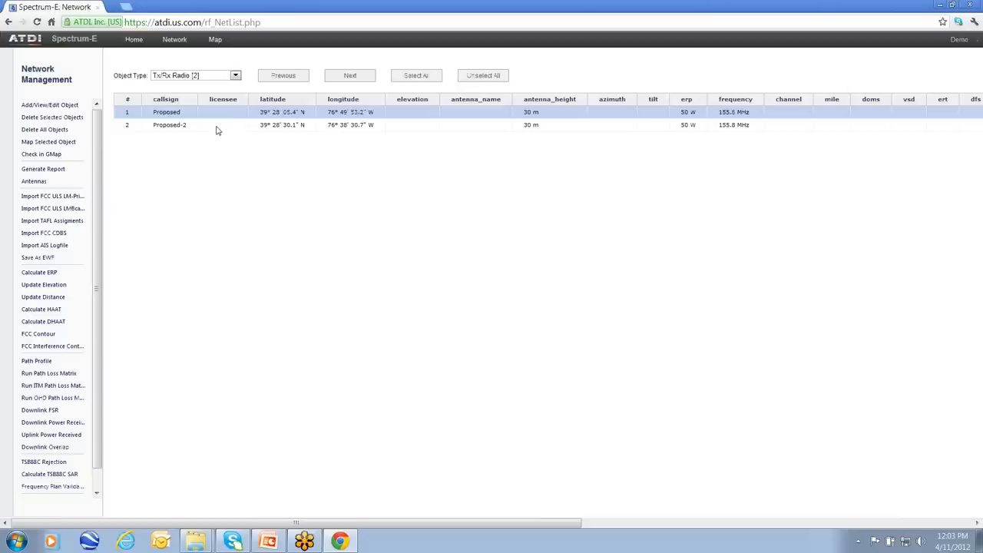
{"action": "left_click", "coordinate": [215, 39]}
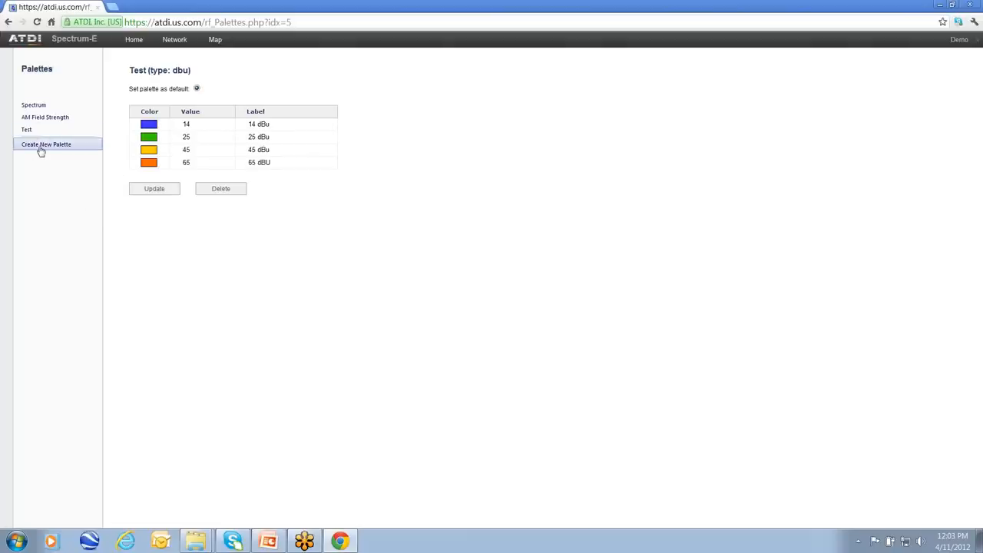
Set the Spectrum palette's dBu minimum threshold to 50 and update the map
{"action": "left_click", "coordinate": [46, 144]}
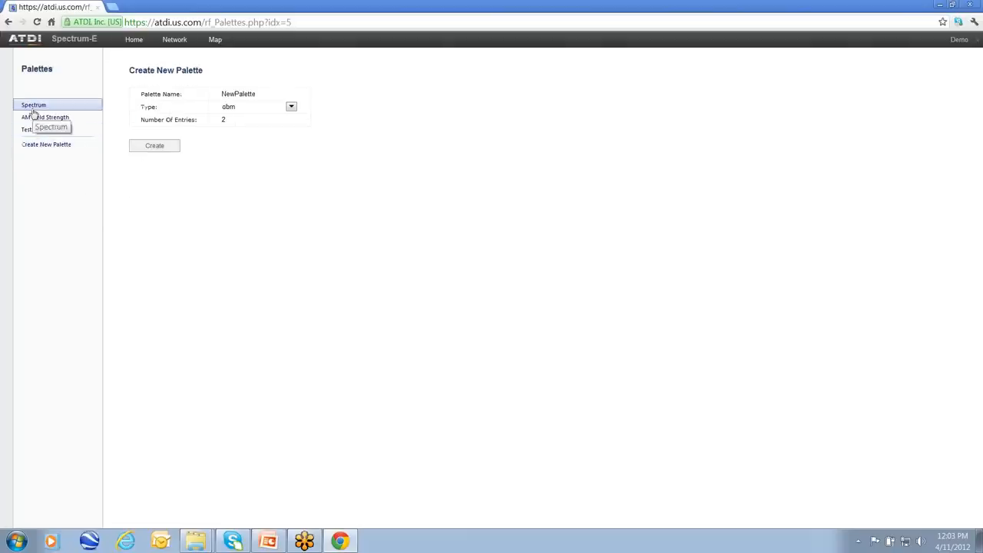
{"action": "left_click", "coordinate": [33, 105]}
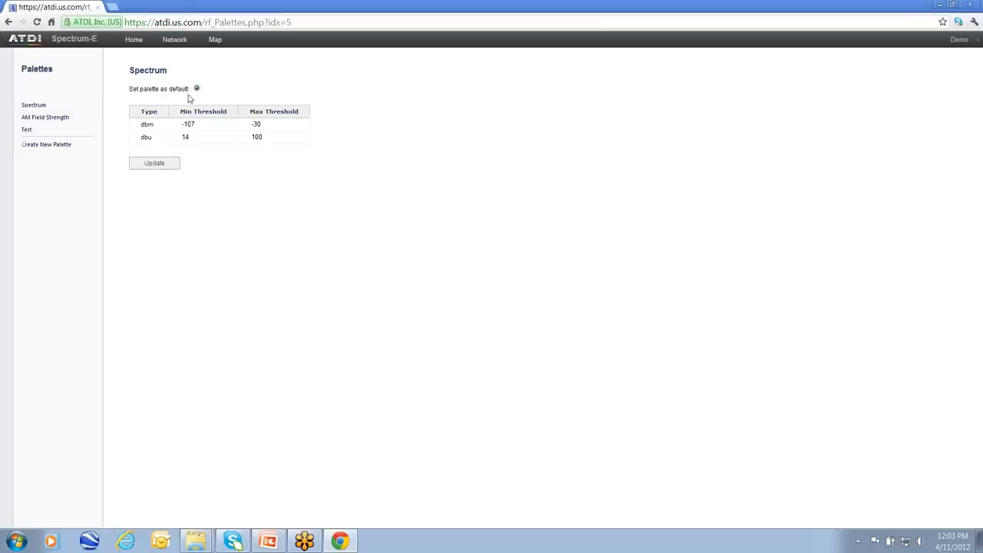
{"action": "left_click", "coordinate": [215, 39]}
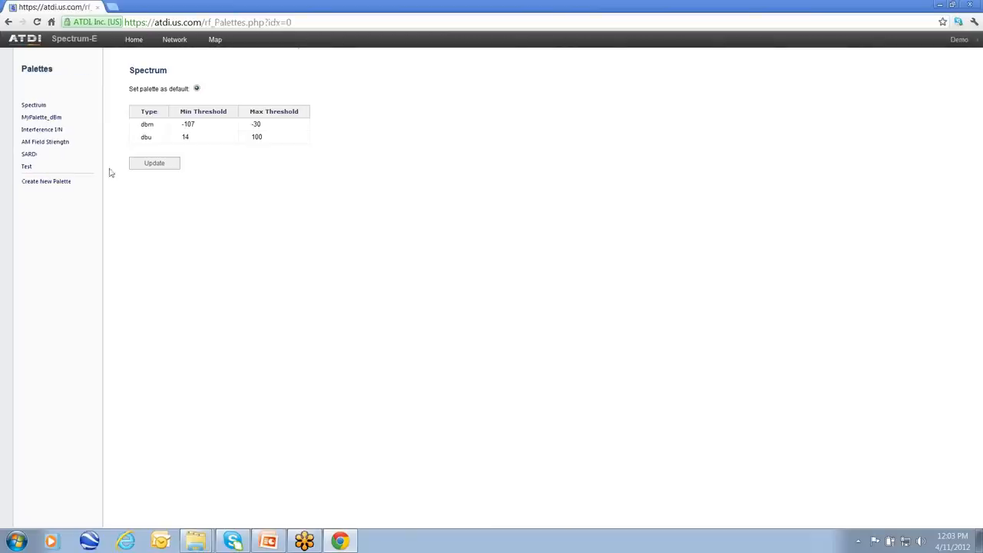
{"action": "double_click", "coordinate": [188, 137]}
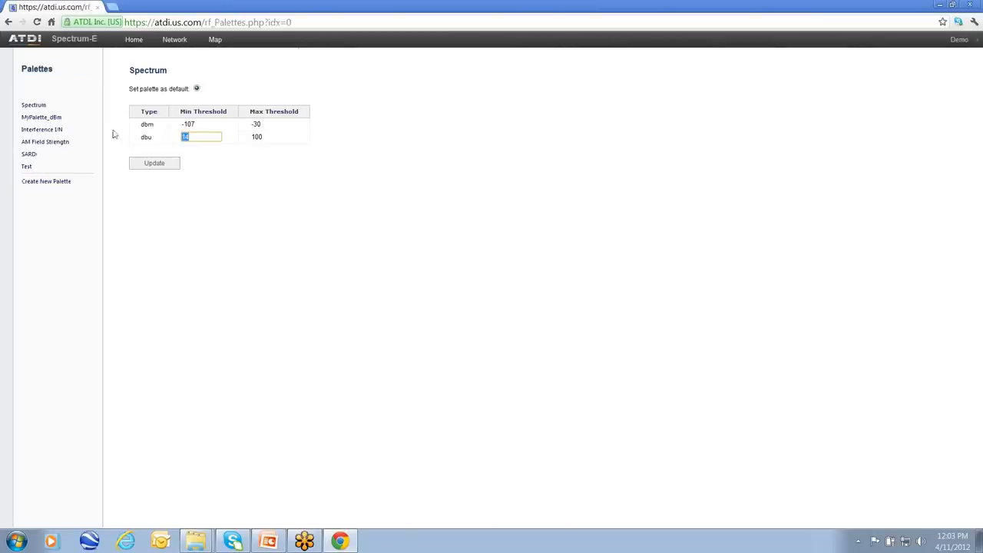
{"action": "type", "text": "50"}
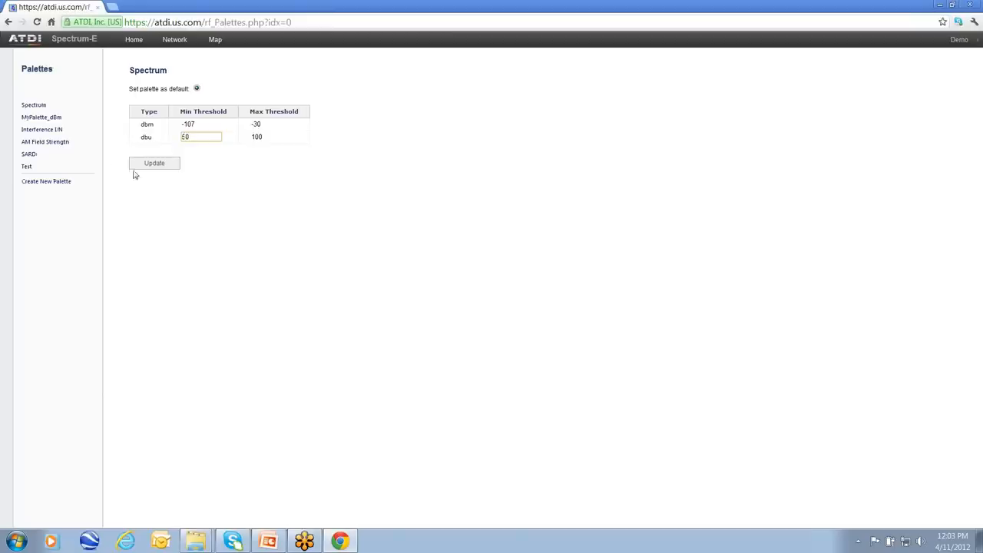
{"action": "left_click", "coordinate": [215, 40]}
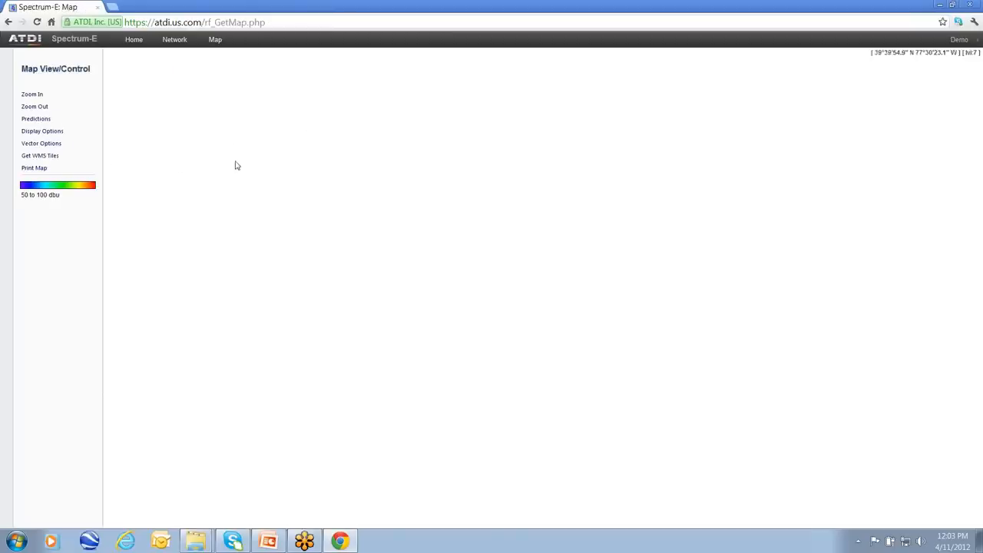
Apply the Test dBu palette (14, 25, 45, 65 dBu) to the composite coverage map
{"action": "left_click", "coordinate": [40, 155]}
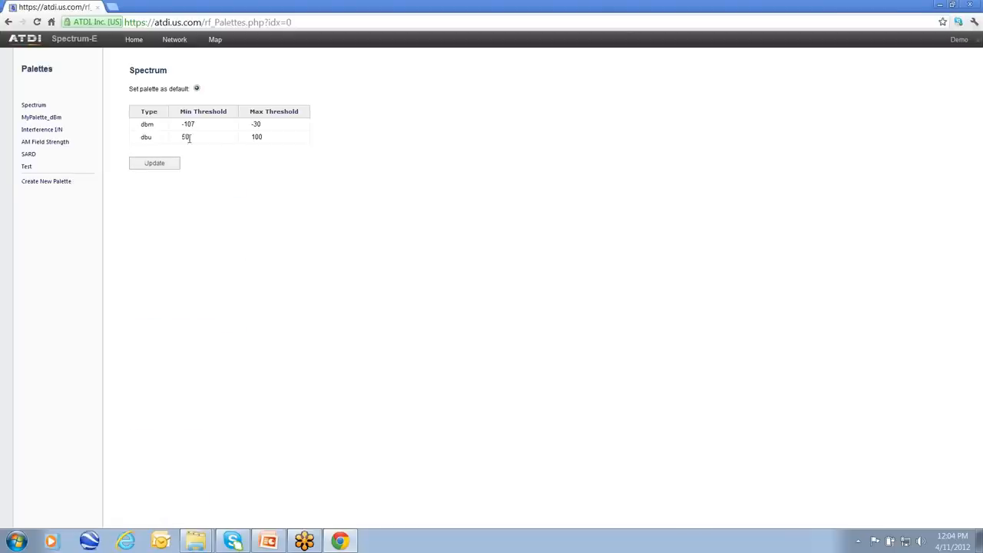
{"action": "left_click", "coordinate": [154, 163]}
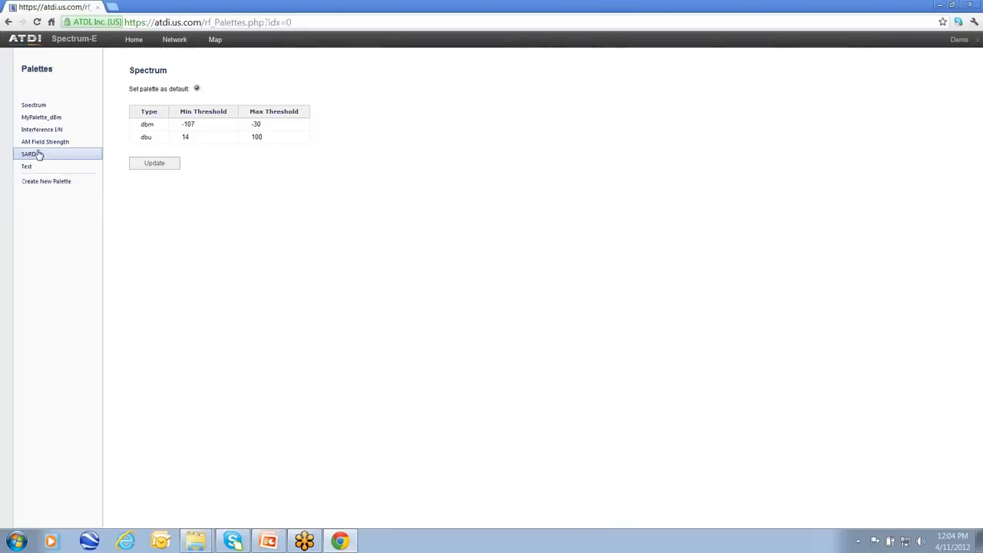
{"action": "left_click", "coordinate": [26, 167]}
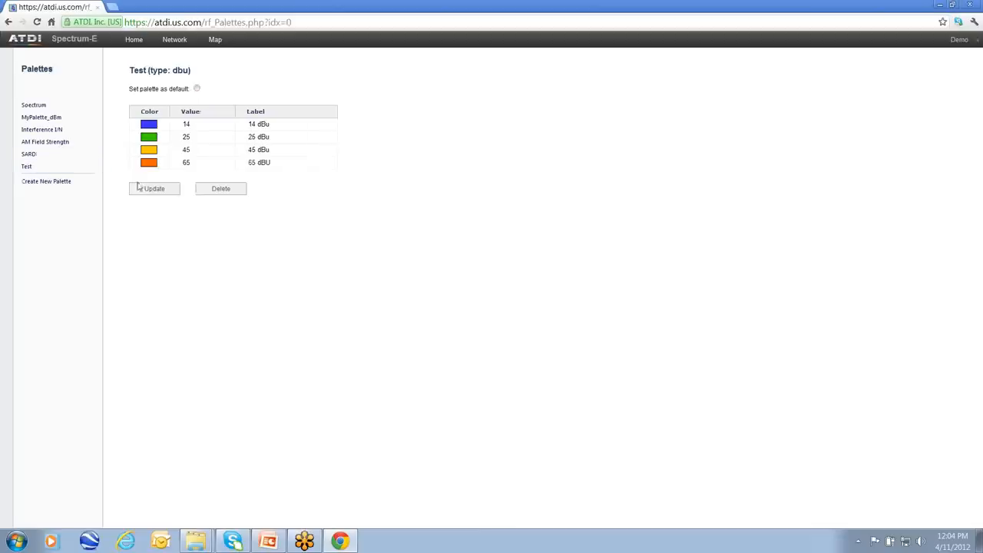
{"action": "left_click", "coordinate": [216, 39]}
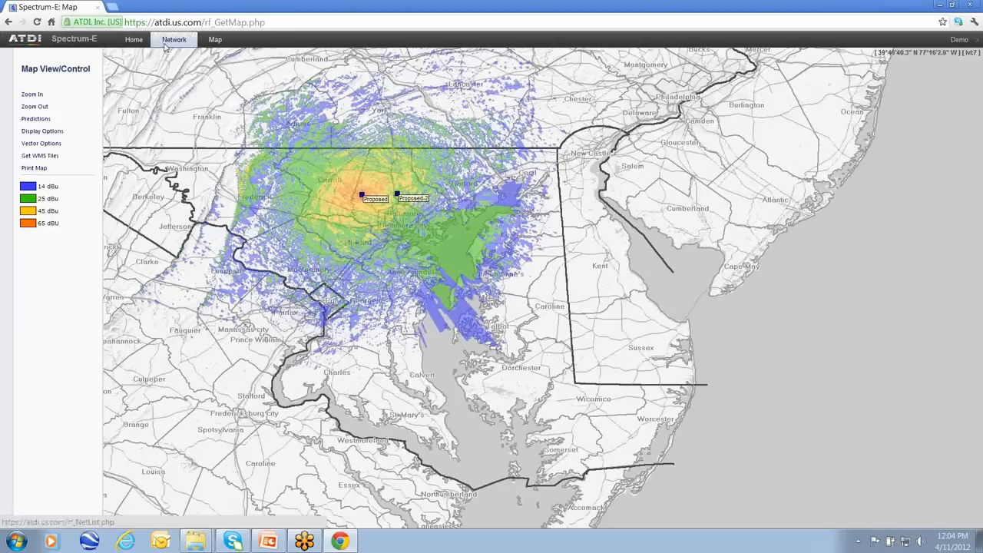
Open Network Management listing the Proposed and Proposed-2 Tx/Rx radios
{"action": "left_click", "coordinate": [173, 39]}
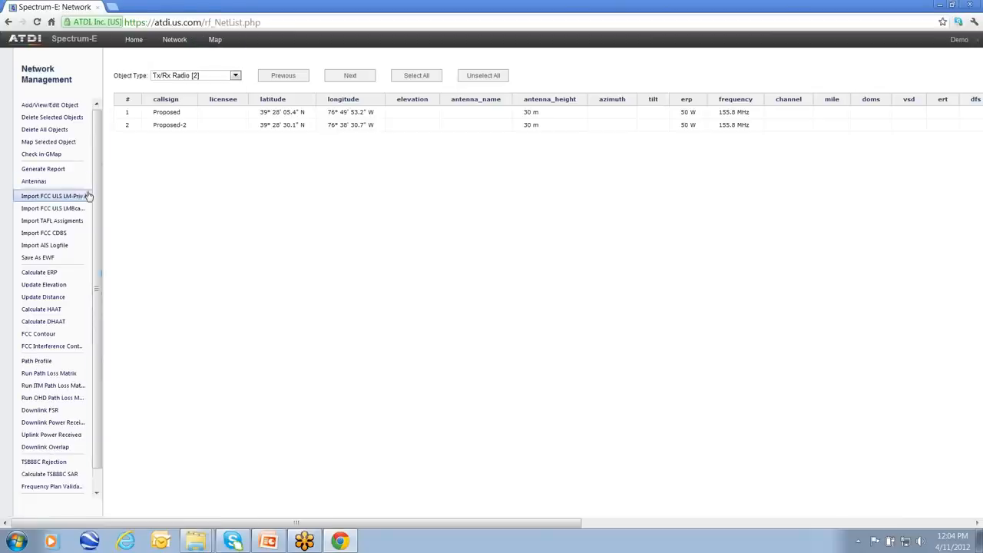
{"action": "mouse_move", "coordinate": [33, 181]}
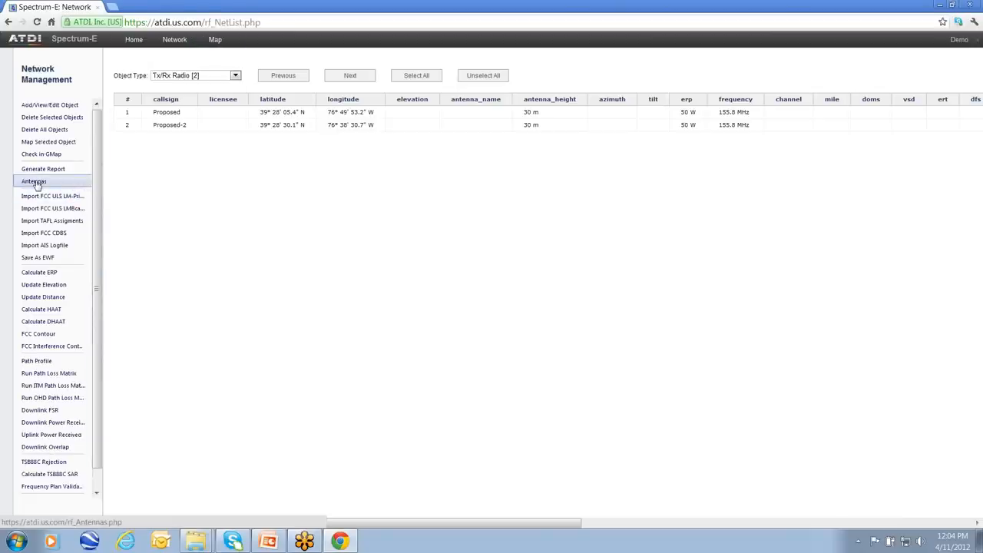
{"action": "mouse_move", "coordinate": [61, 196]}
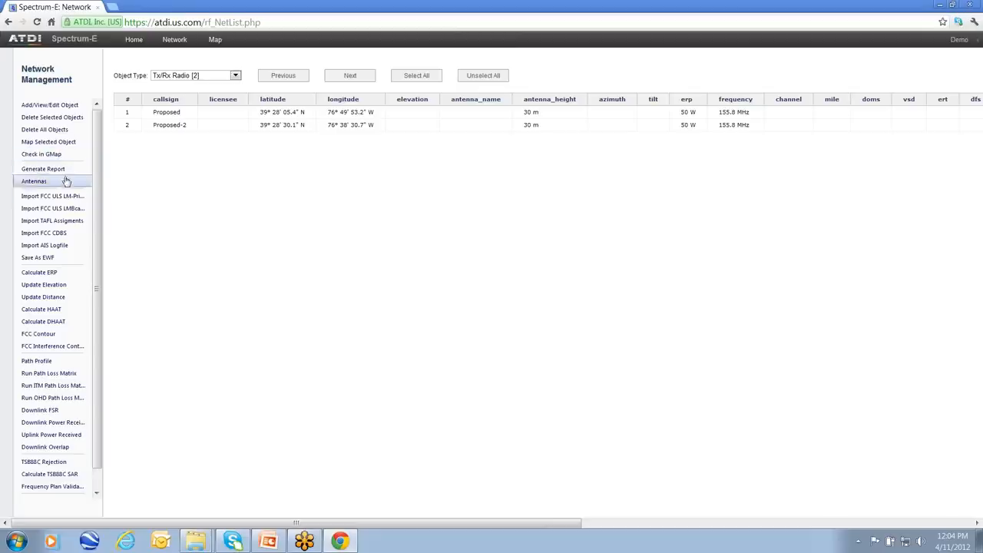
{"action": "mouse_move", "coordinate": [53, 195]}
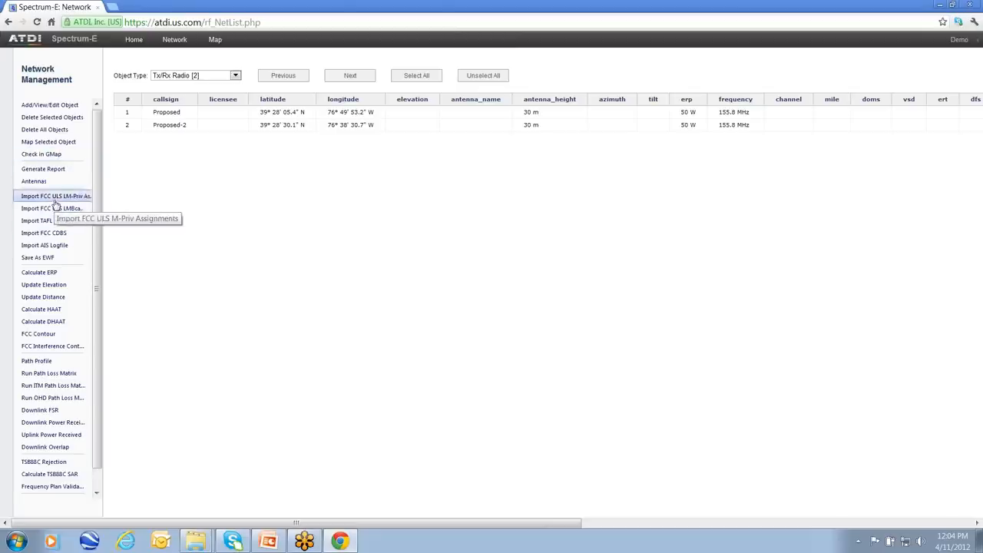
{"action": "mouse_move", "coordinate": [43, 296]}
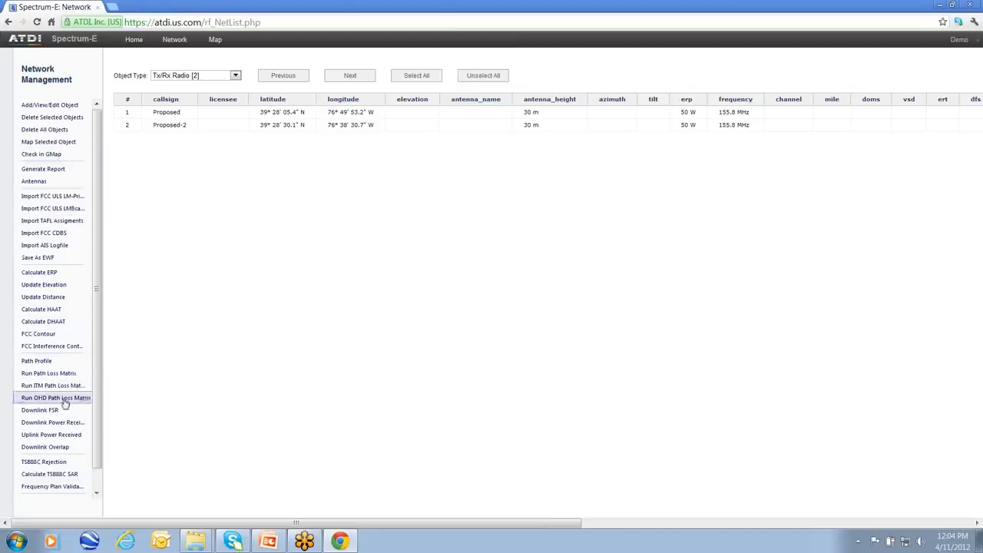
{"action": "mouse_move", "coordinate": [44, 461]}
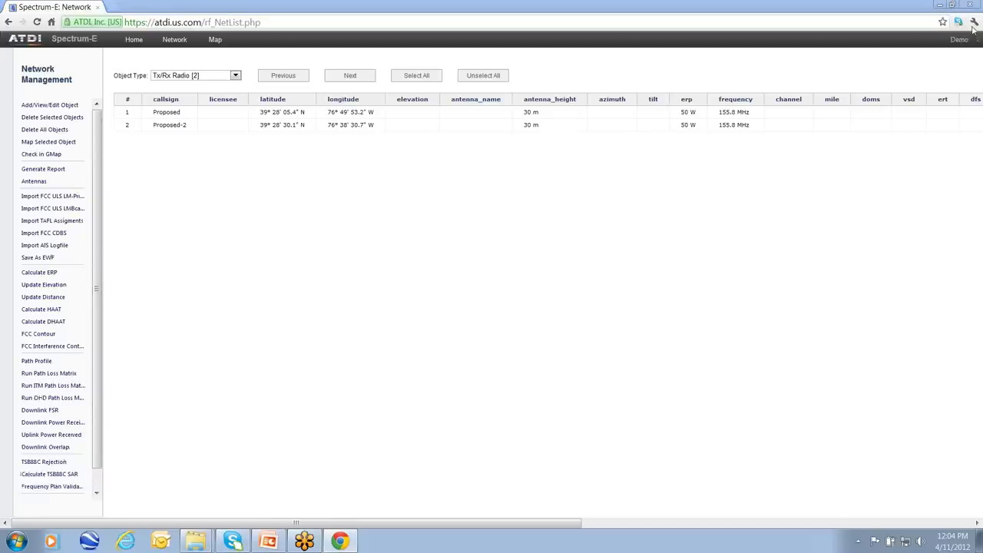
{"action": "mouse_move", "coordinate": [867, 53]}
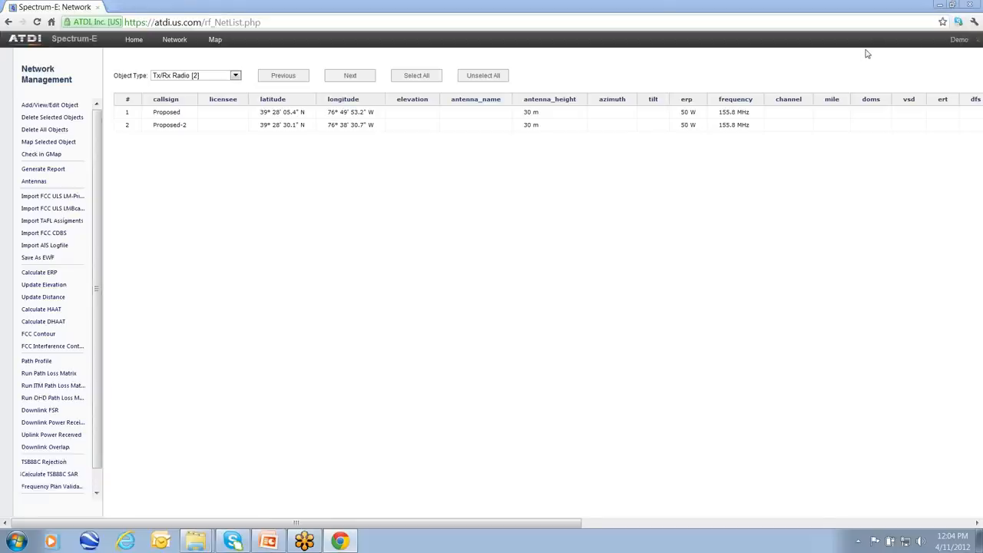
{"action": "mouse_move", "coordinate": [897, 52]}
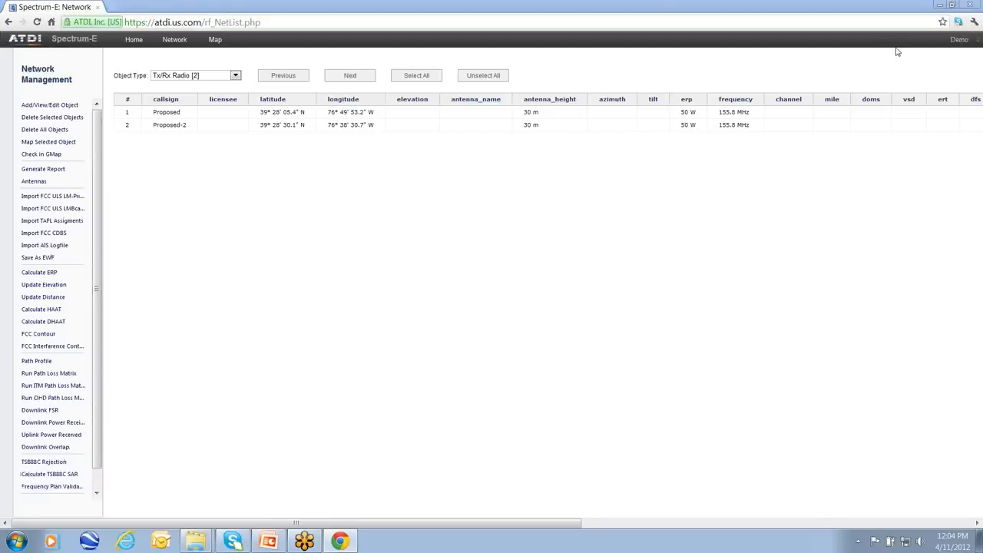